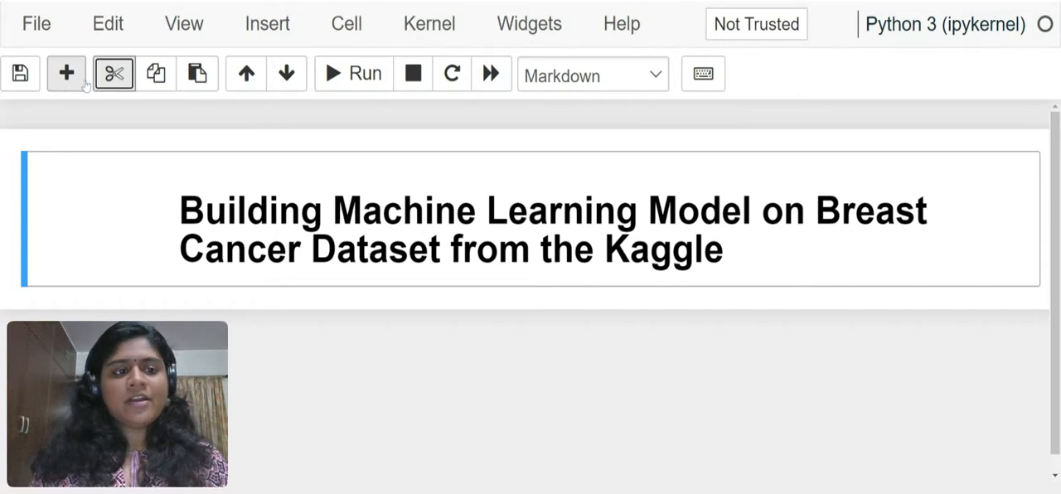
Add a code cell importing numpy as np, pandas as pd and matplotlib.pyplot as plt.
left_click(66, 74)
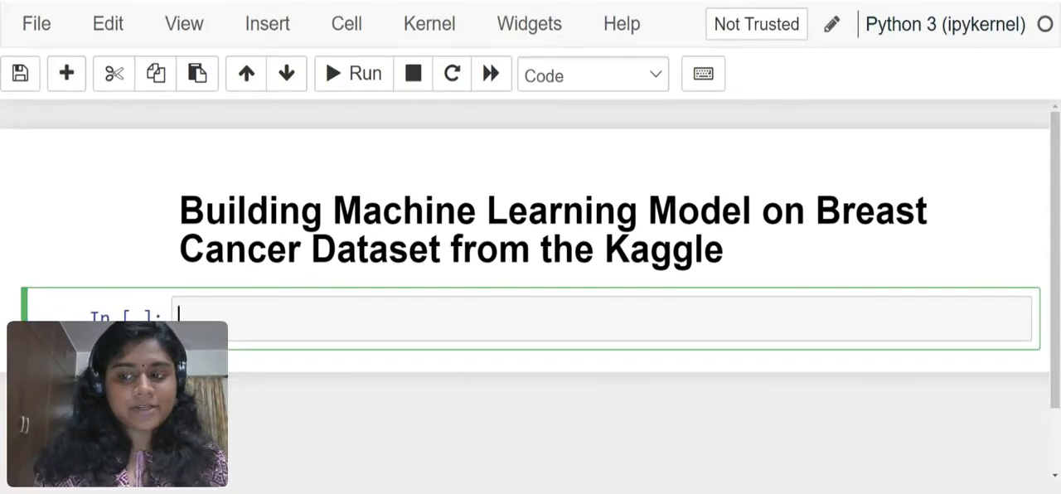
type("import numpy")
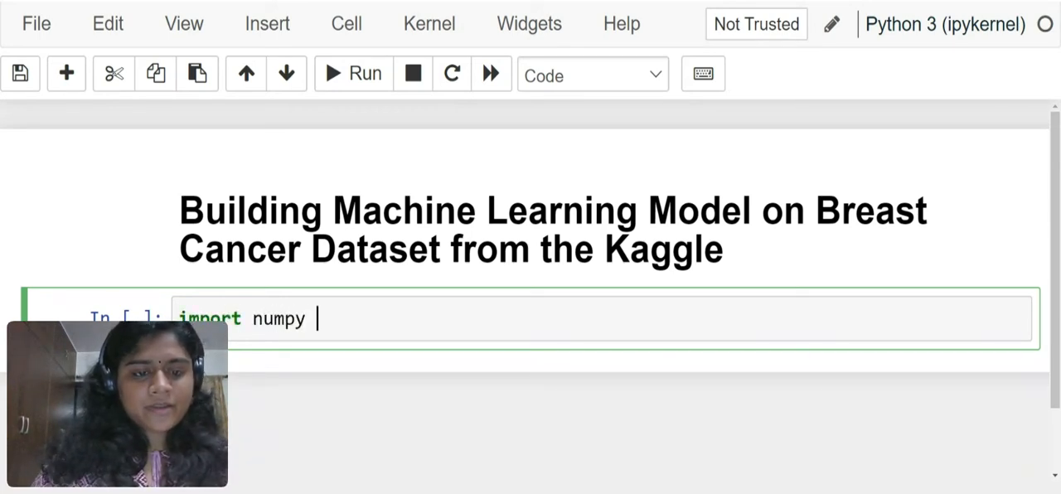
type("as np")
type("import p")
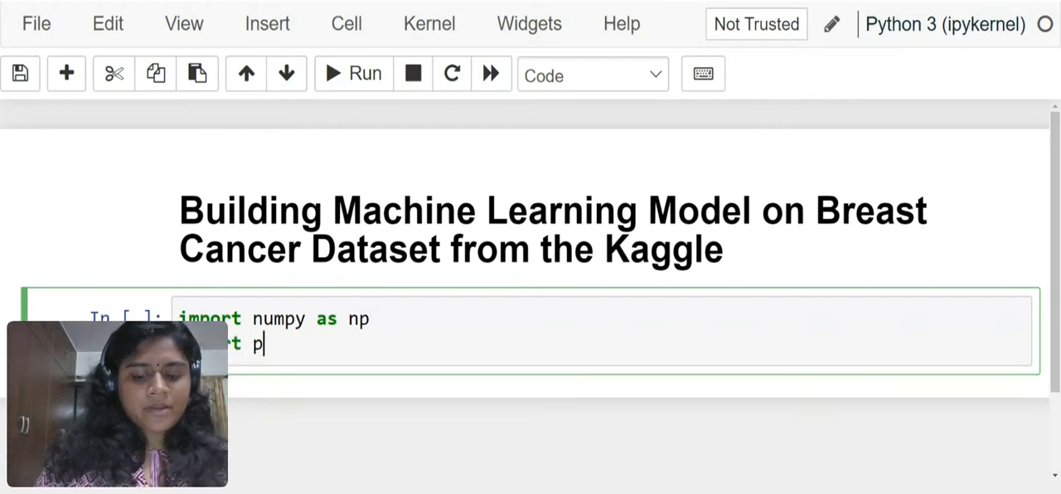
type("andas as pd")
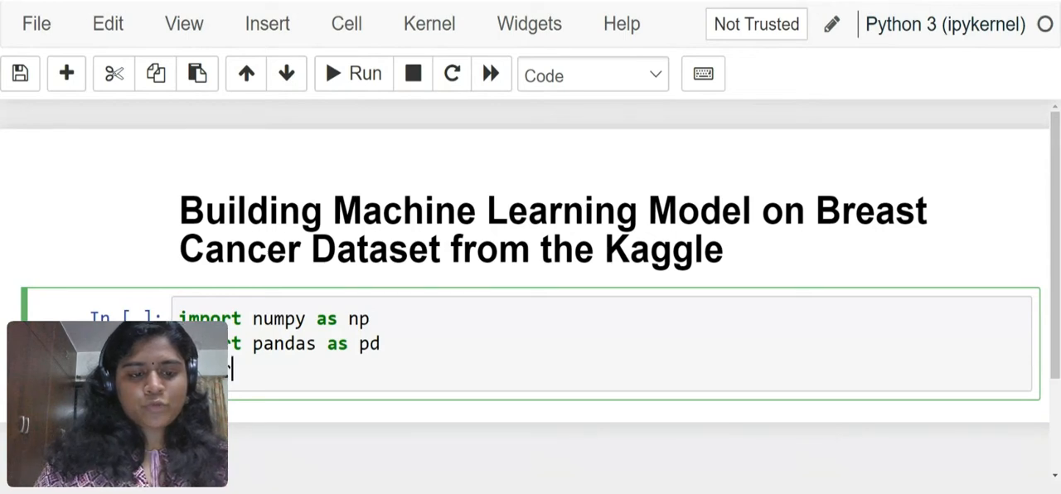
type("matplot")
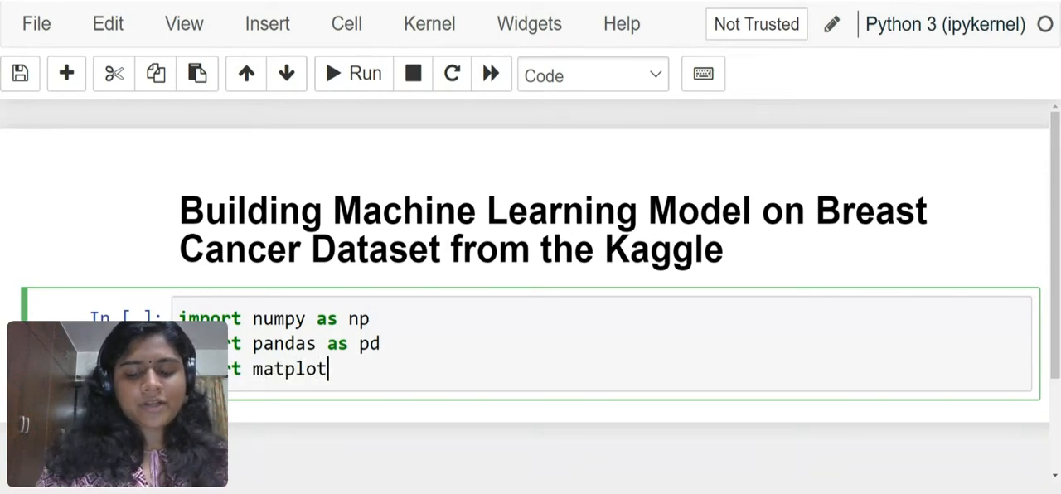
type("lib.p")
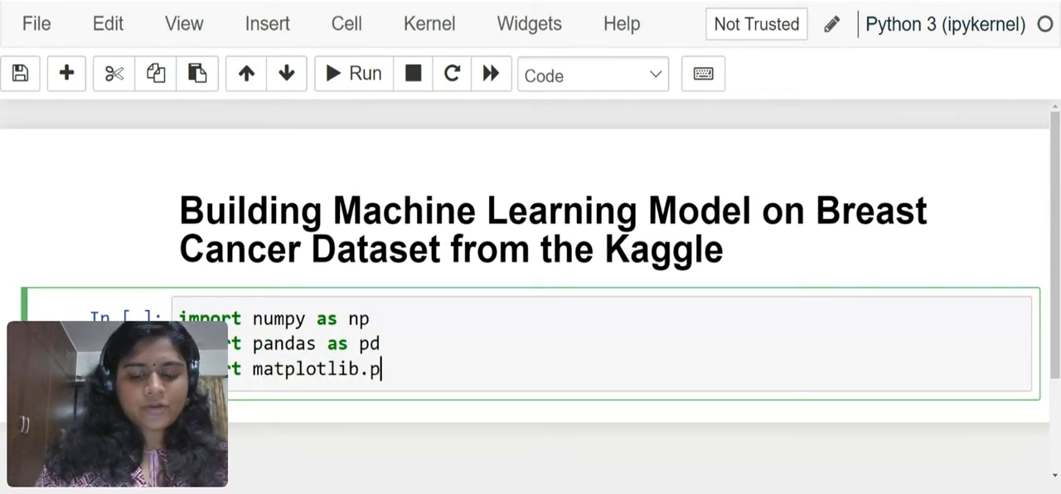
type("yplot as")
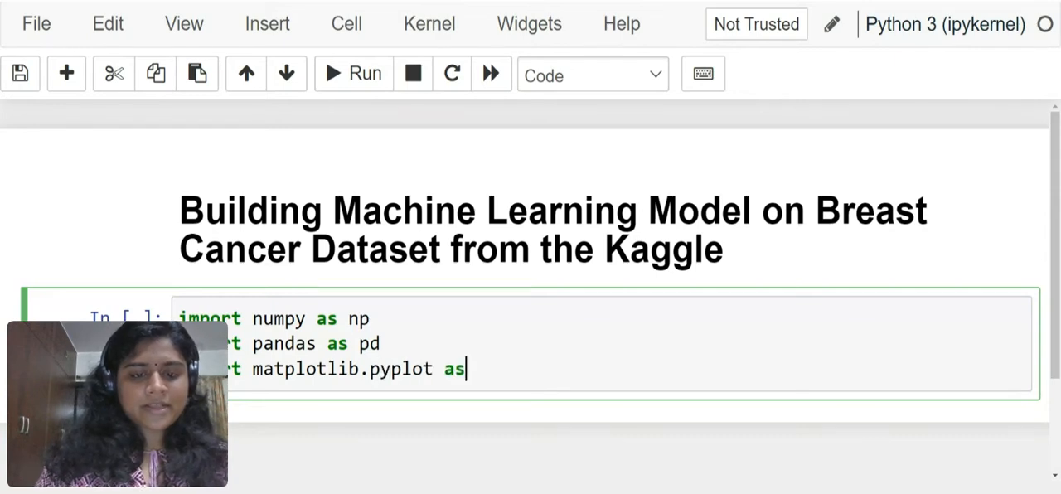
type("plt im")
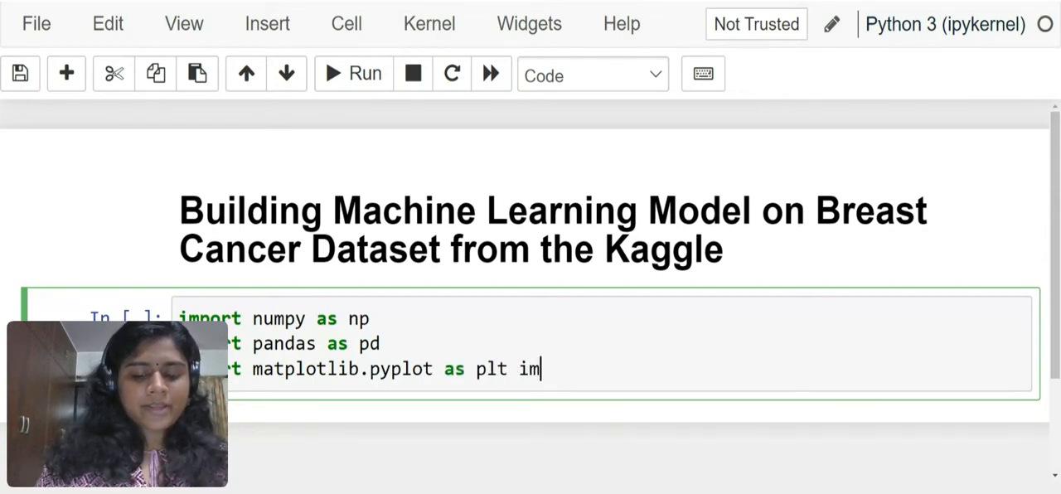
Add the seaborn and warnings imports and call warnings.filterwarnings("ignore").
key("BackSpace")
type("import")
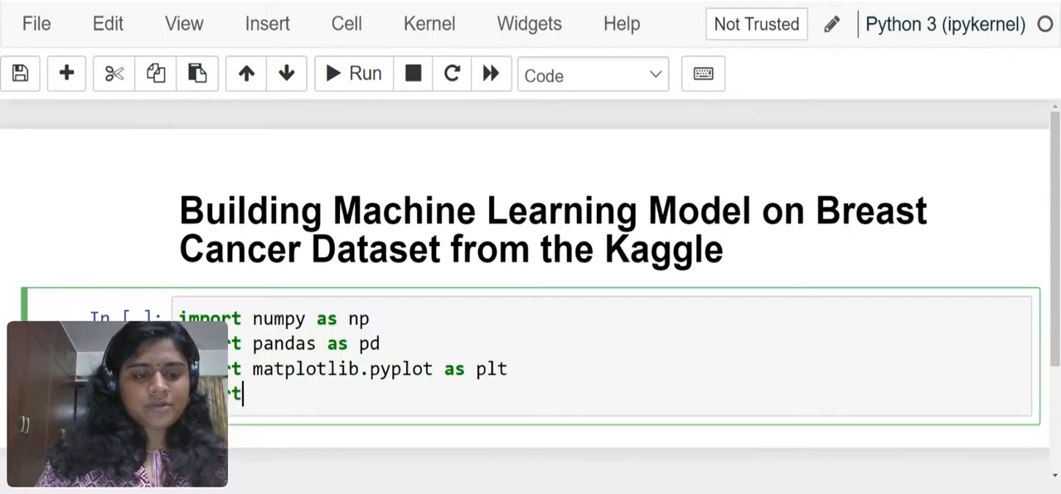
type("seaborn as sns")
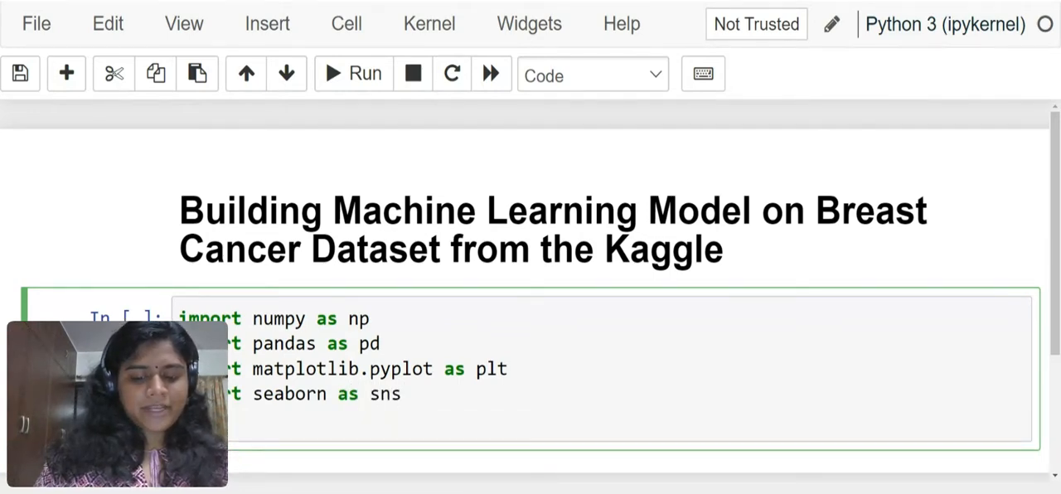
type("war")
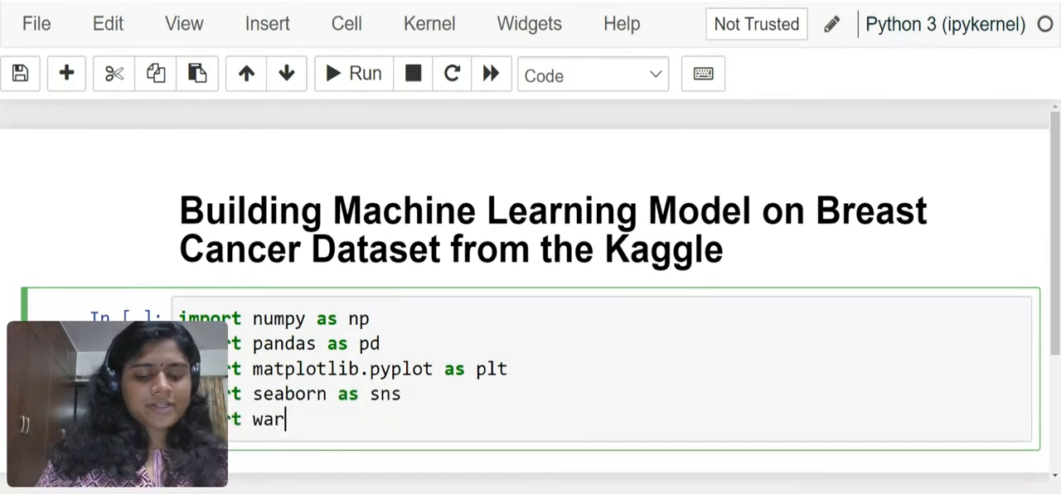
type("nings")
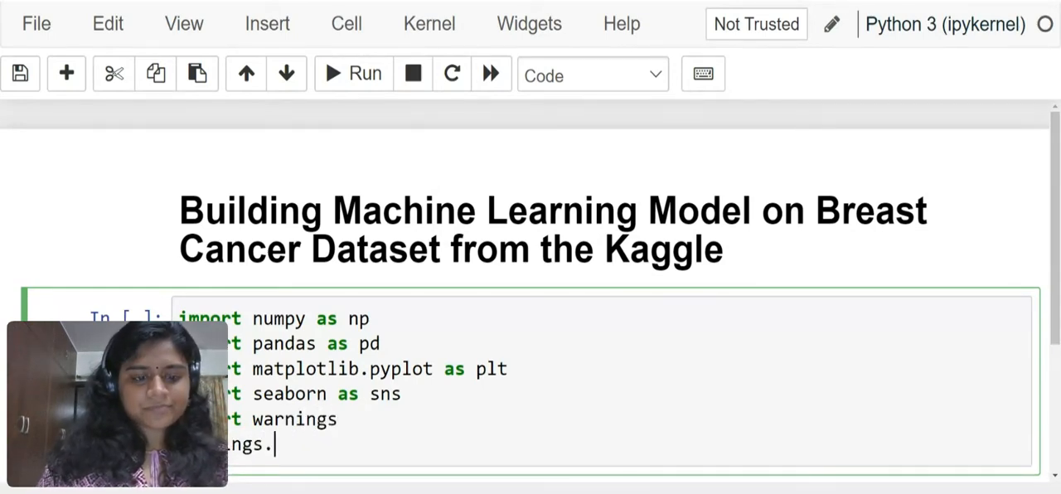
type("filte")
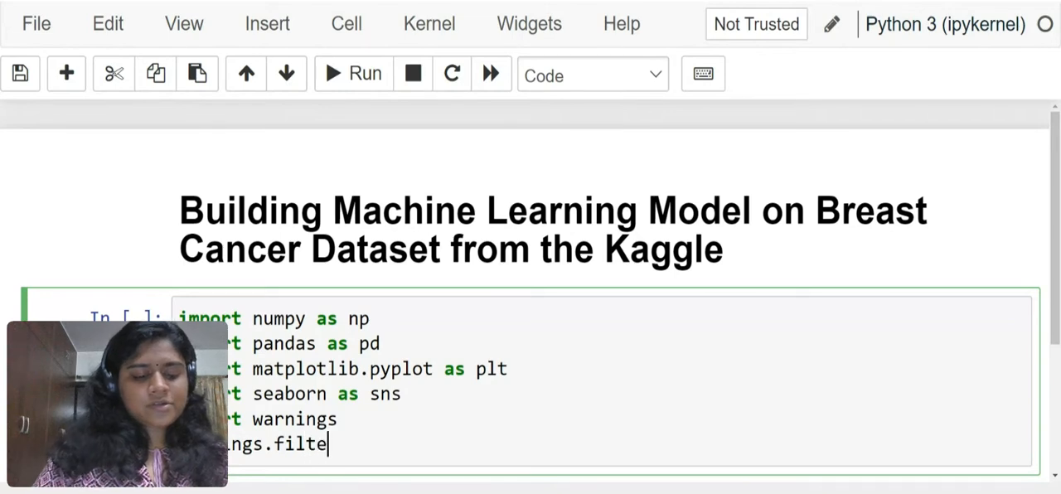
type("warnings")
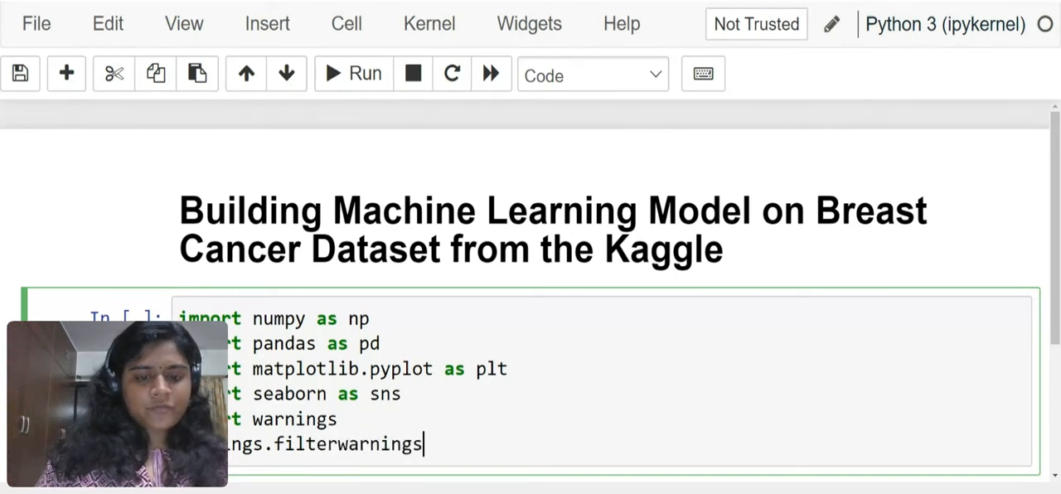
type("(\"i\")")
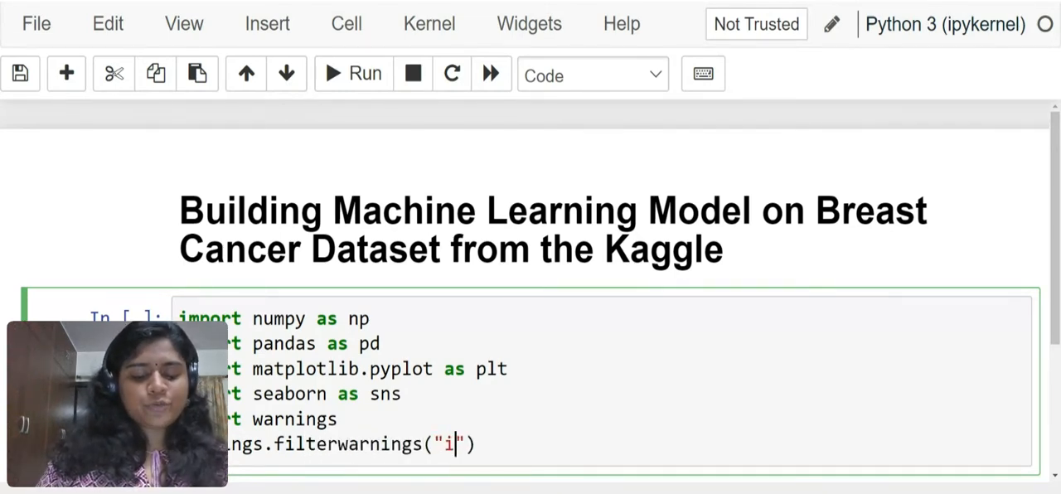
type("gnore")
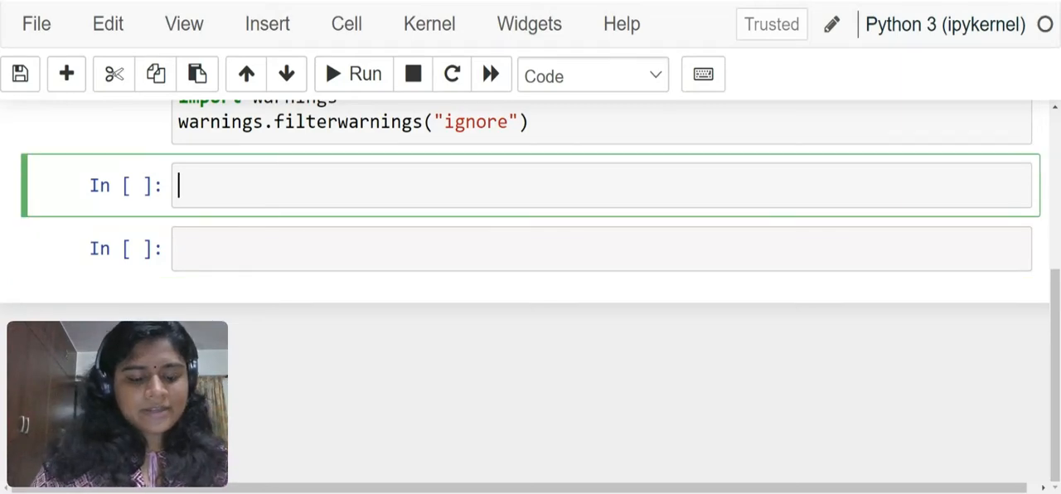
Read Breast_Cancer.csv into a dataframe with df=pd.read_csv and run the cell.
type("df=p")
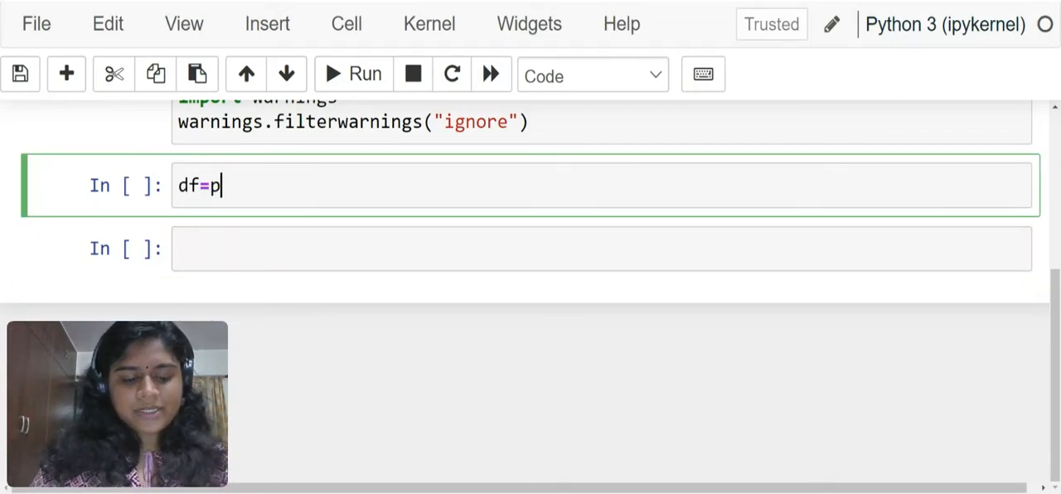
type("d.read_")
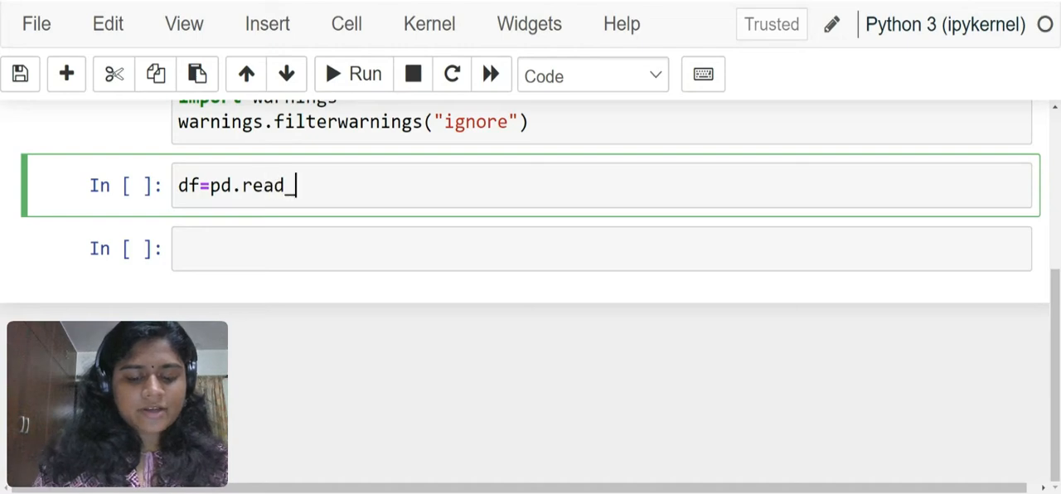
type("csv()")
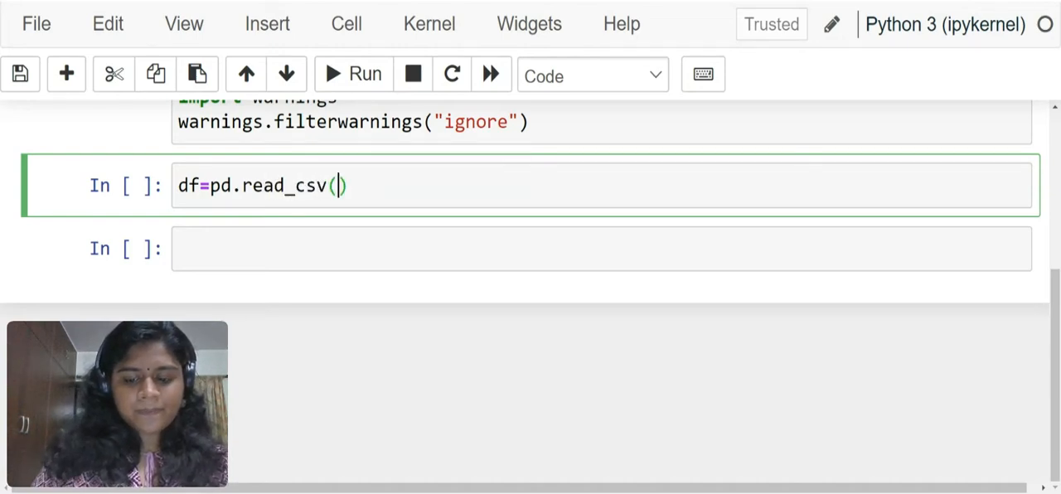
type("\"Breat\"")
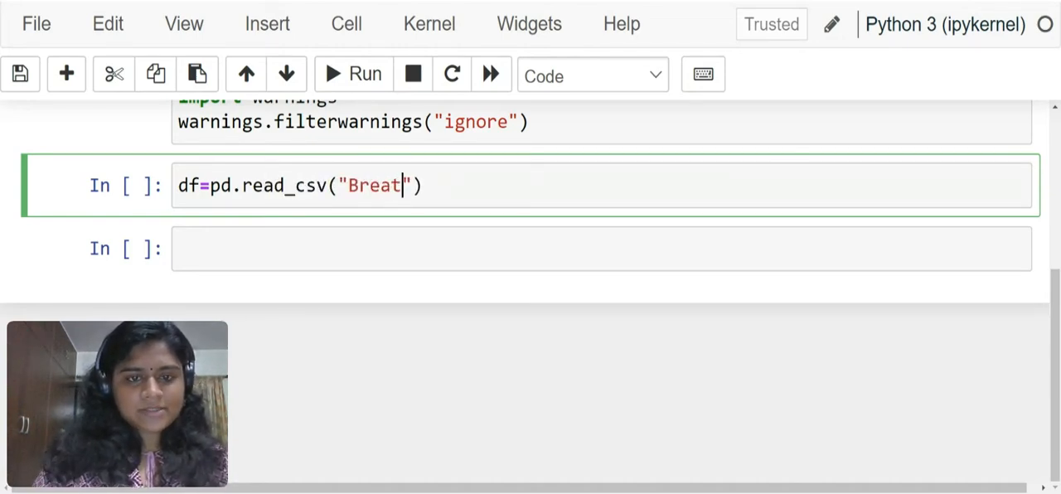
type("s")
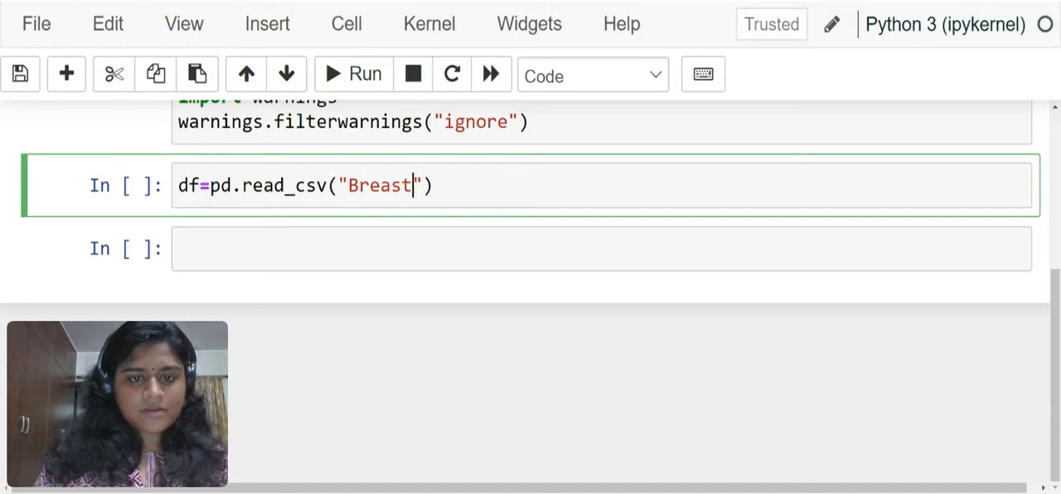
type("_Canc")
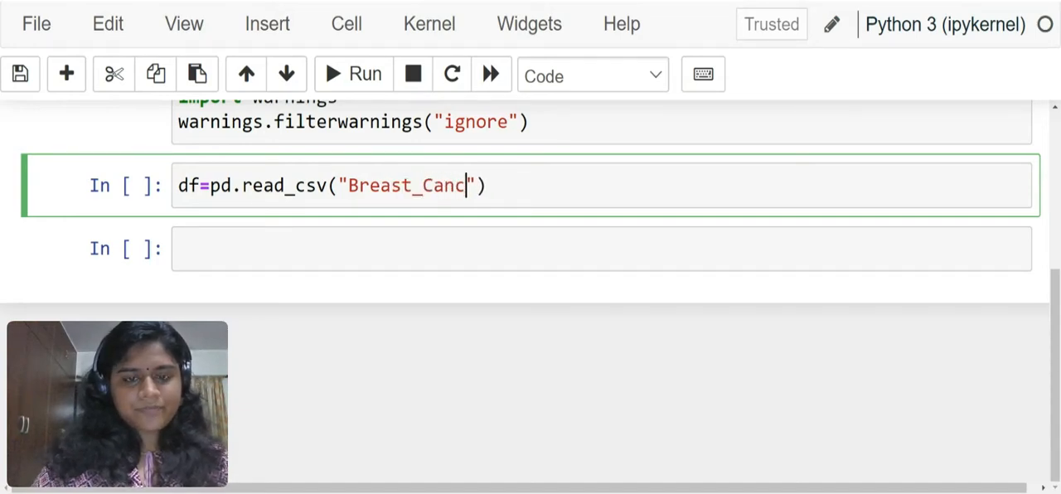
type("er.csv")
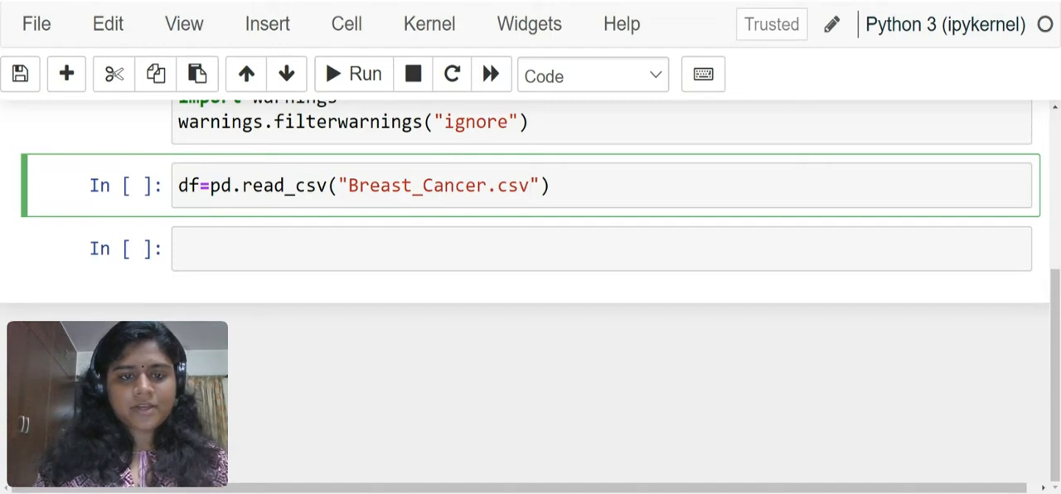
left_click(352, 74)
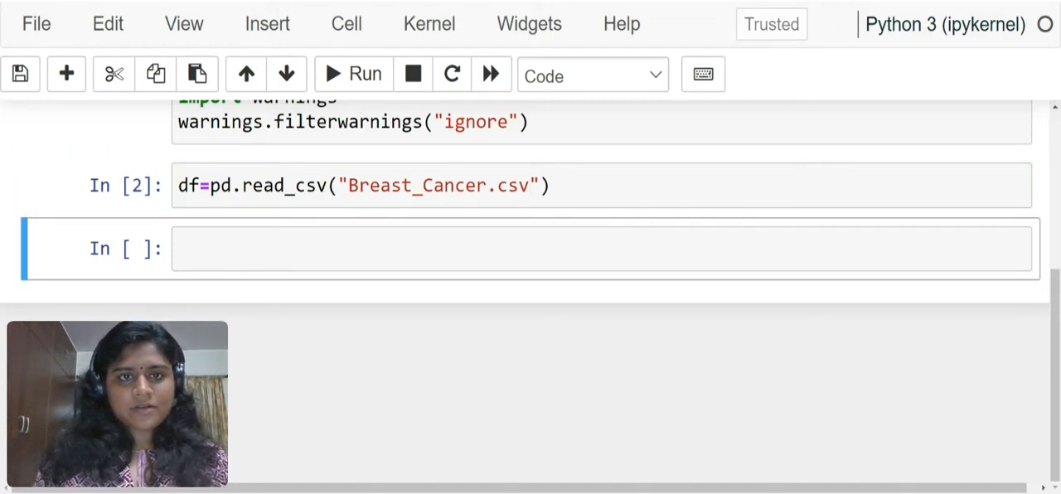
Preview the dataset with df.head() and scroll past the five-row output table.
type("df.")
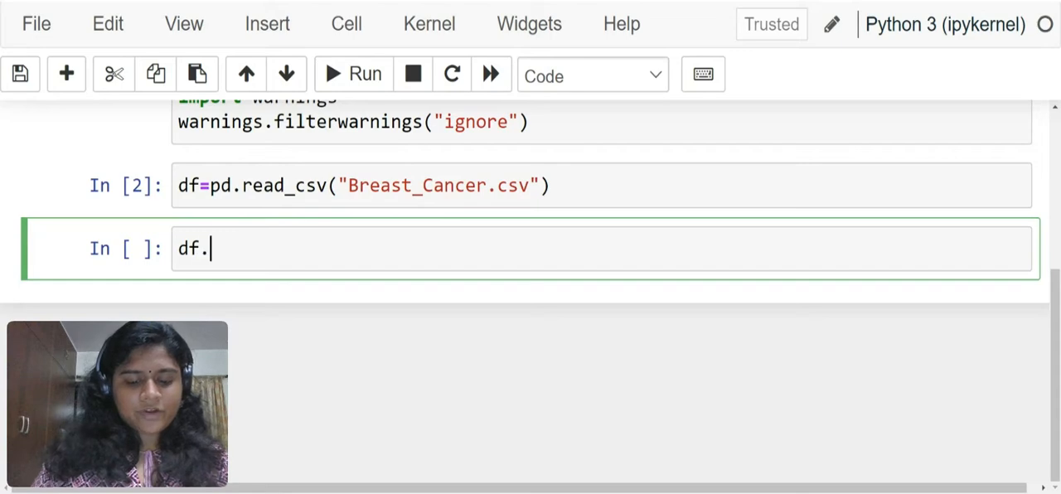
type("head()")
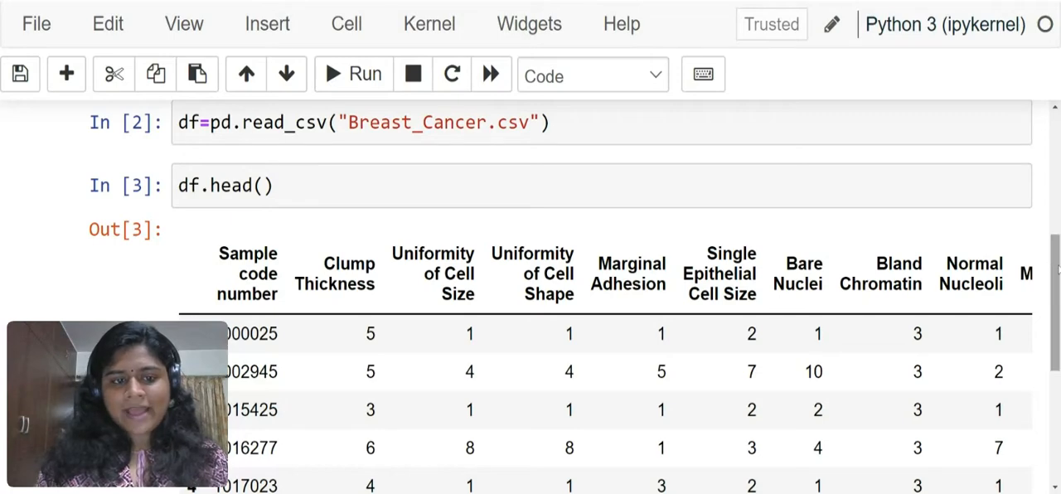
scroll("down", 3)
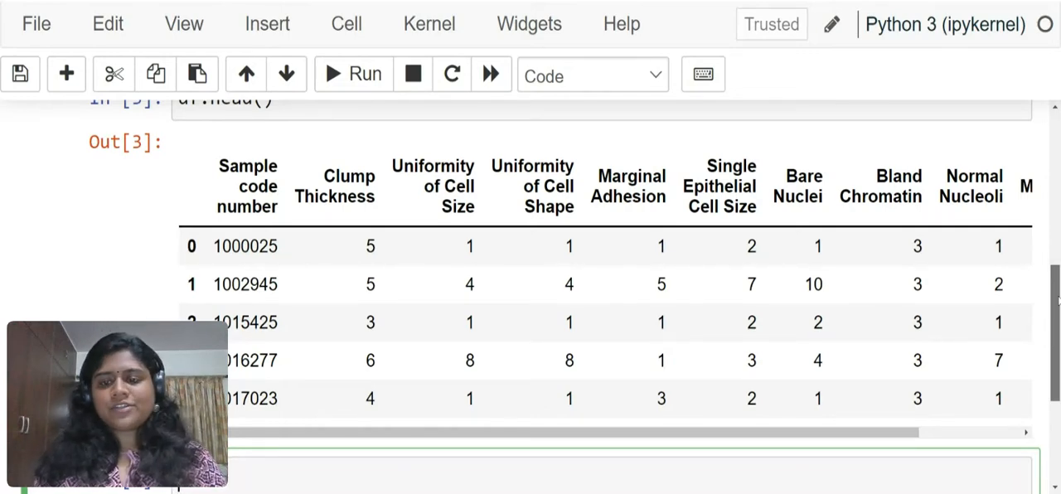
scroll("down", 3)
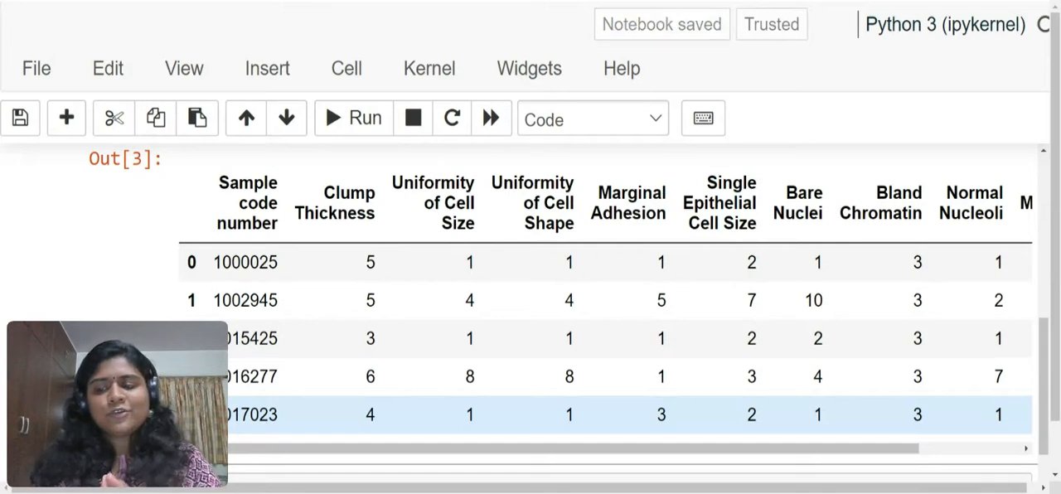
scroll("down", 3)
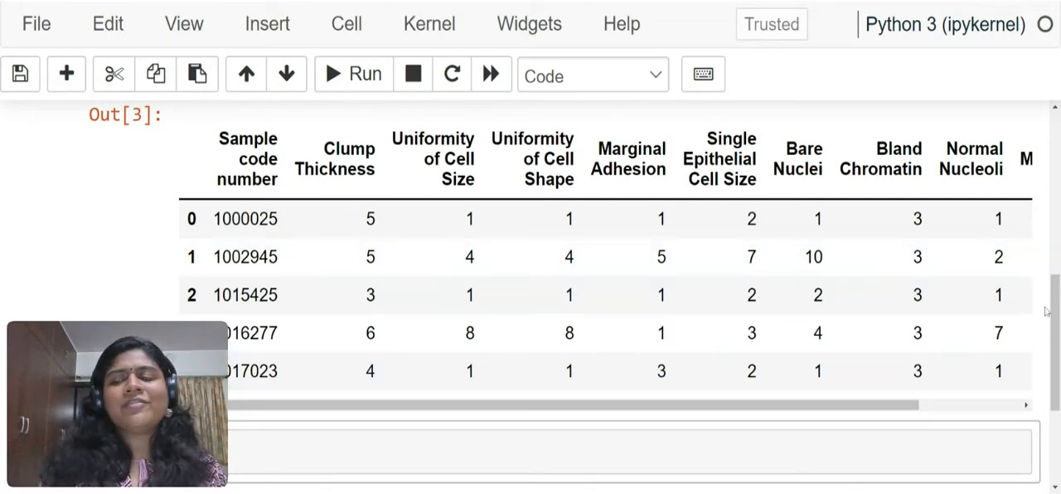
scroll("down", 3)
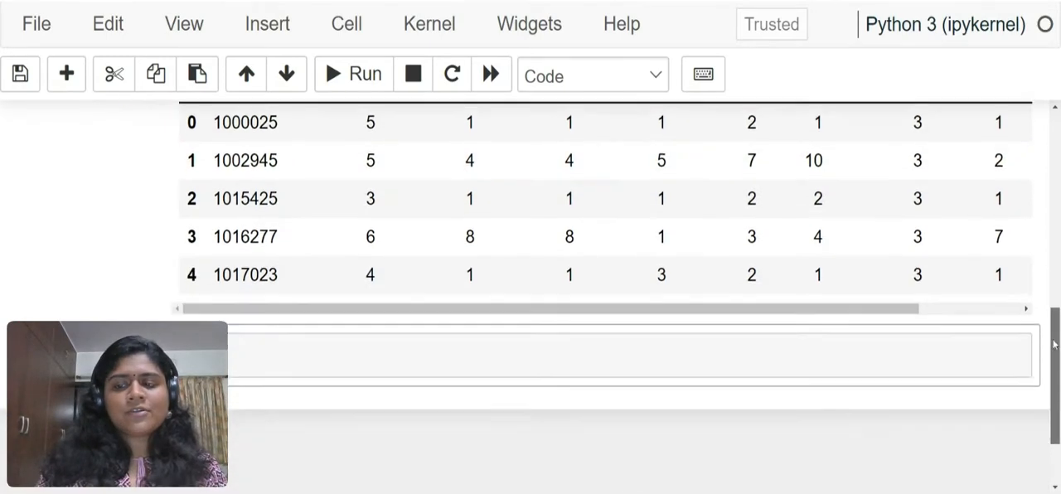
scroll("down", 3)
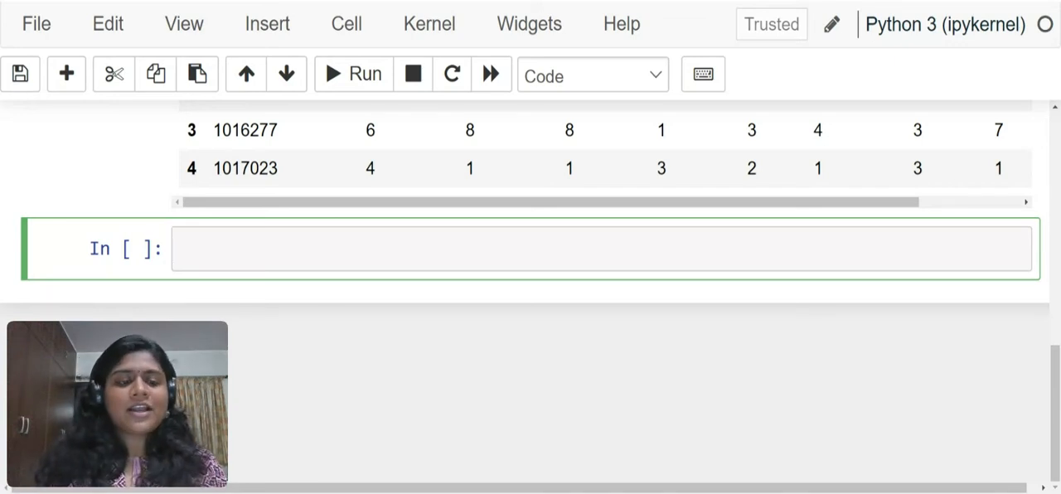
Define features x as df.iloc[:,1:-1].
type("x=")
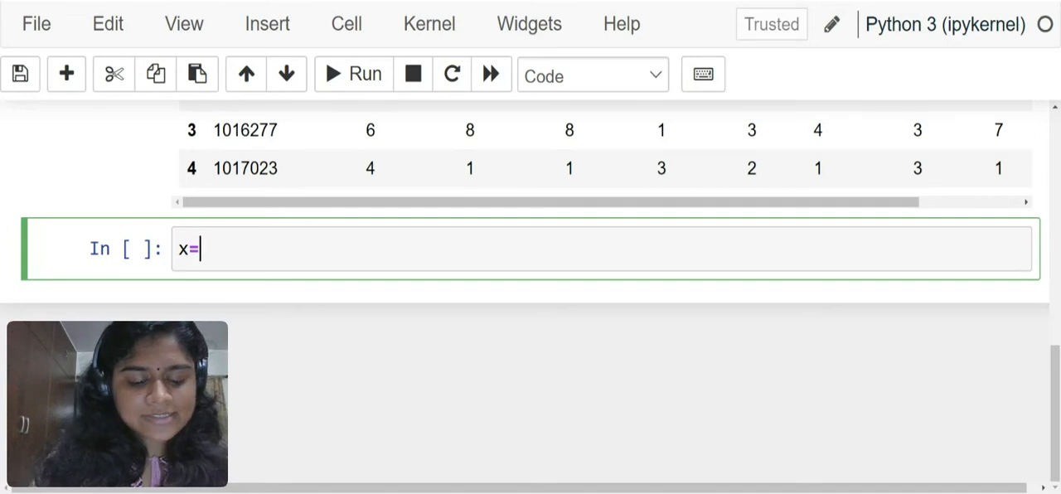
type("df.ilo")
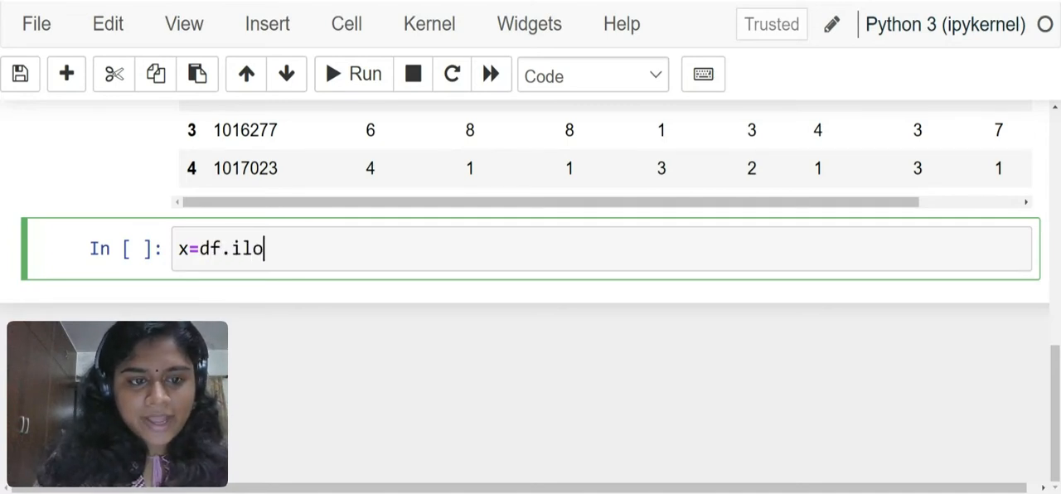
type("c[:]")
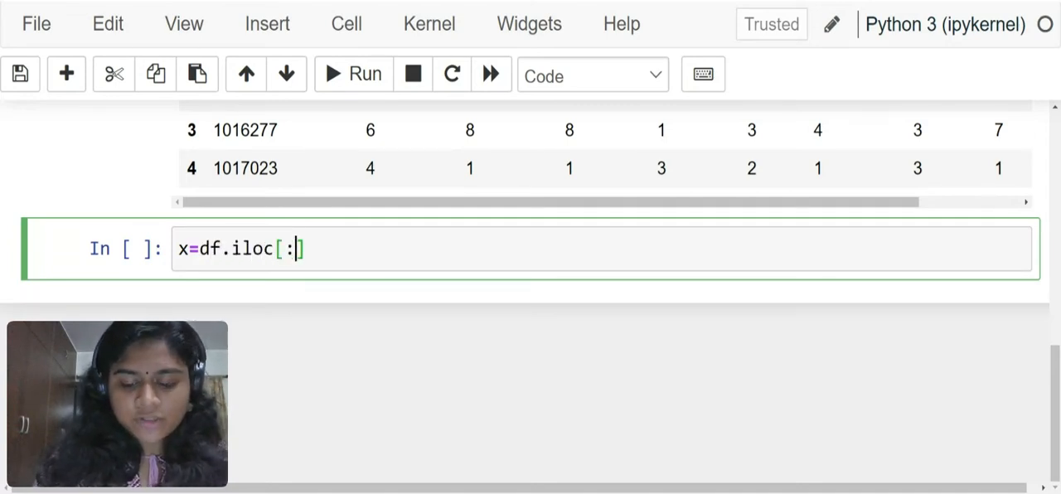
type(",")
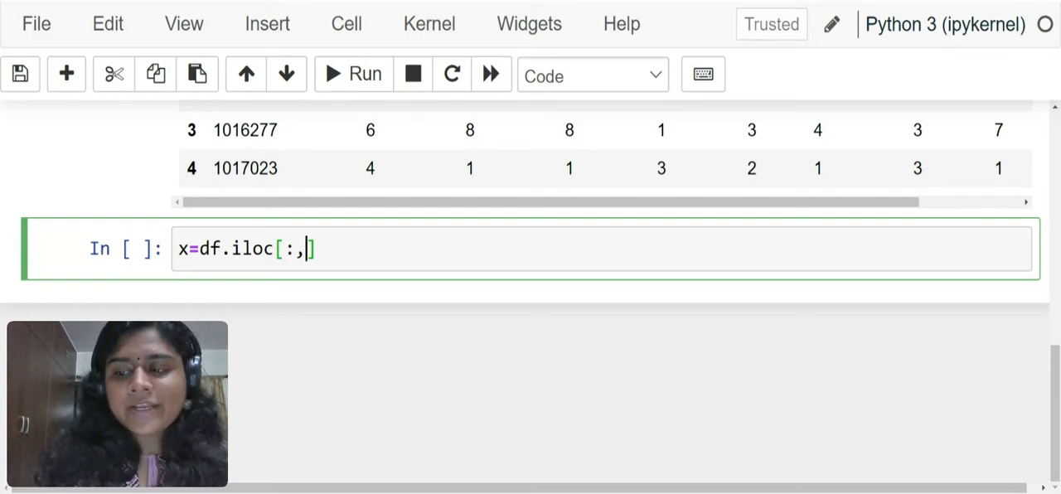
type("1")
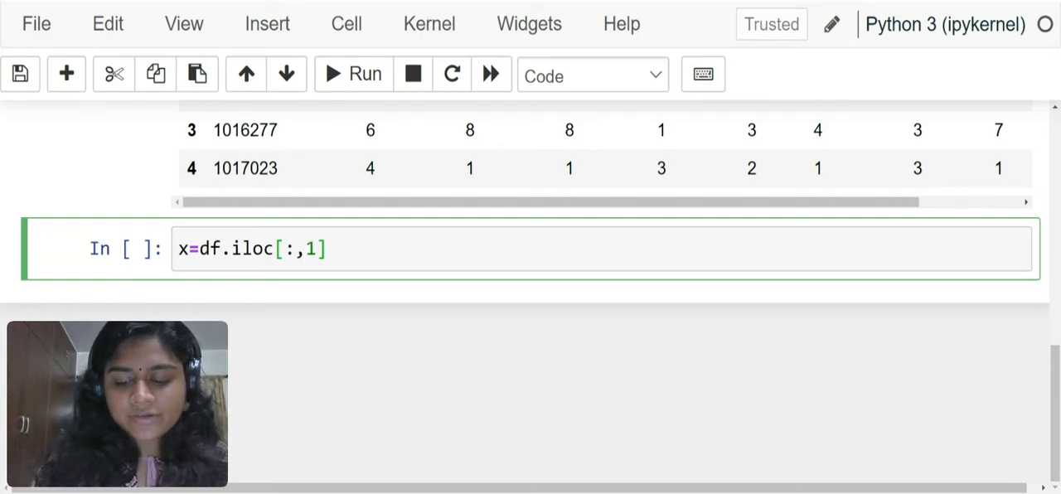
type(":-1")
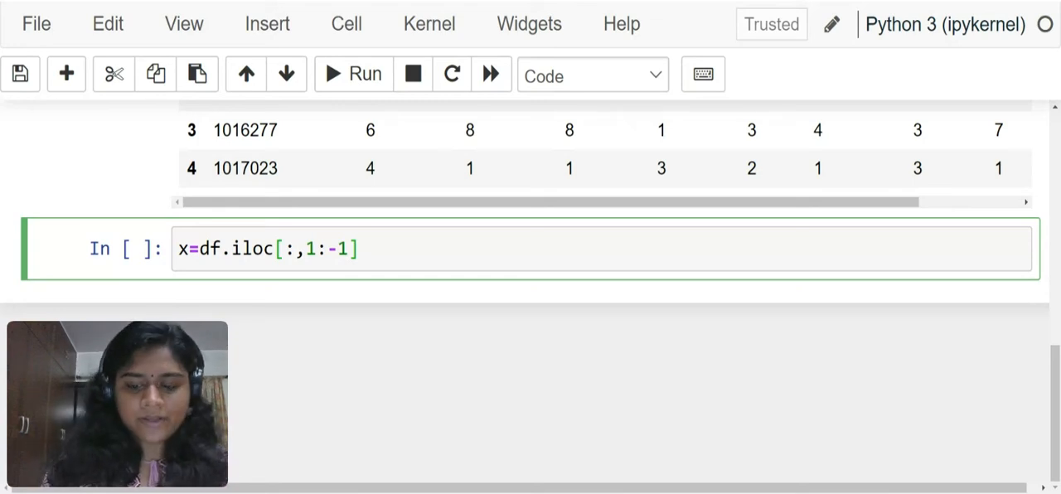
Define target y as df.iloc[:,-1] and run the cell.
type("y=d")
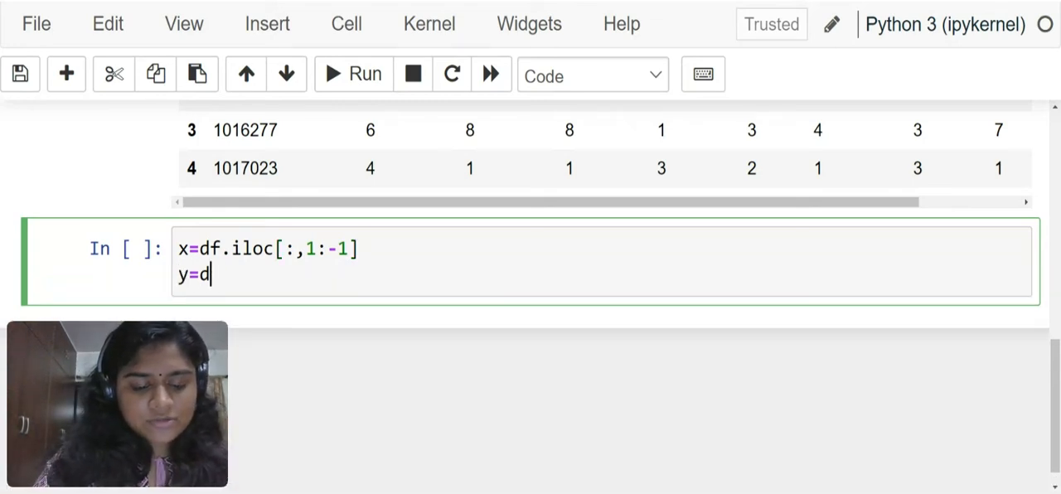
type("f.iloc")
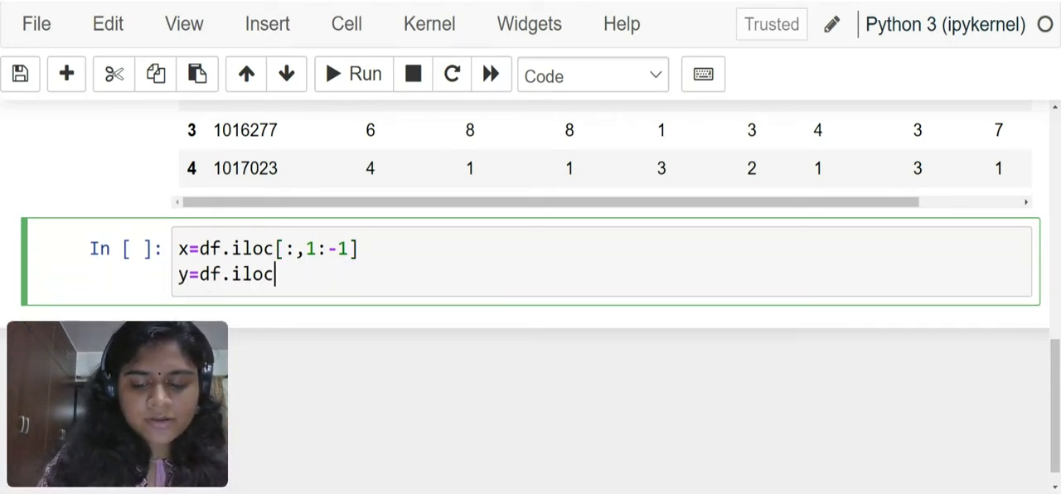
type("[:,]")
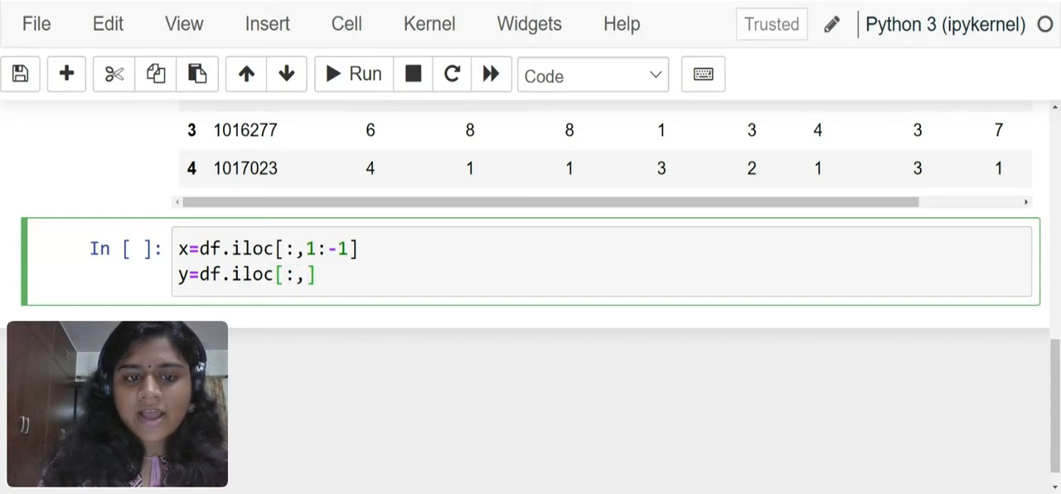
type("-")
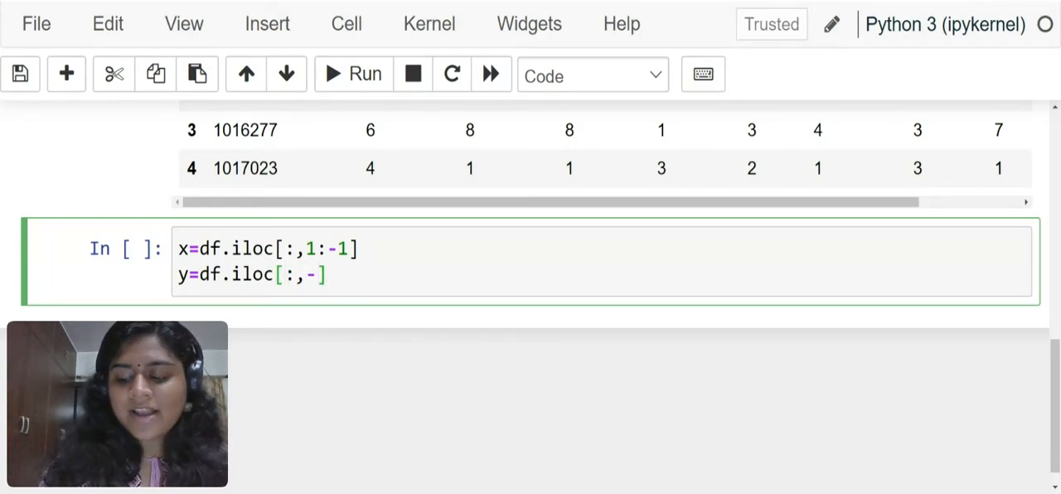
type("1")
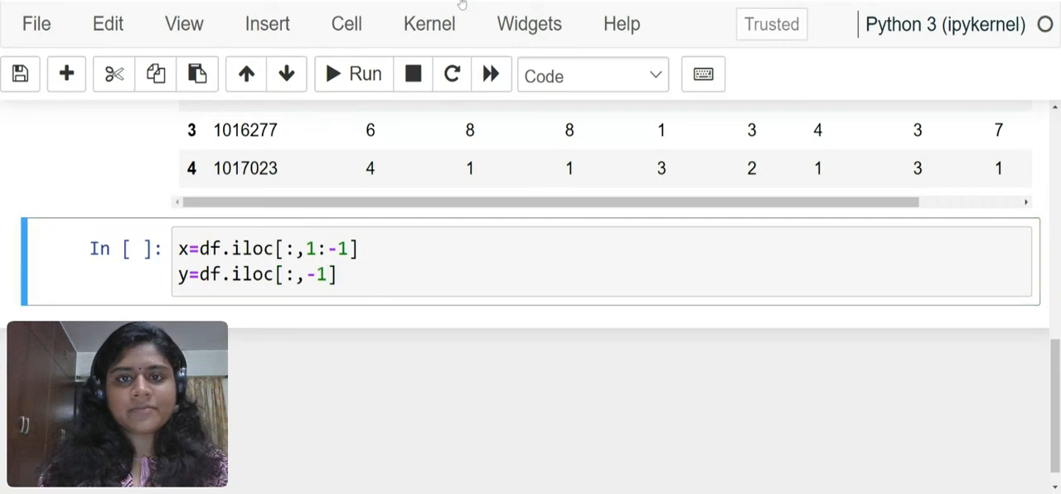
left_click(352, 74)
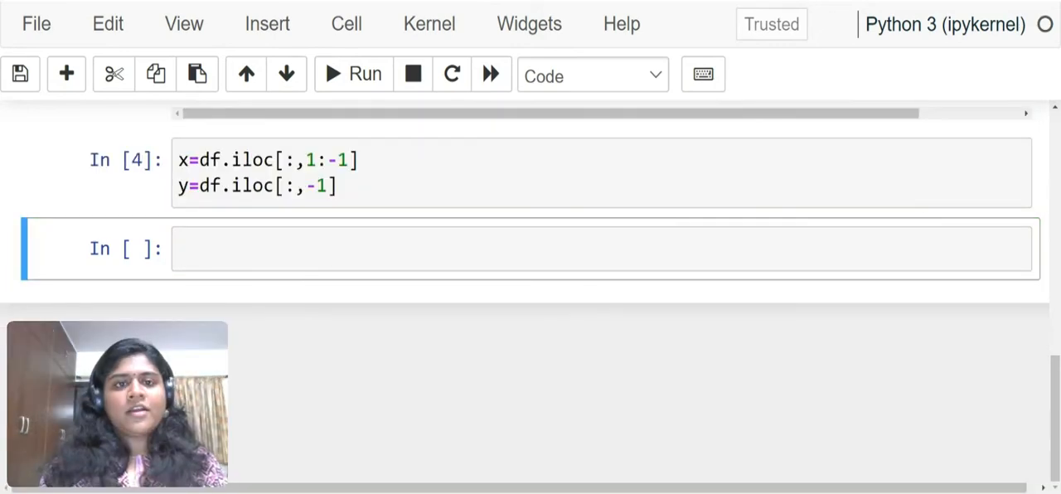
left_click(530, 248)
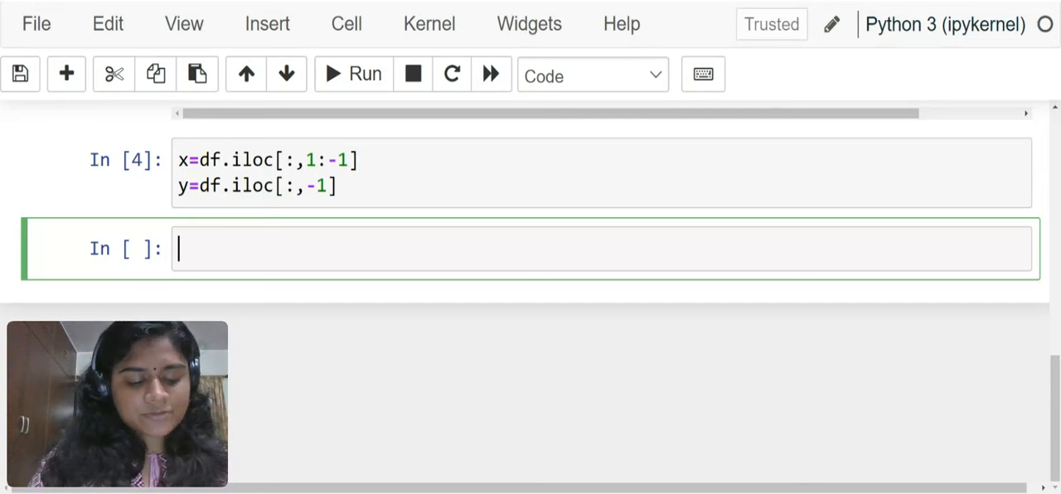
Import train_test_split from sklearn.model_selection.
type("from sklear")
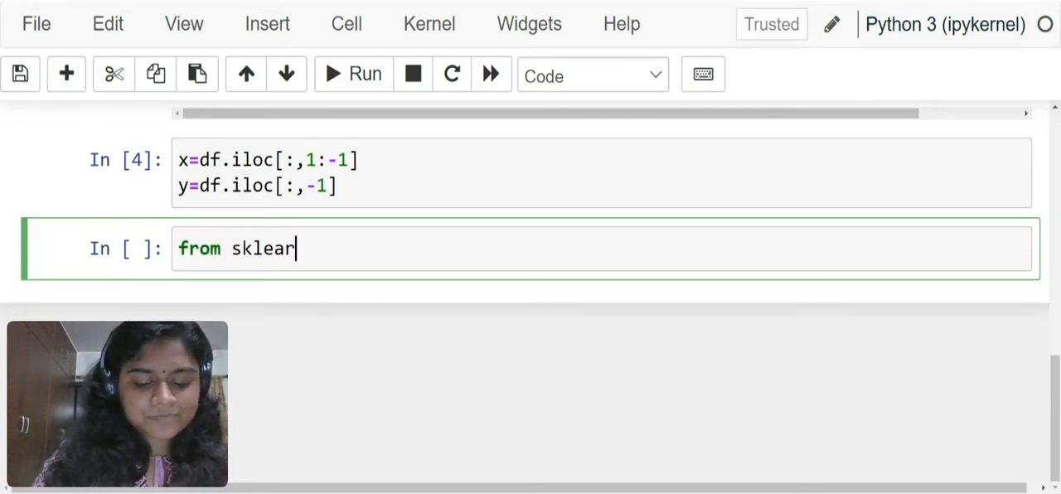
type("n.model_selec")
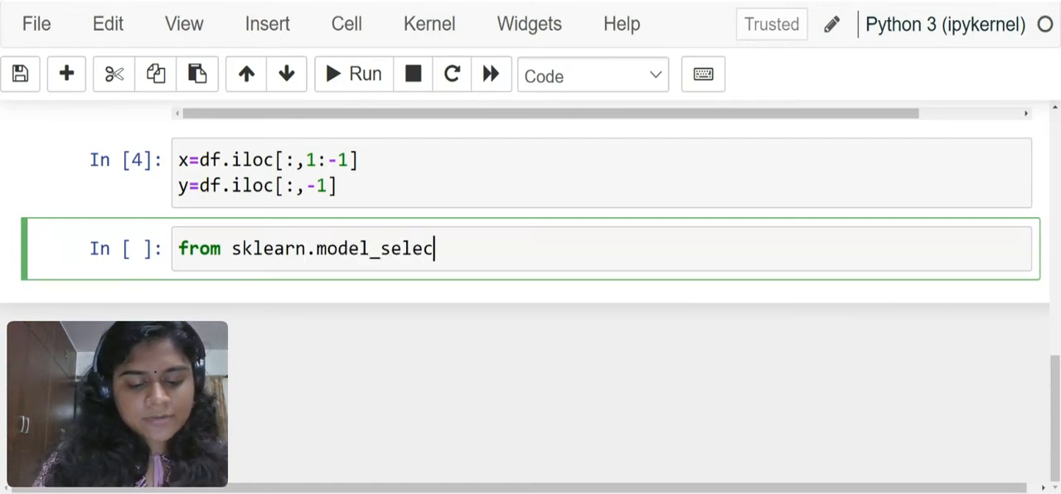
type("tion import train")
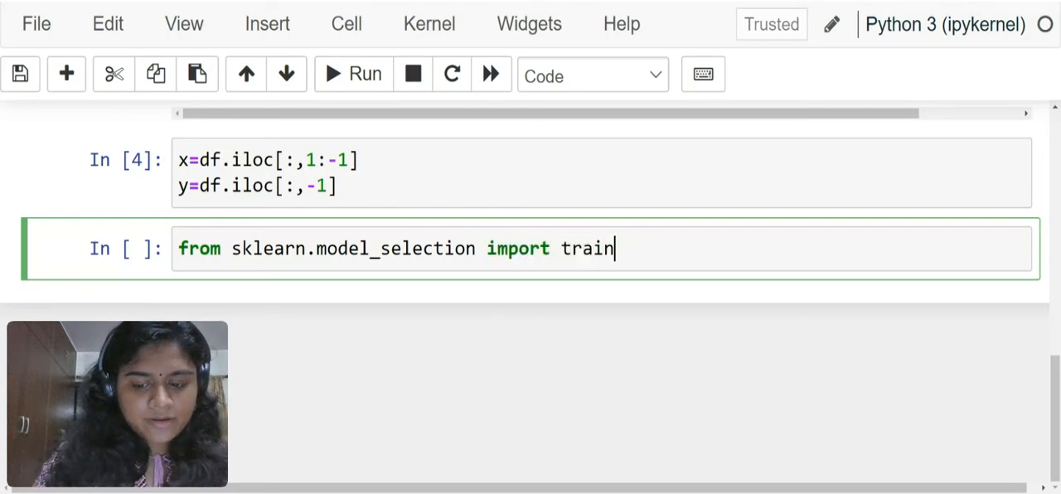
type("_test")
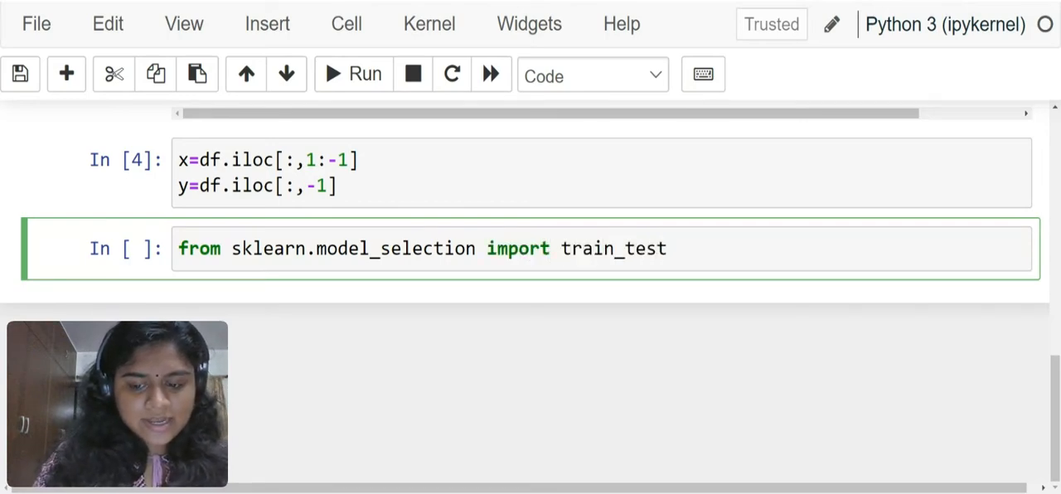
type("_split")
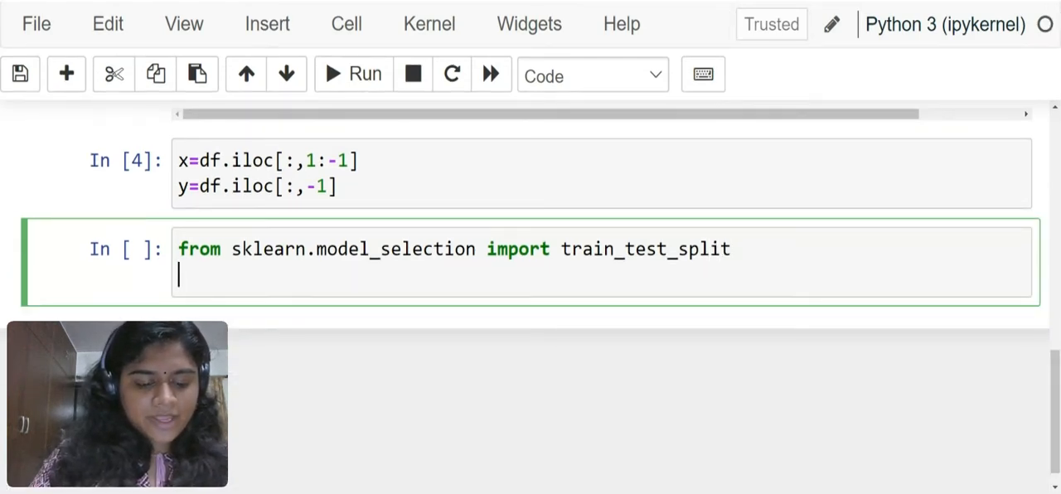
Assign xtrain, xtest, ytrain, ytest from train_test_split(x,y).
type("xtrain,x")
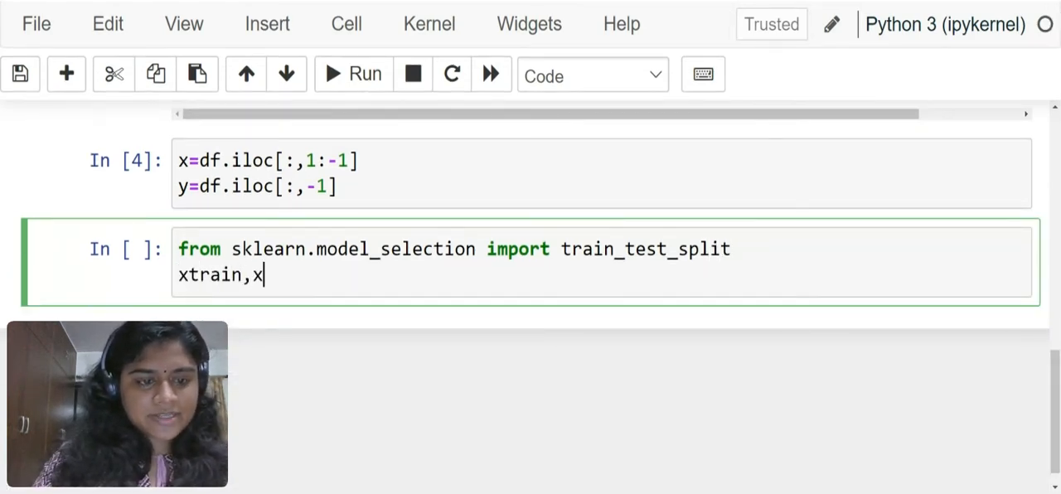
type("test,")
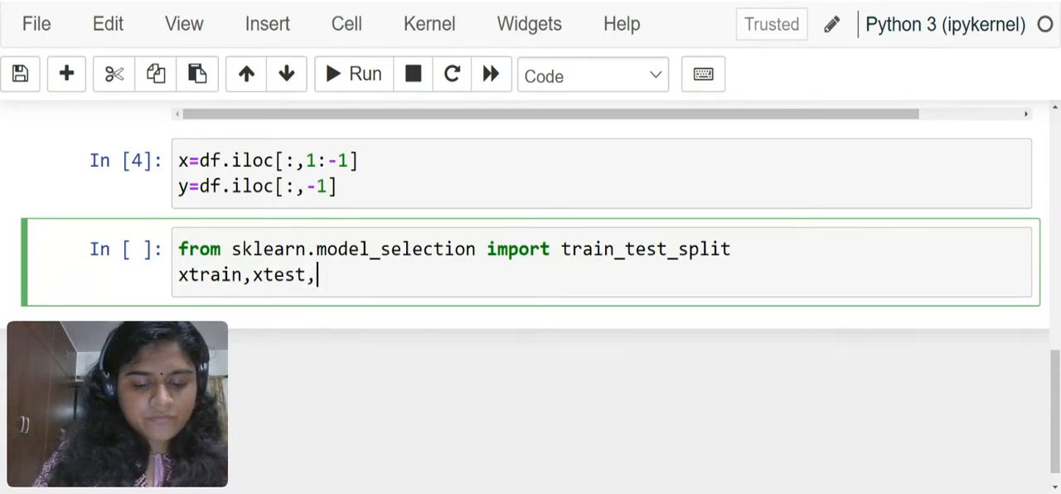
type("ytrain,")
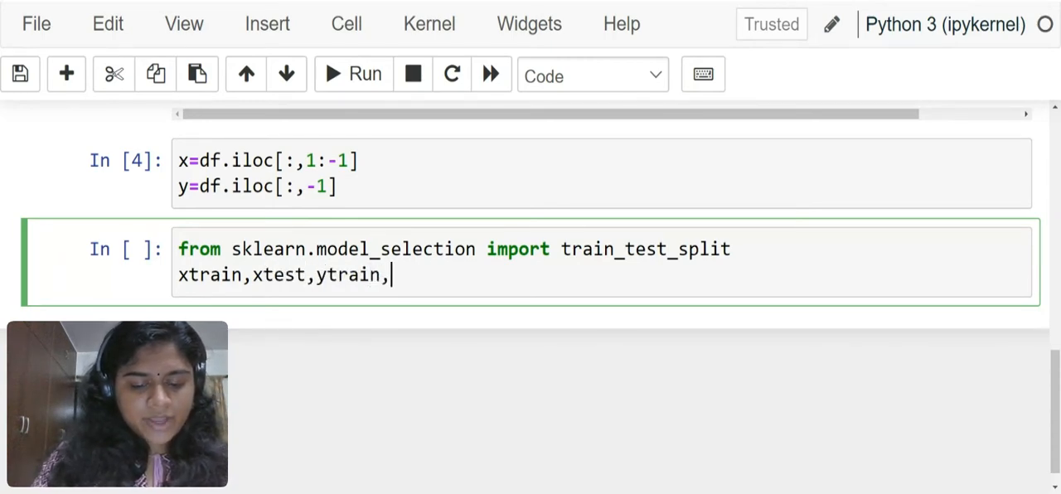
type("ytest=")
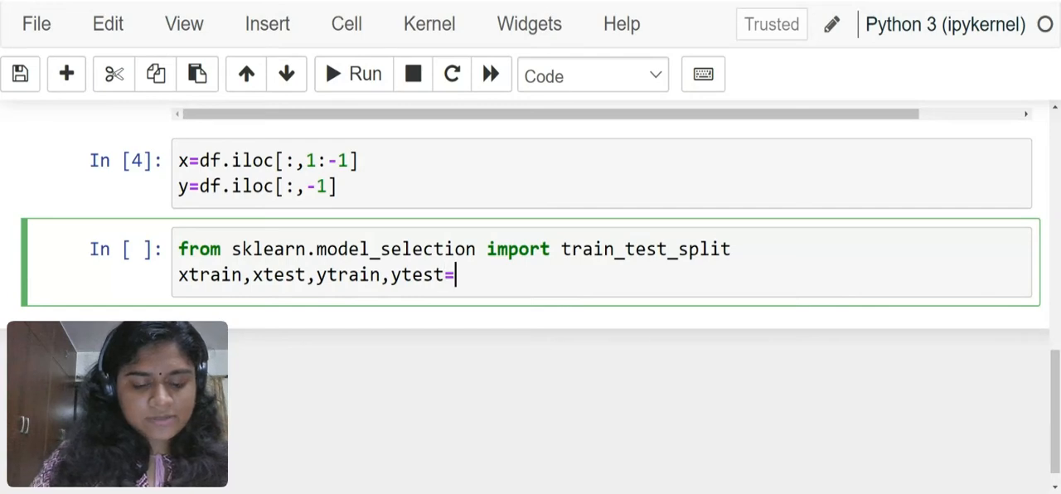
type("train_")
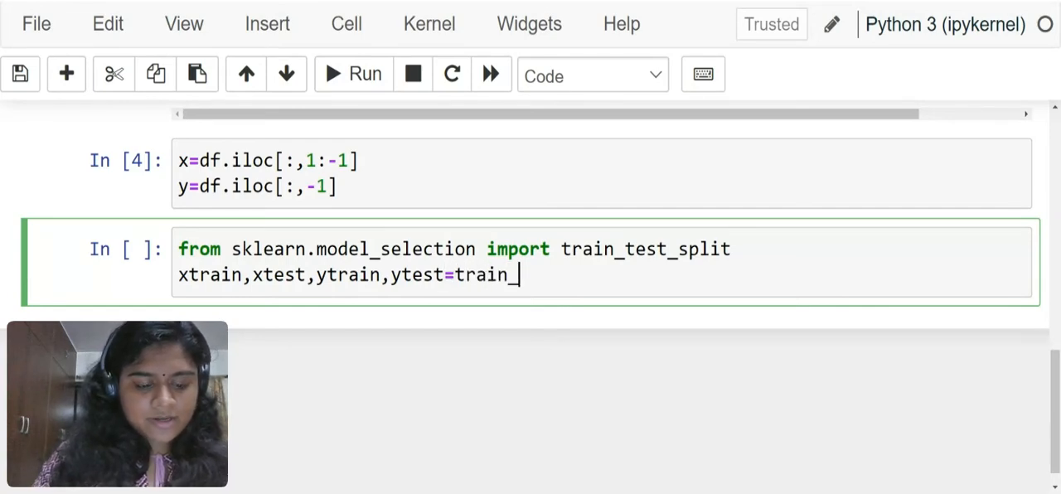
type("test_s")
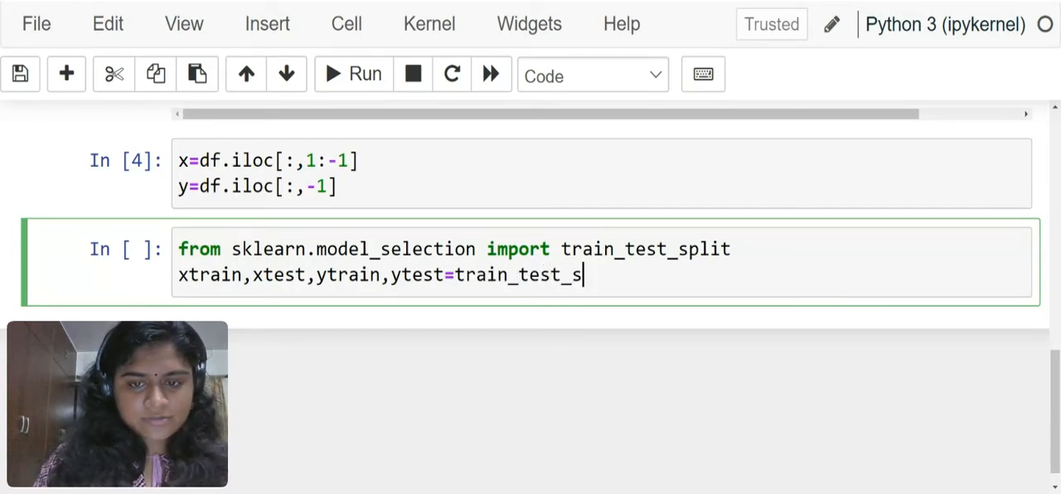
type("plit")
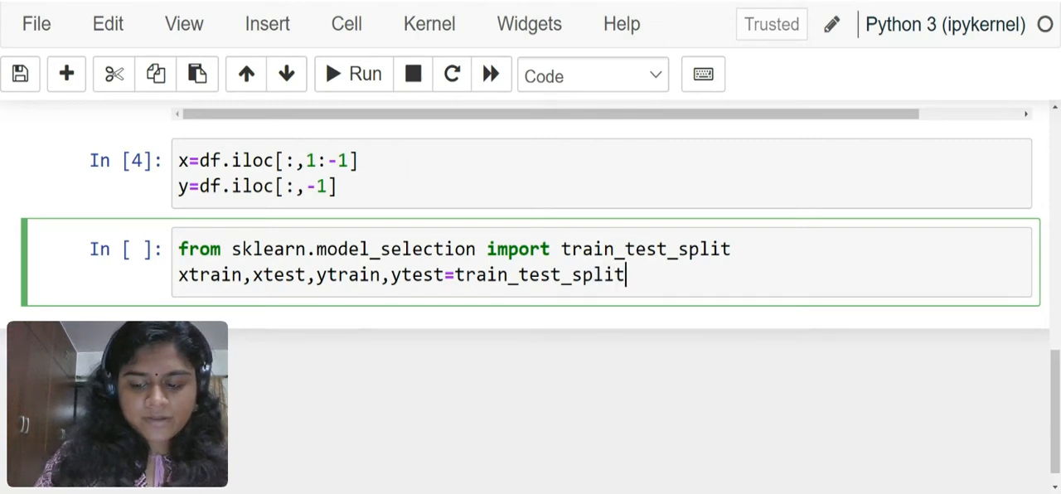
type("(x,y)")
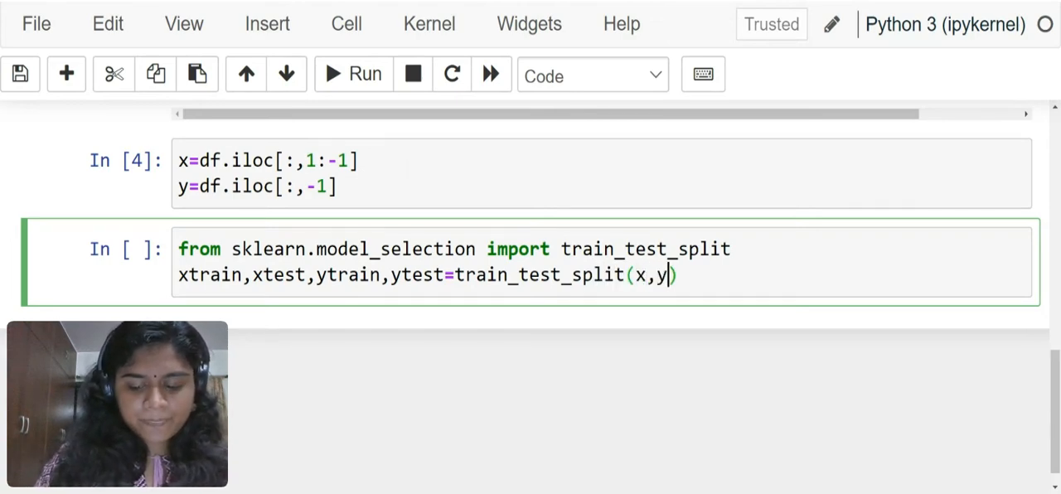
Add test_size=0.2 and random_state=1 arguments to the split call.
type(",test_")
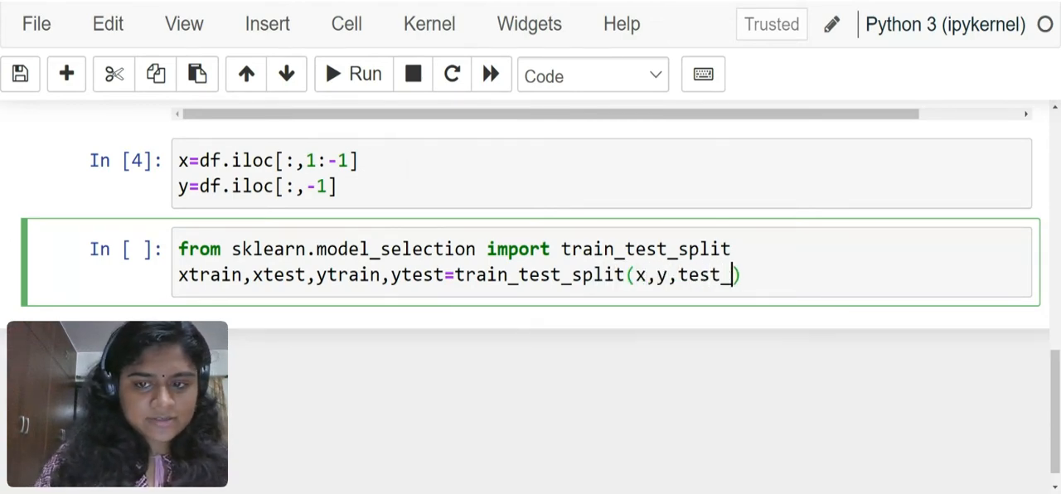
type("size=")
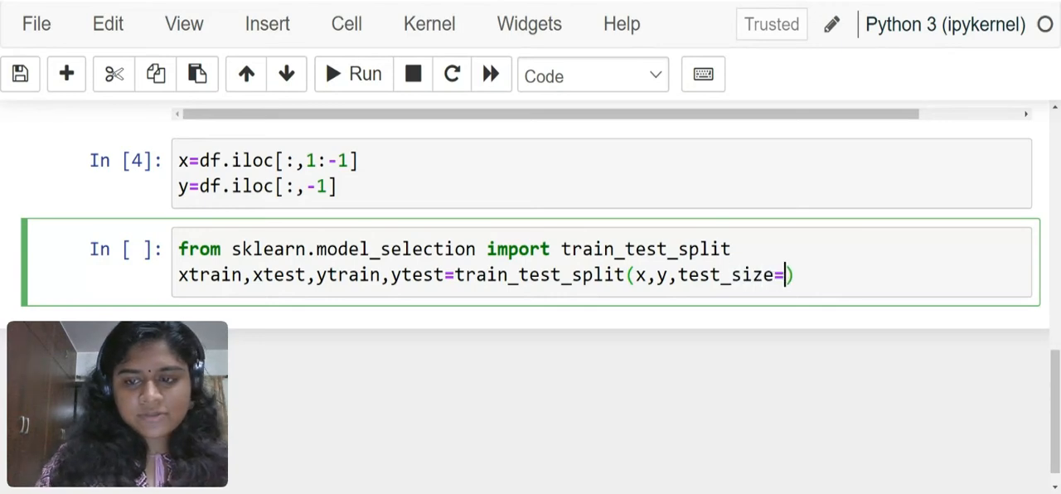
type("0.2")
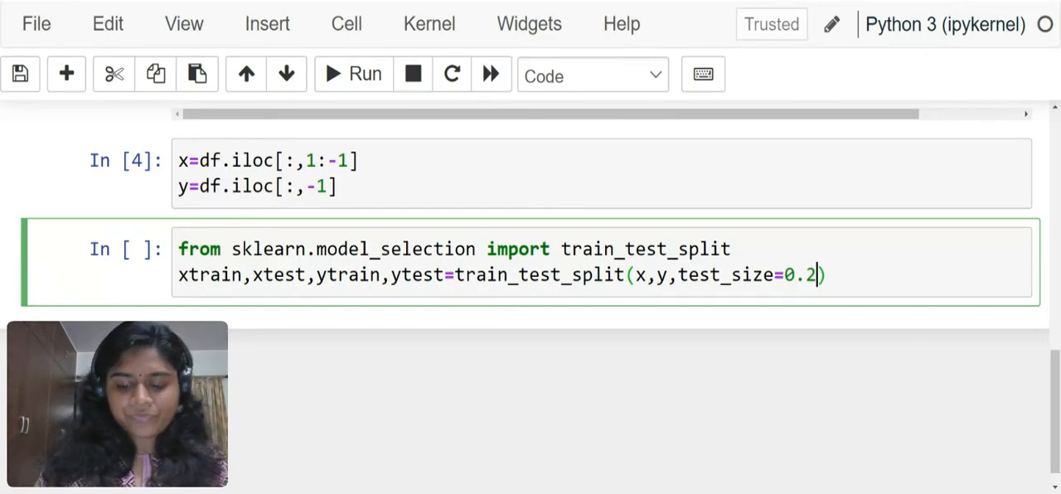
type(",")
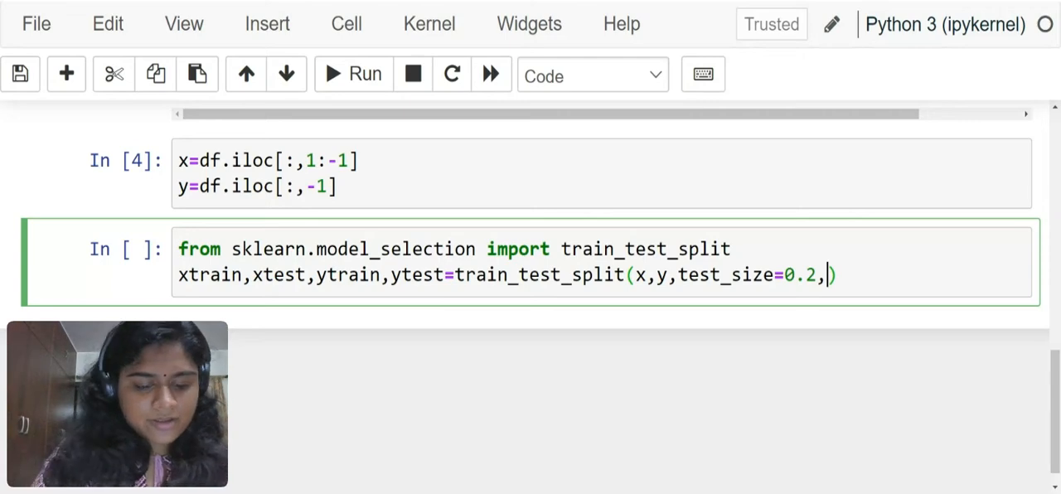
type("ran")
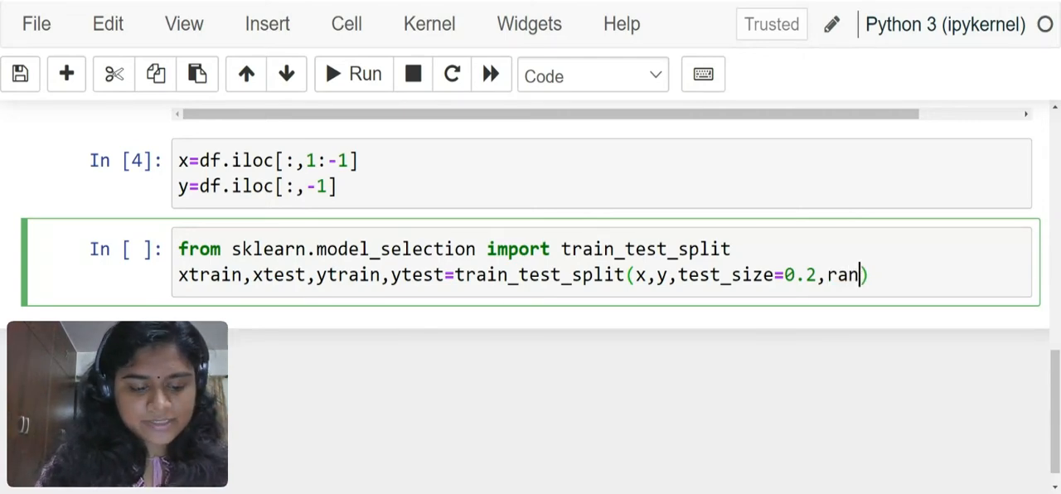
type("dom_stat")
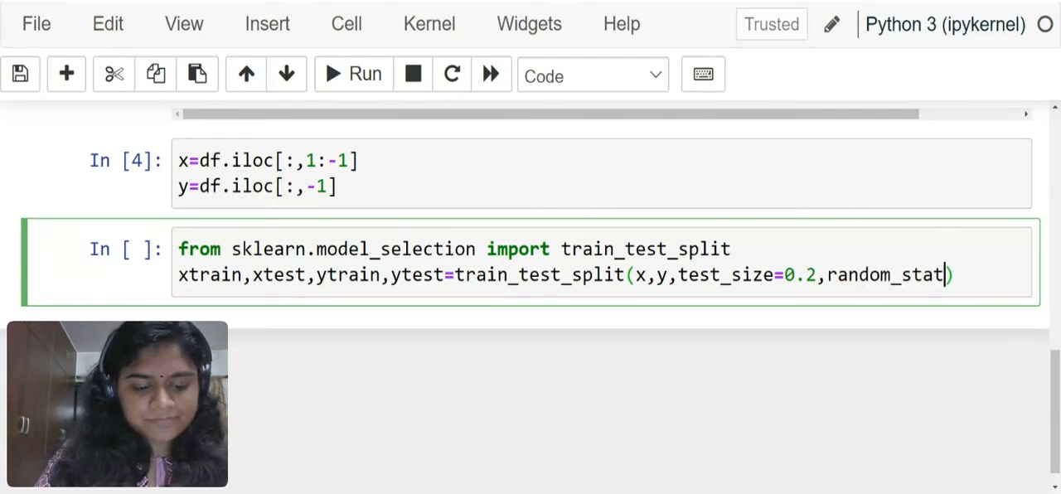
type("e=1")
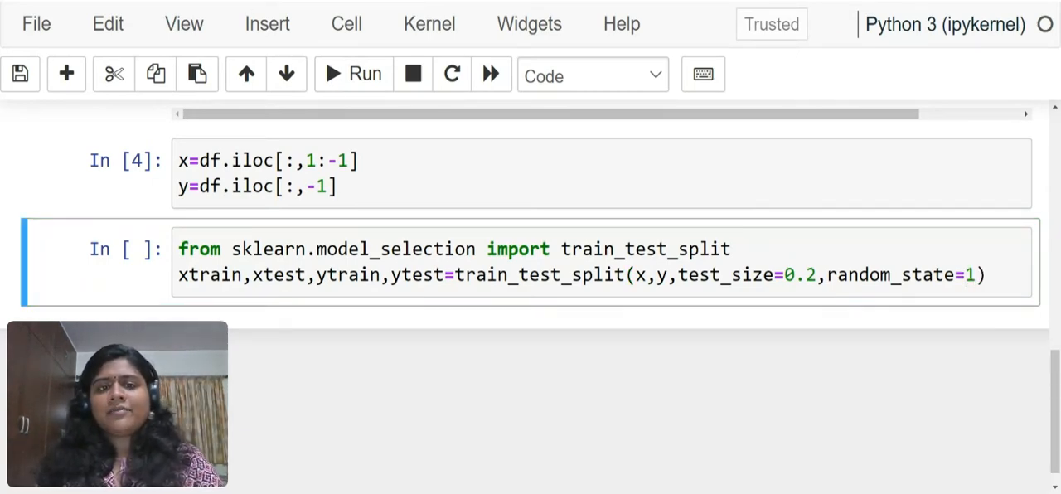
Select and run the train_test_split cell, leaving a fresh empty cell below.
left_click(971, 275)
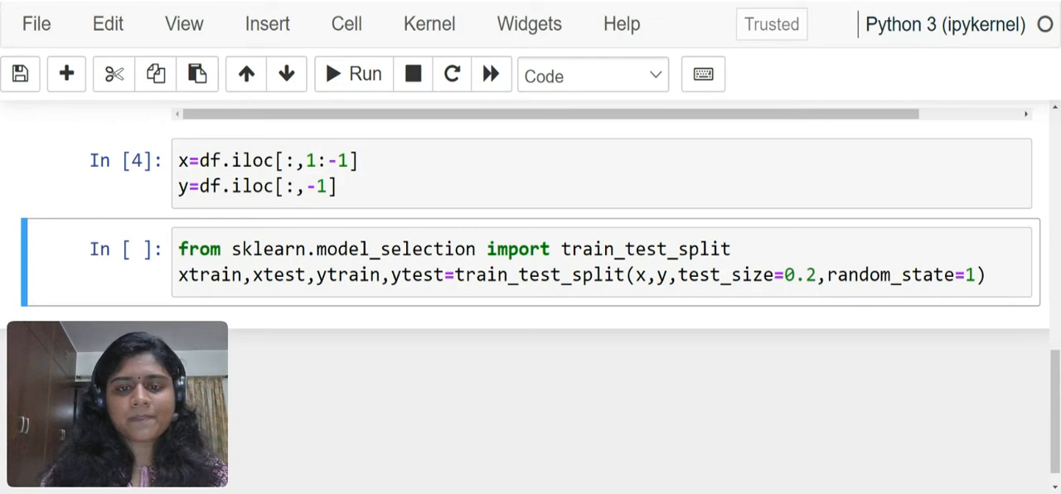
left_click(351, 74)
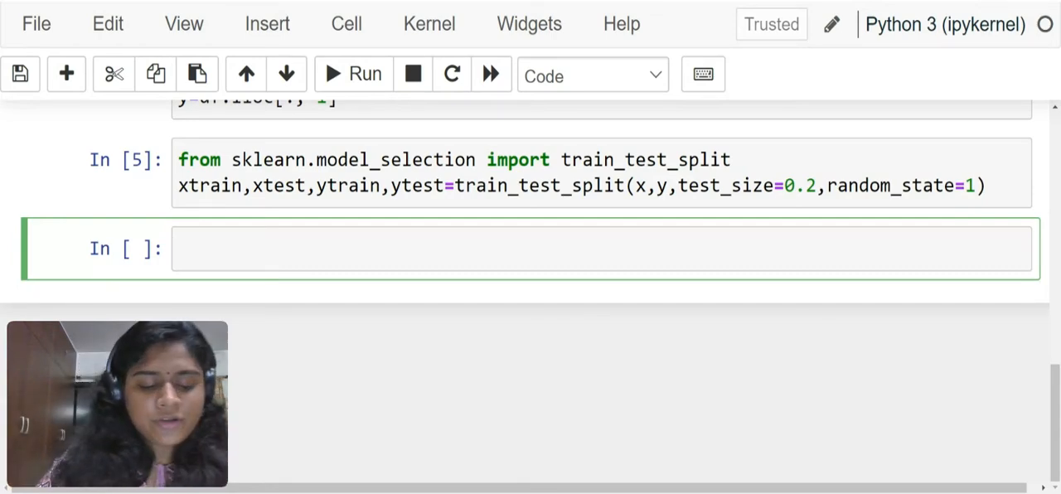
Import KNeighborsClassifier from sklearn.neighbors.
type("from skl")
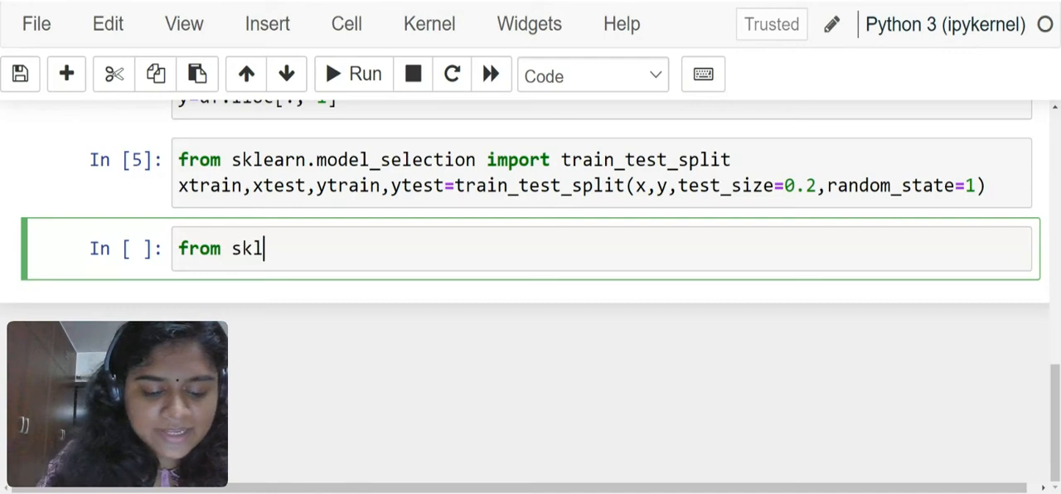
type("earn.")
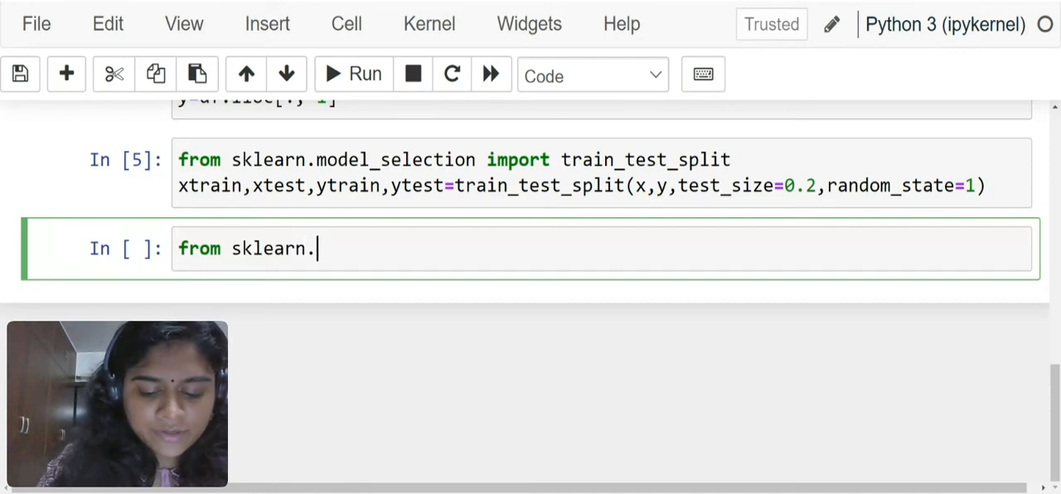
type("neig")
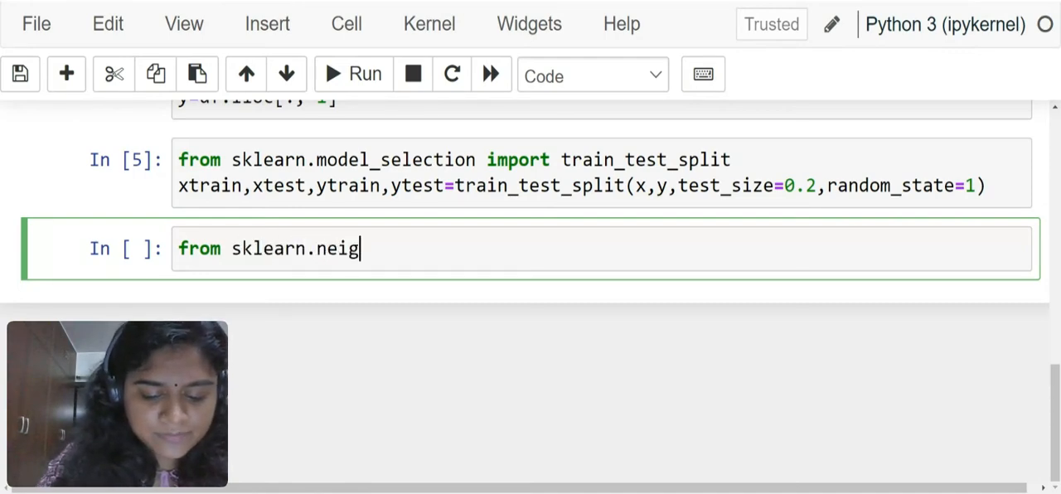
type("hbo")
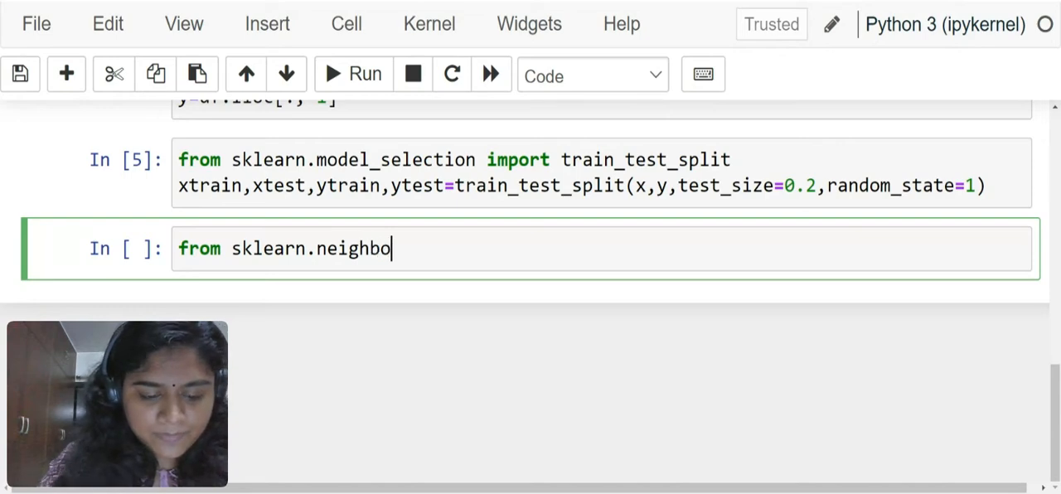
type("rs import")
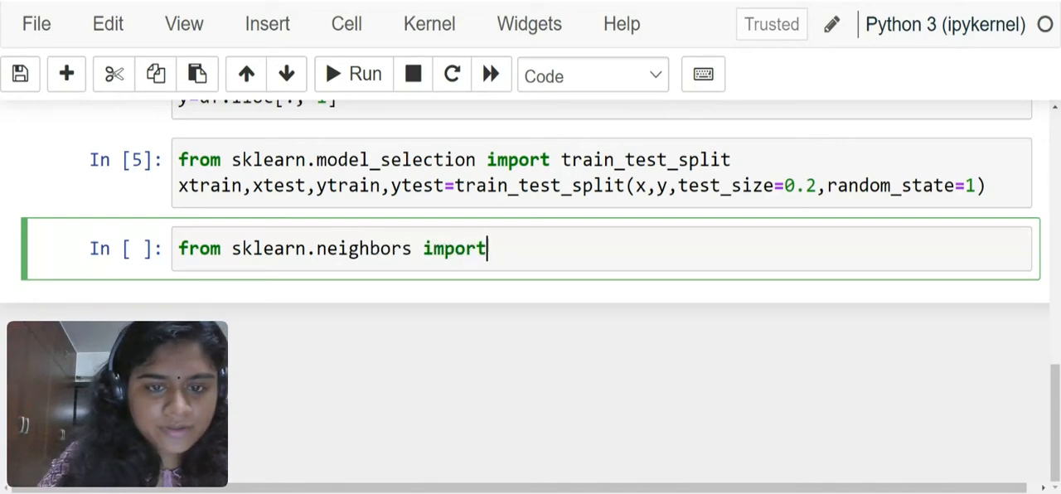
type("KNeig")
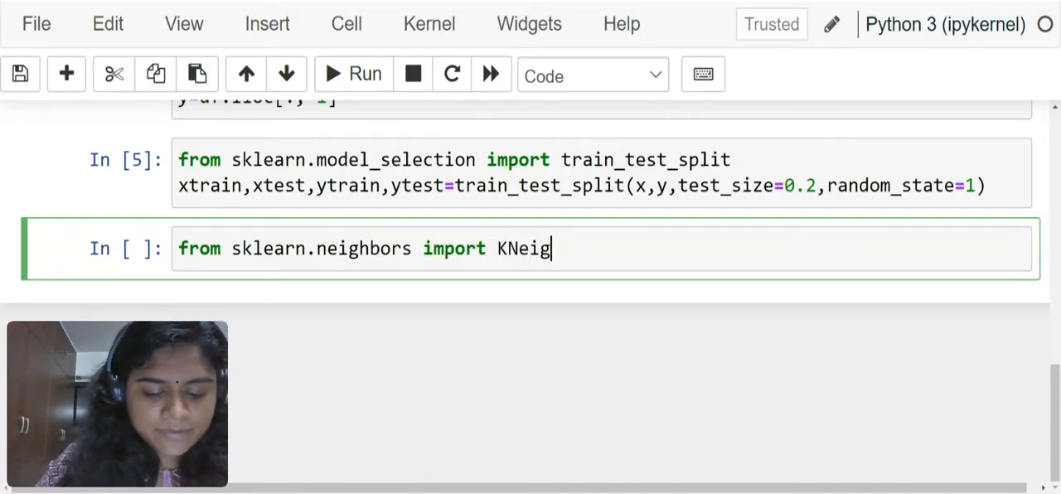
type("hborsC")
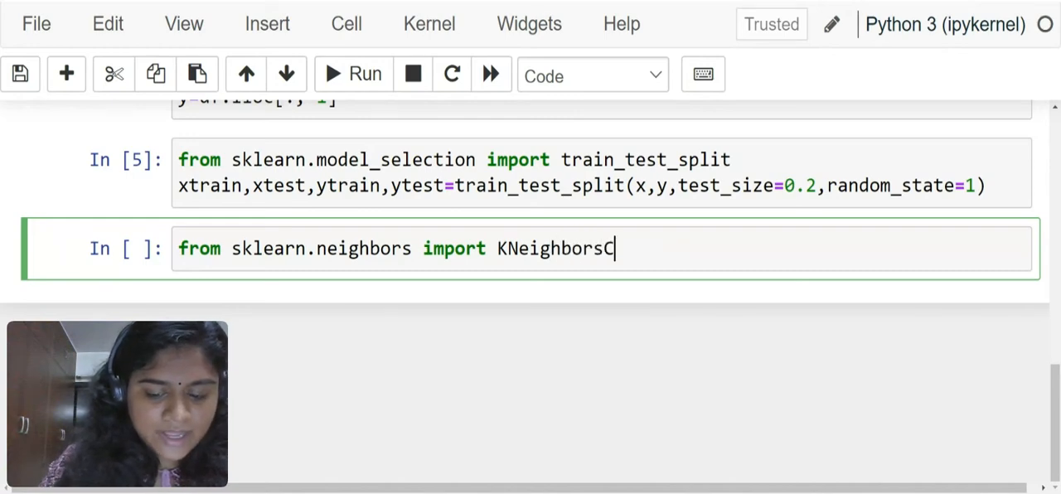
type("lassifier")
type("from s")
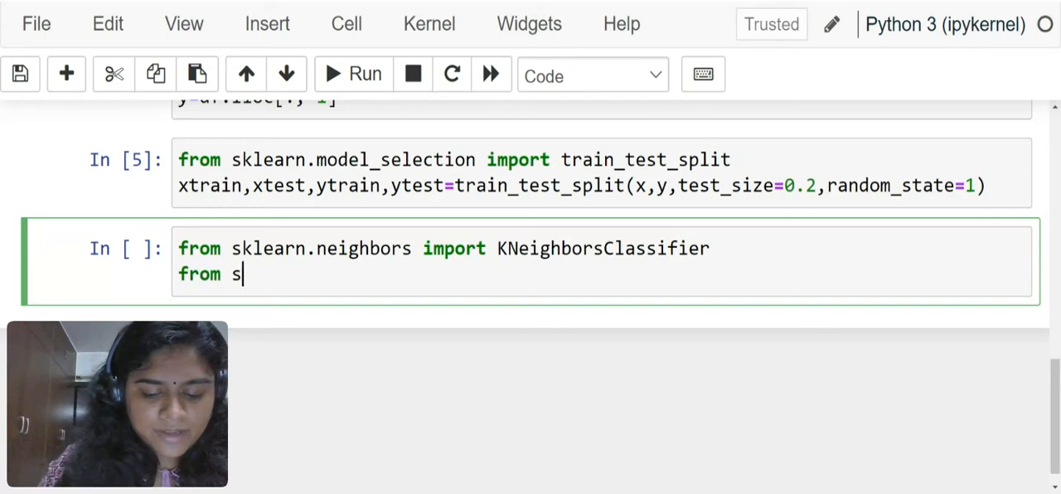
Import LogisticRegression from sklearn.linear_model.
type("klearn")
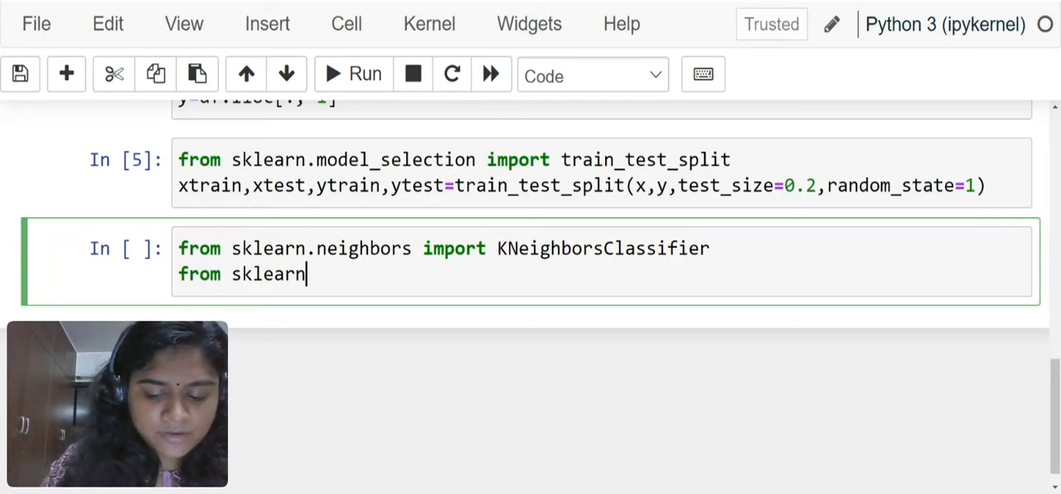
type(".linea")
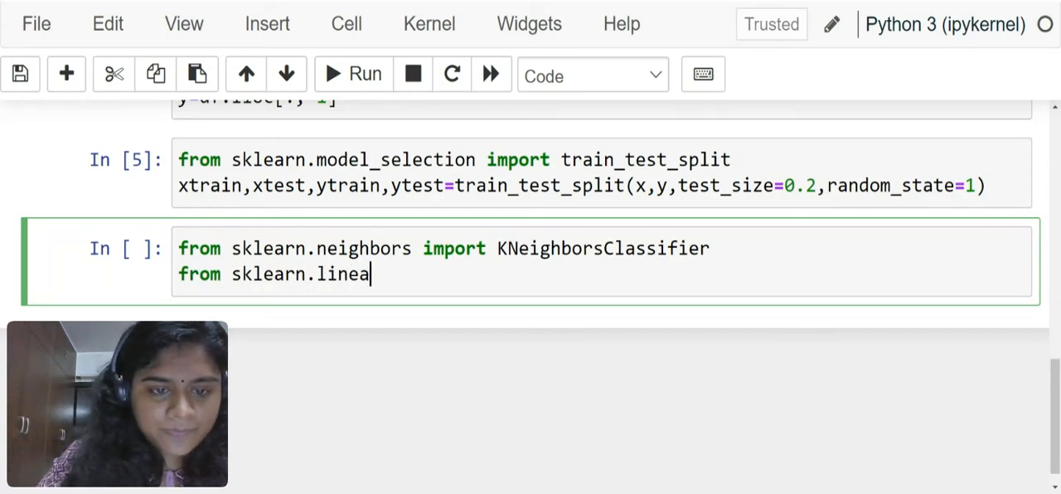
type("r_model")
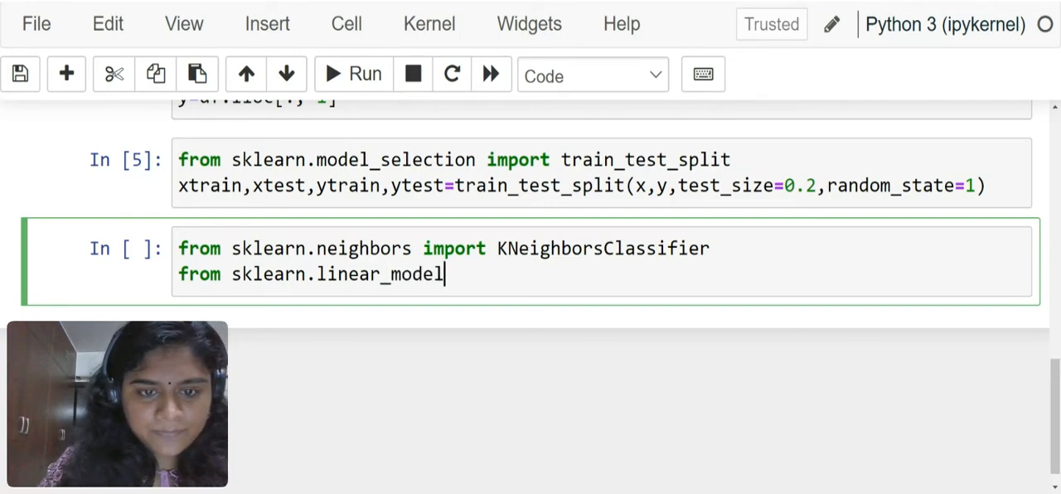
type("import")
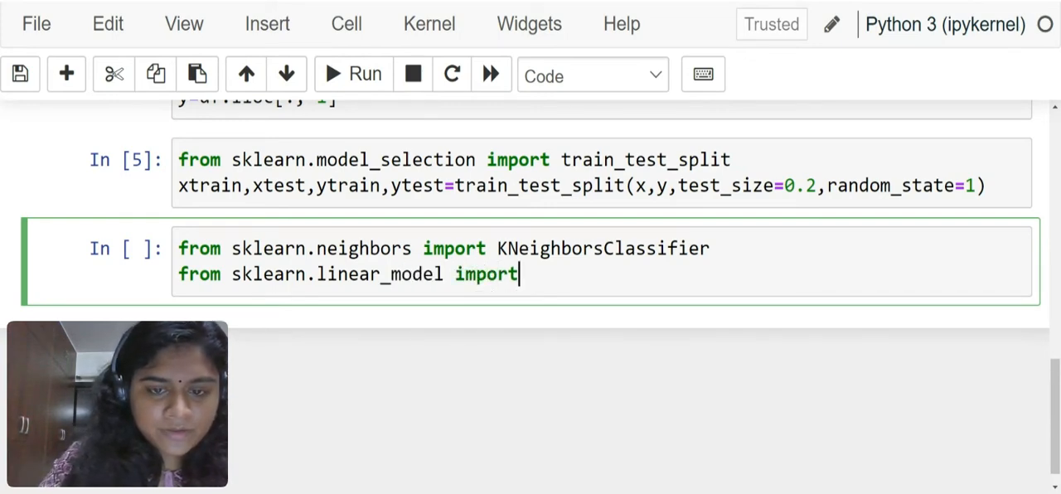
type("Logisti")
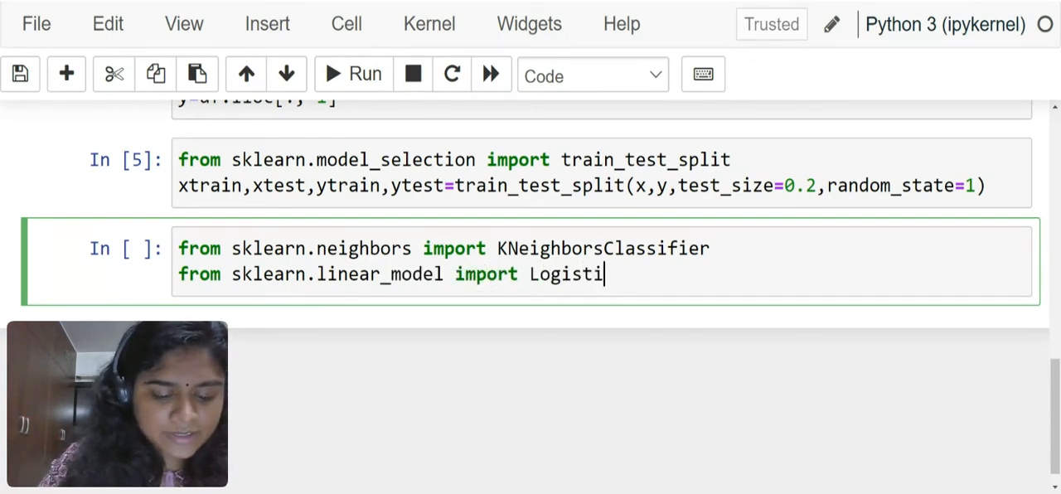
type("cRegres")
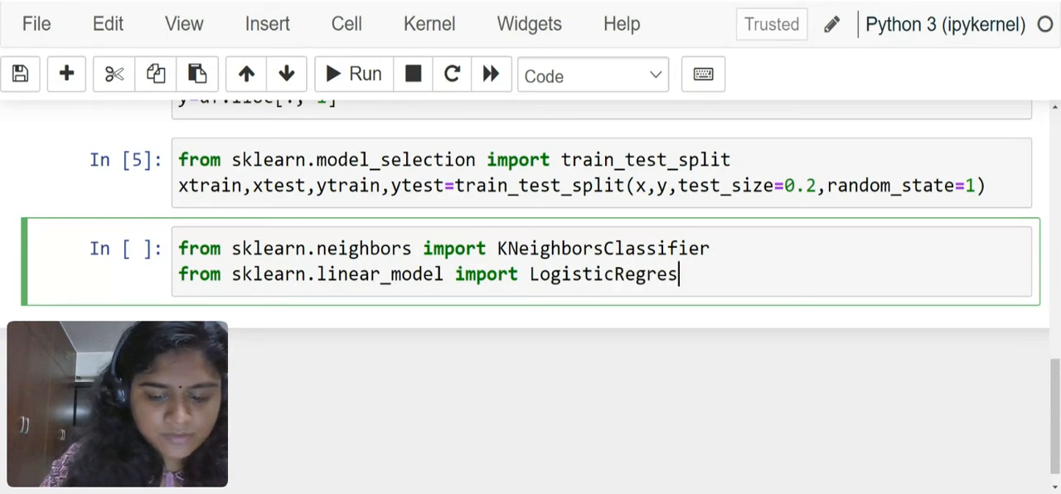
type("sion")
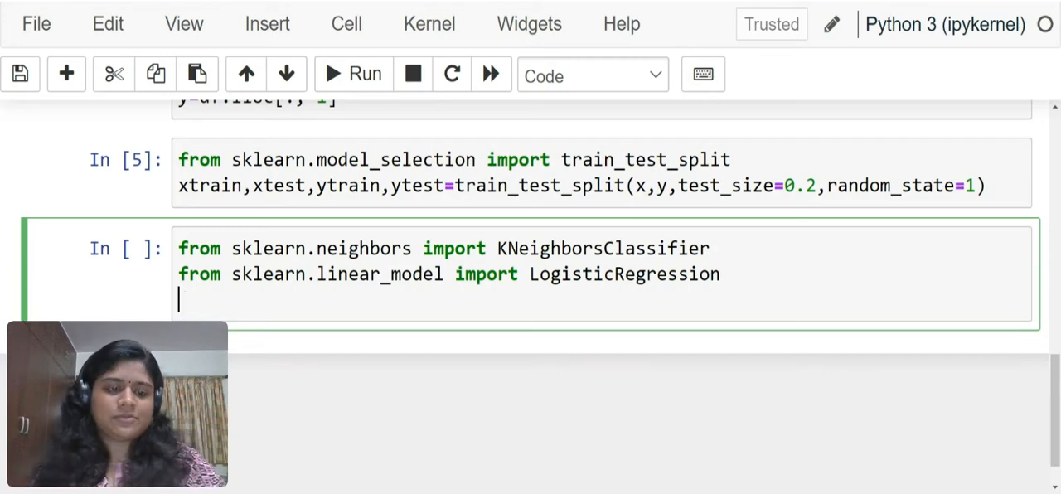
Create knn as KNeighborsClassifier(n_neighbors=5) and move to a new line.
type("knn=")
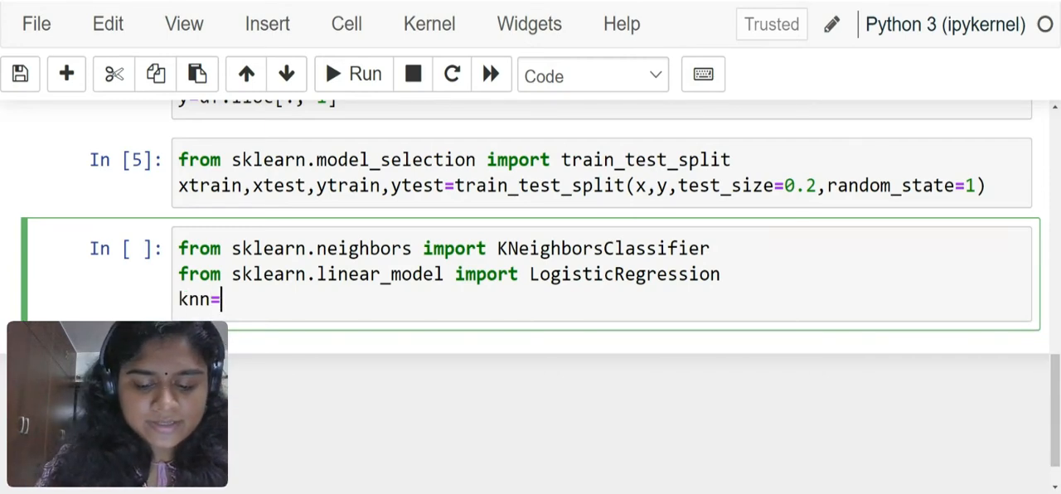
type("KNeig")
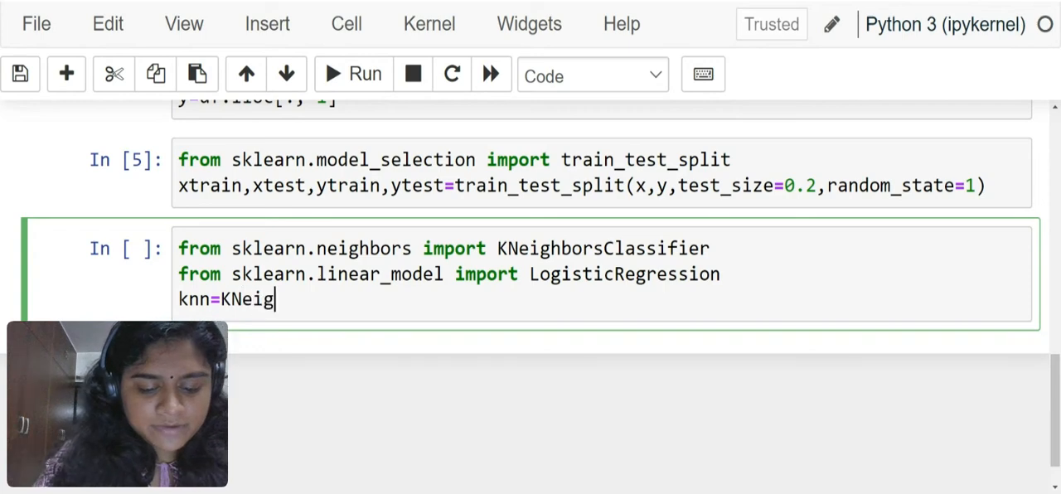
type("hborsCl")
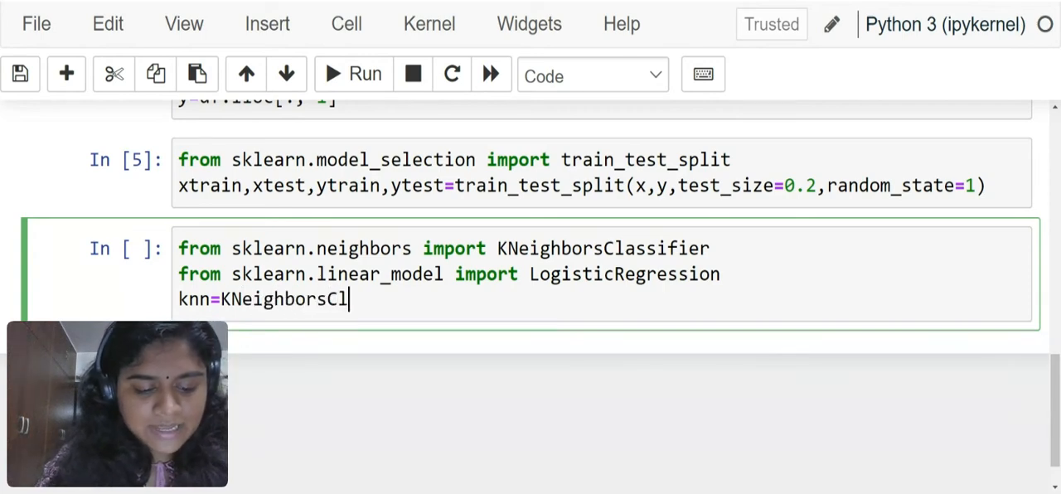
type("assifier")
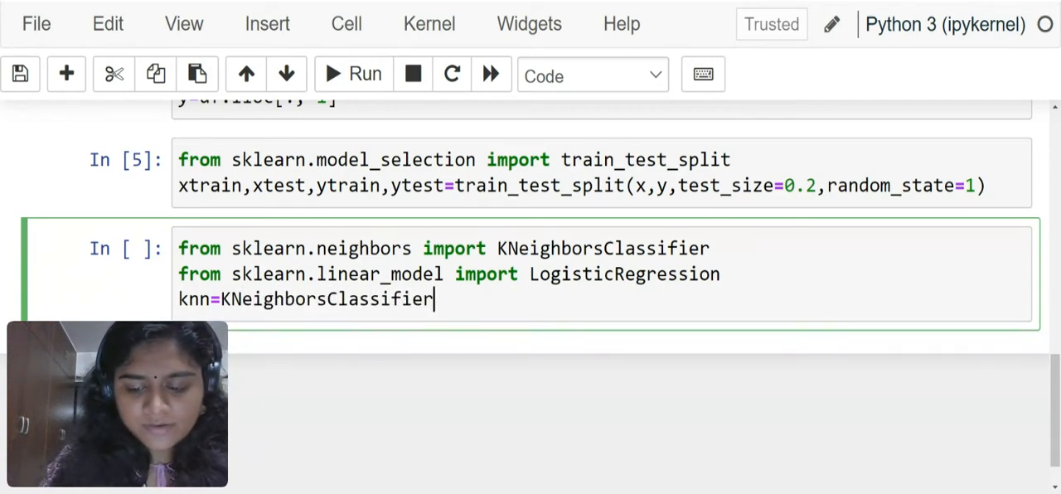
type("()")
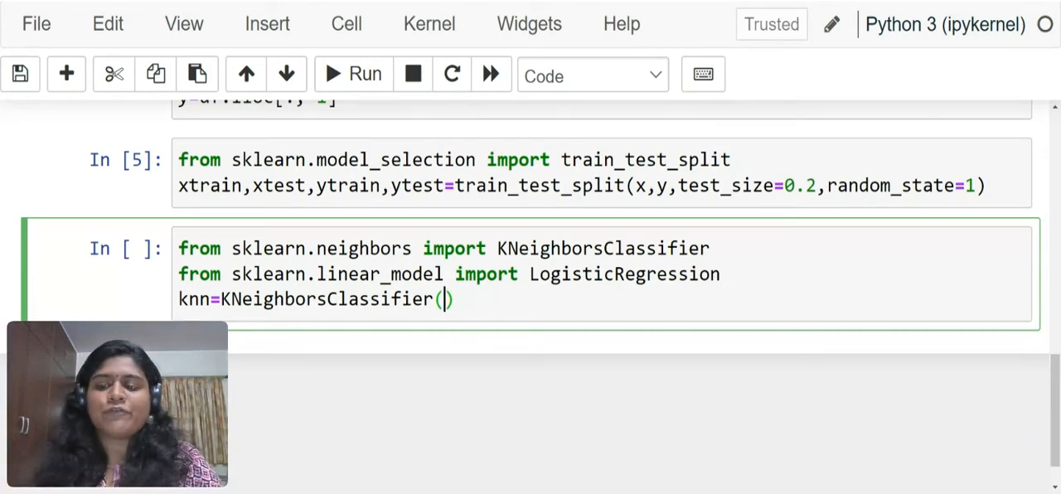
type("n")
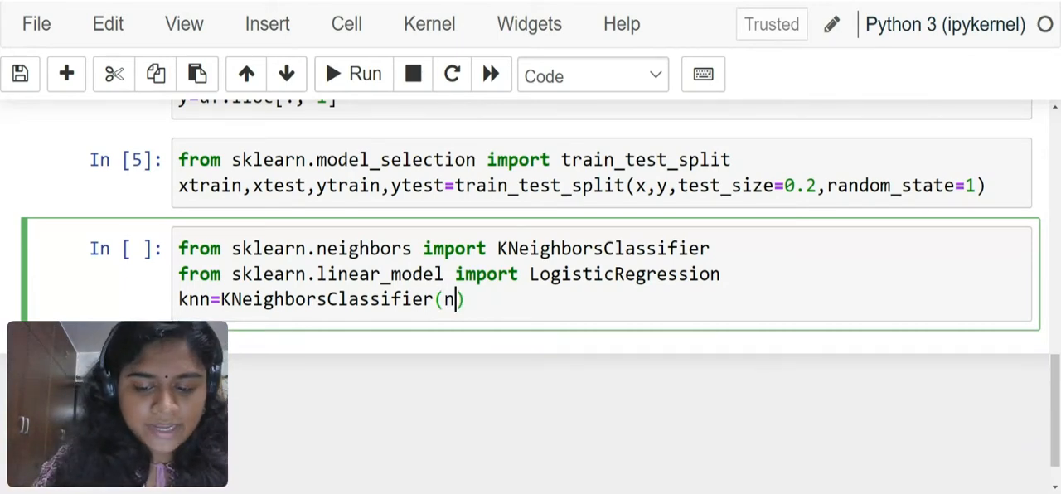
type("_neighbo")
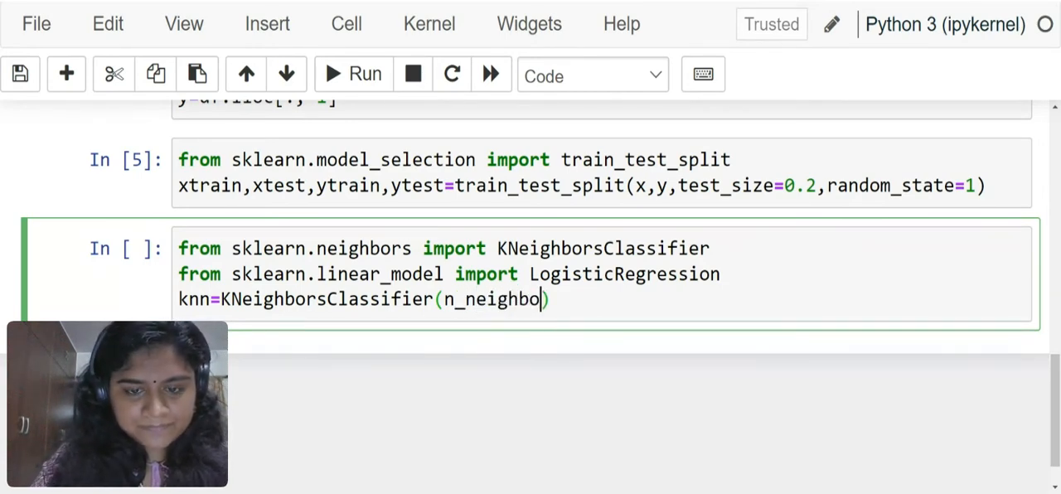
type("rs=5")
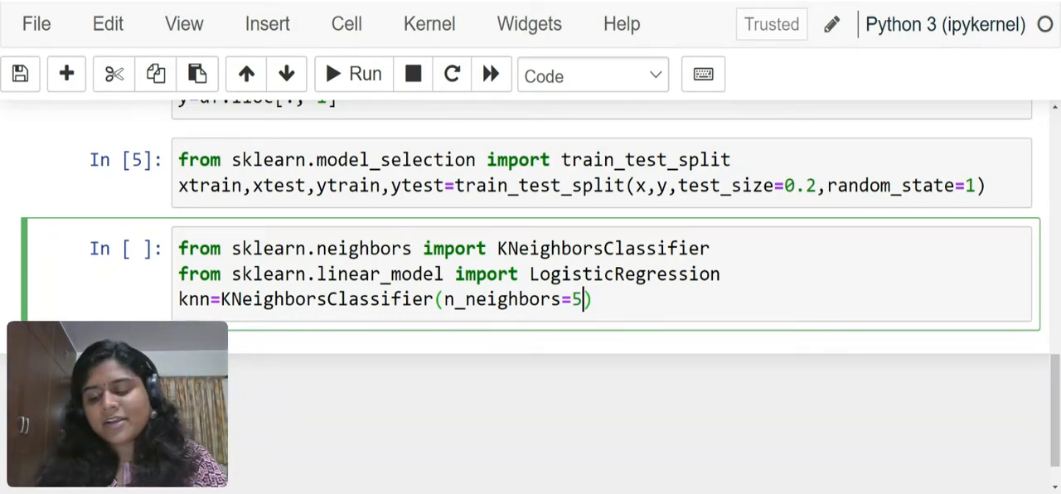
key("Enter")
type("logreg=L")
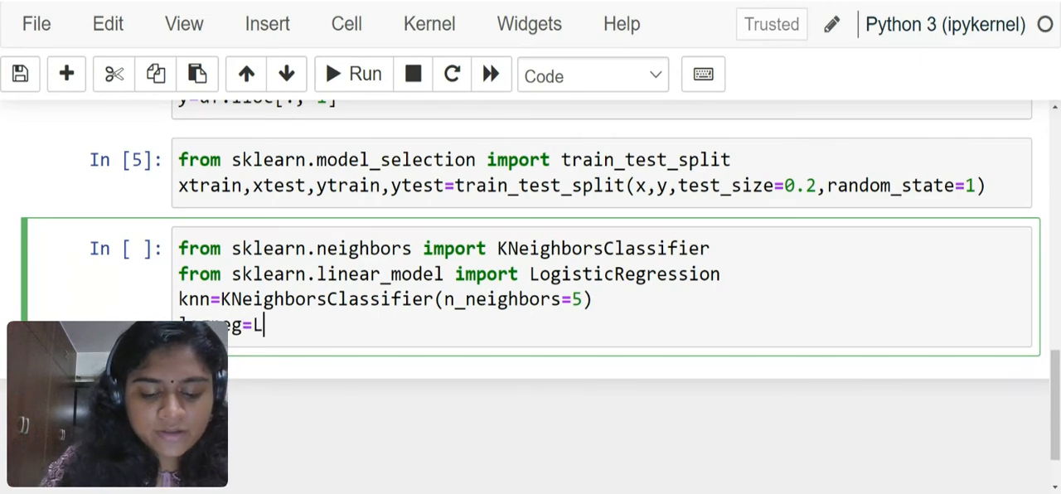
Complete logreg=LogisticRegression().
type("ogistic")
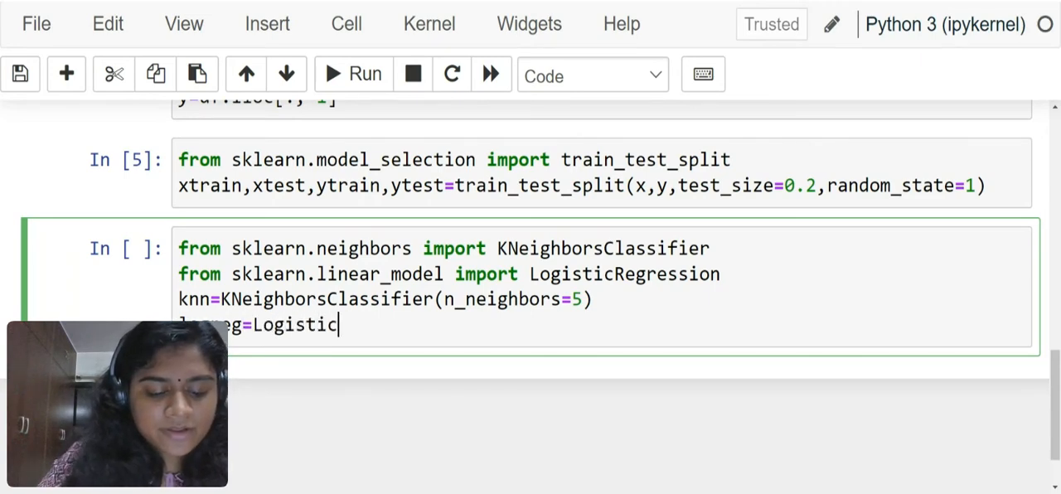
type("Regressio")
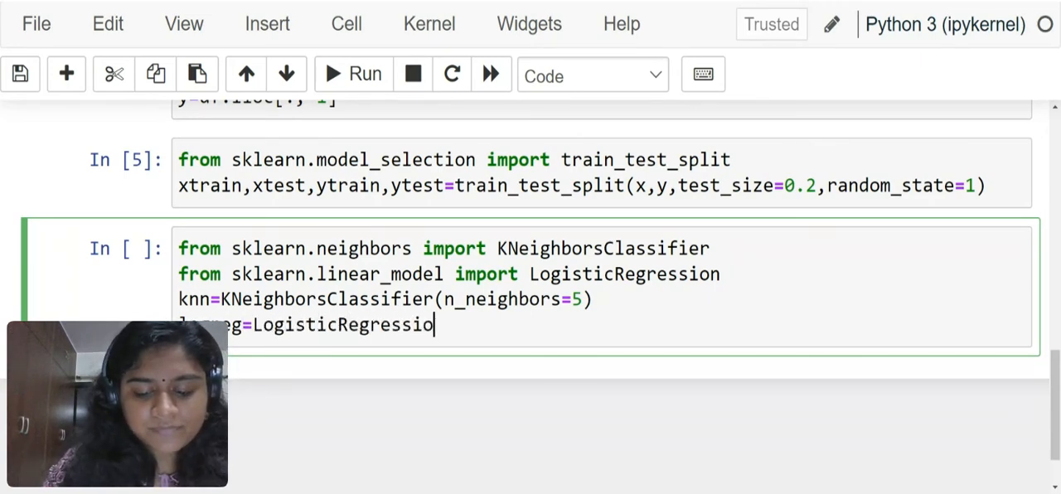
type("()")
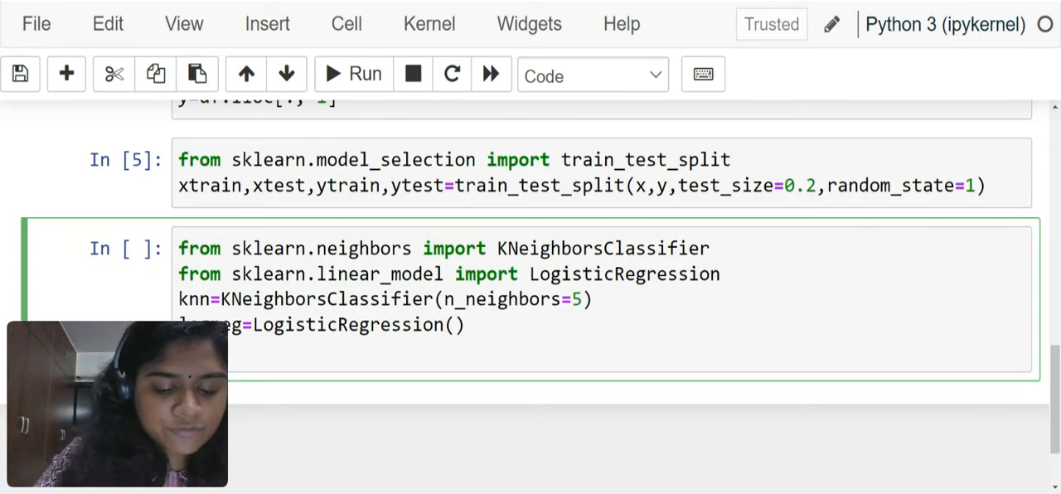
Import accuracy_score, confusion_matrix and classification_report from sklearn.metrics.
type("sklea")
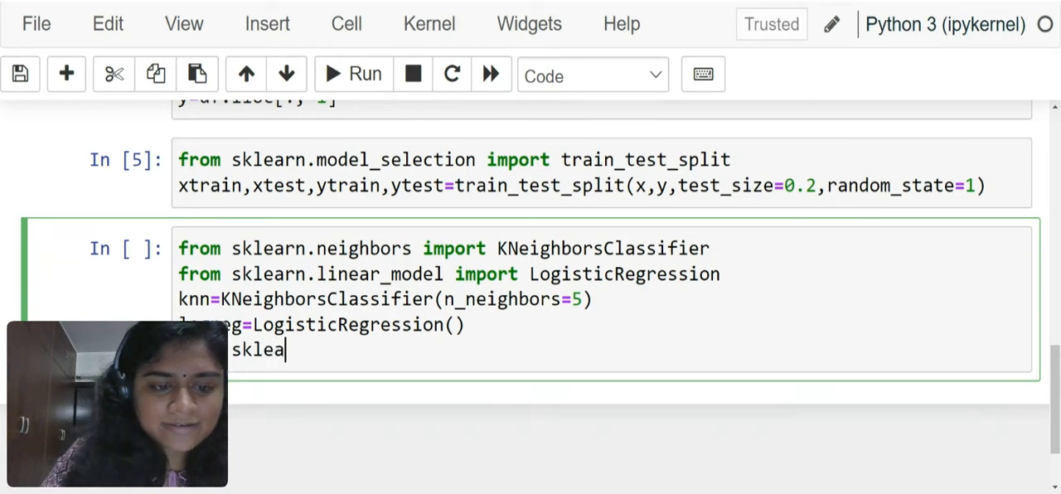
type("rn.metr")
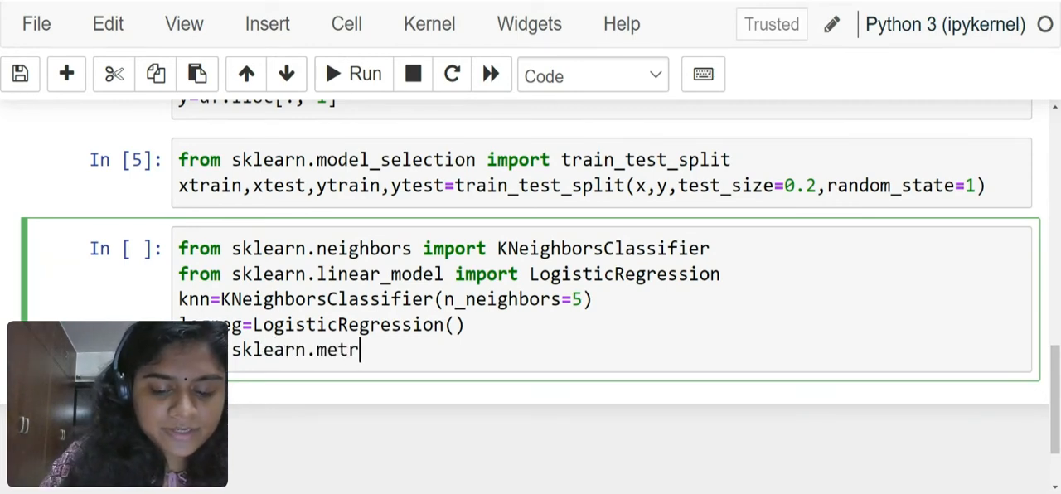
type("ics im")
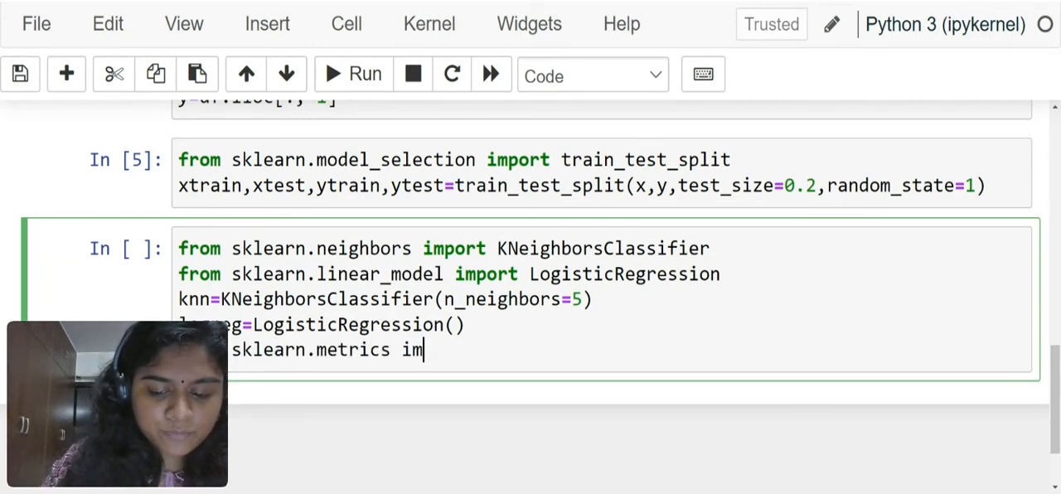
type("port ac")
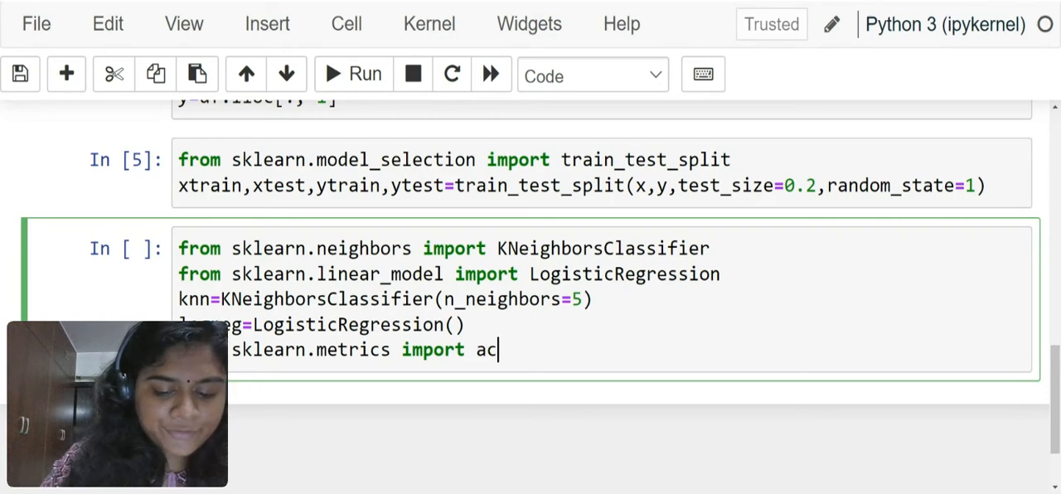
type("curacy_s")
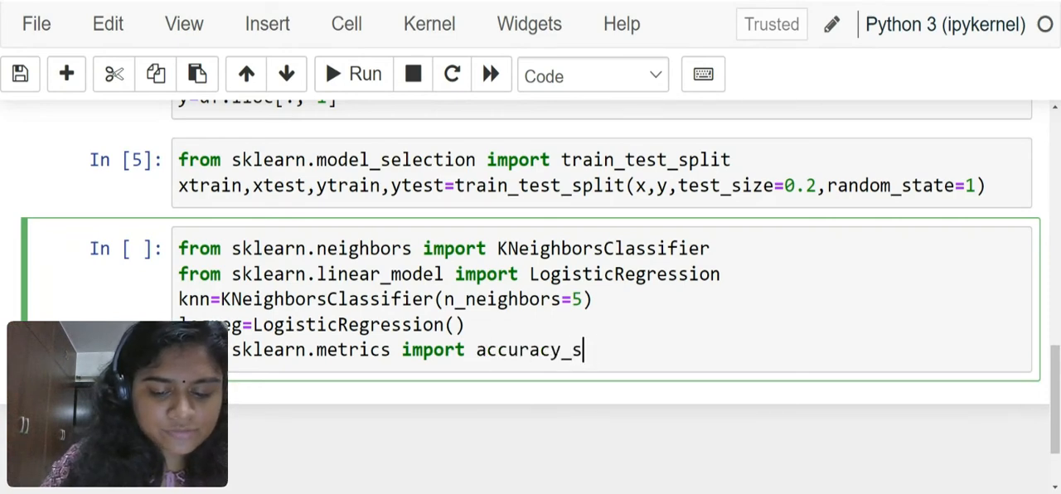
type("core")
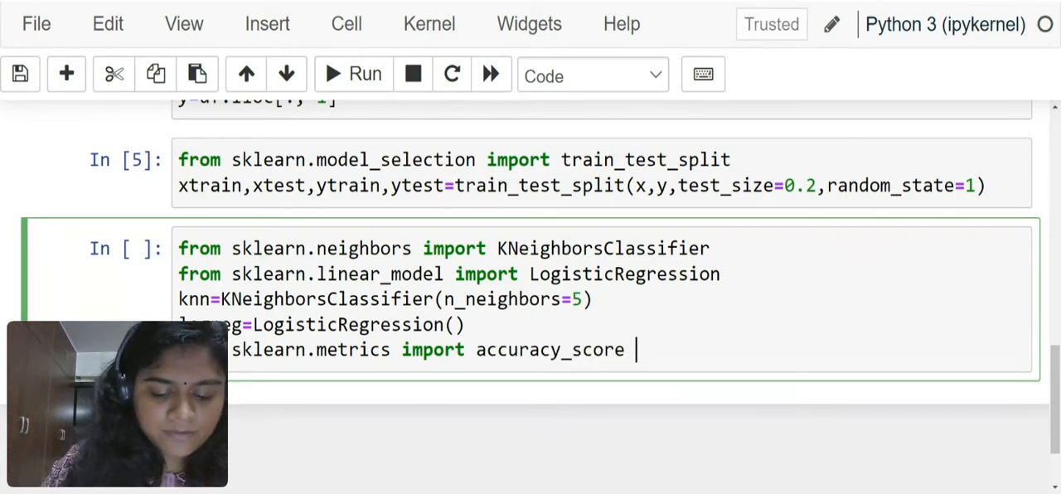
type(", conf")
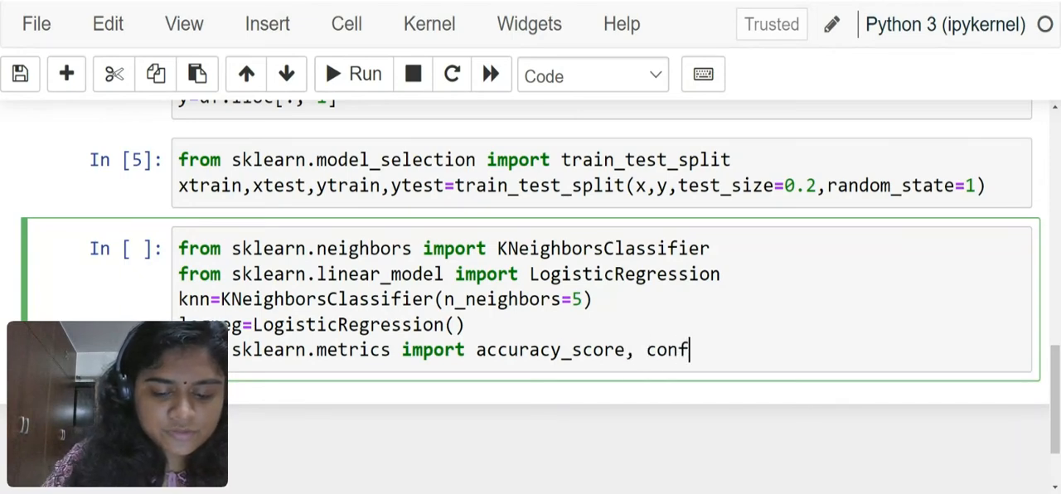
type("usion")
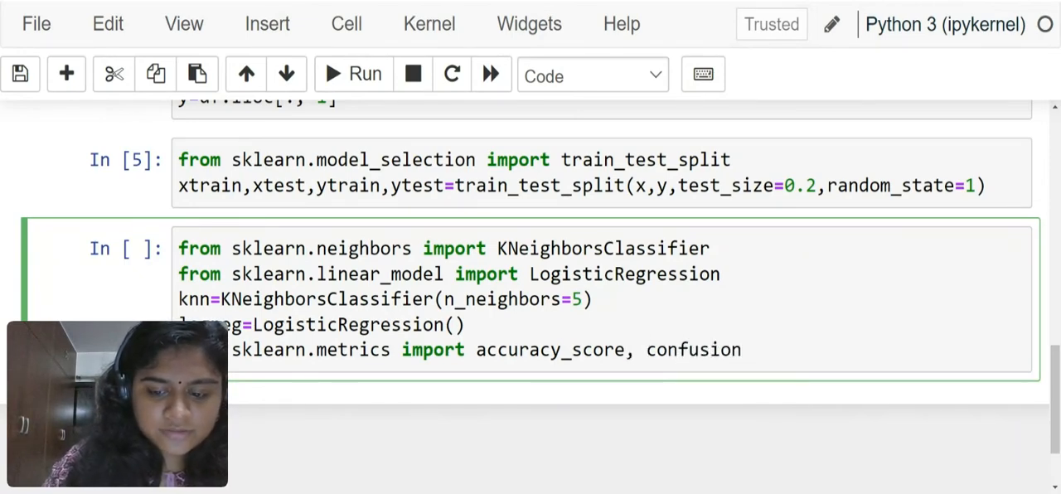
type("_matrix")
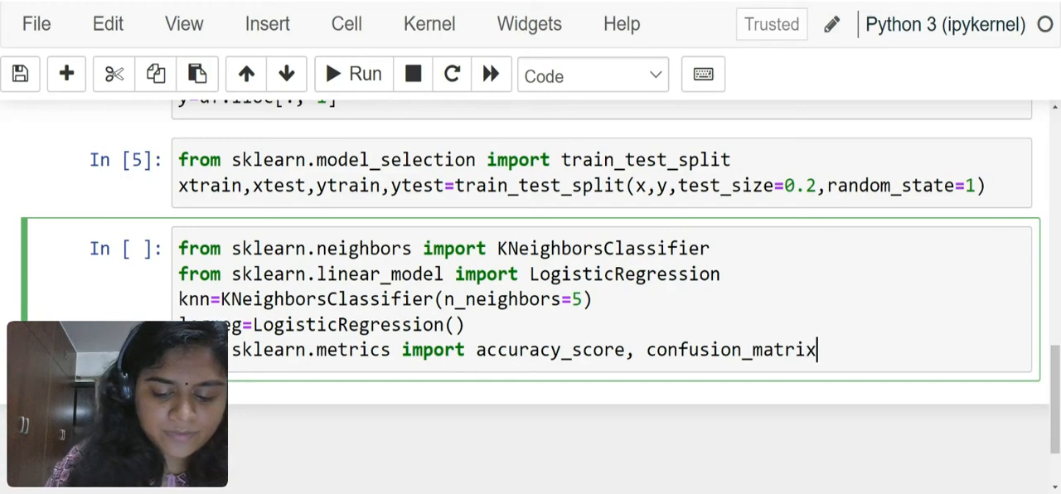
type(",classi")
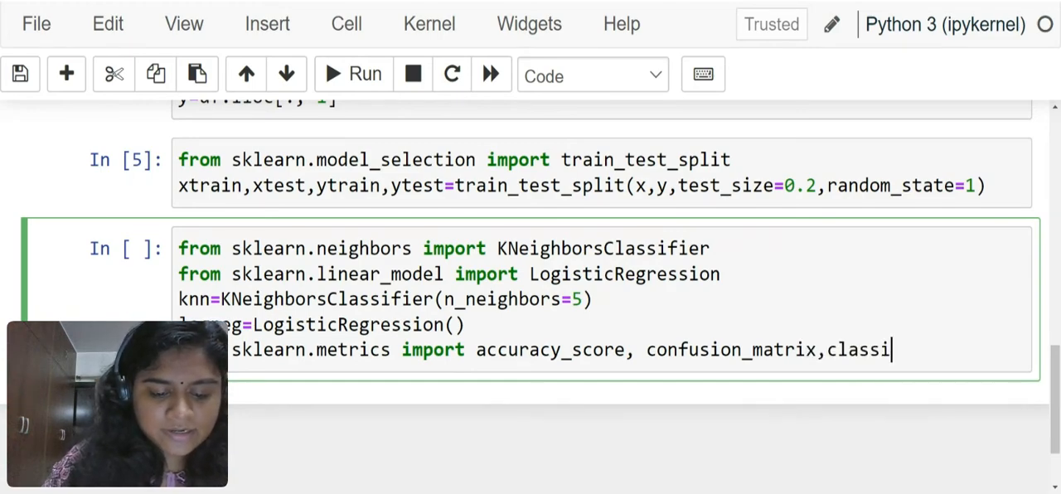
type("fication_")
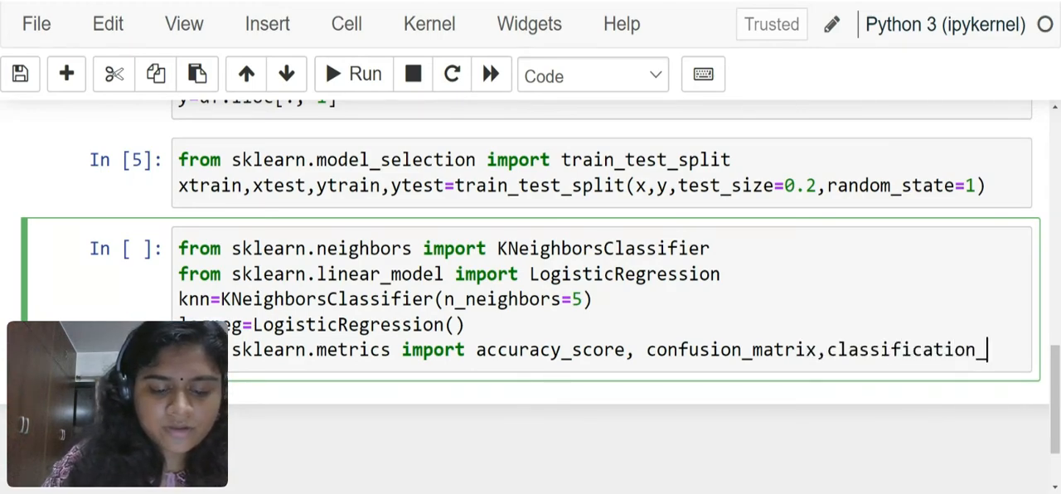
type("report")
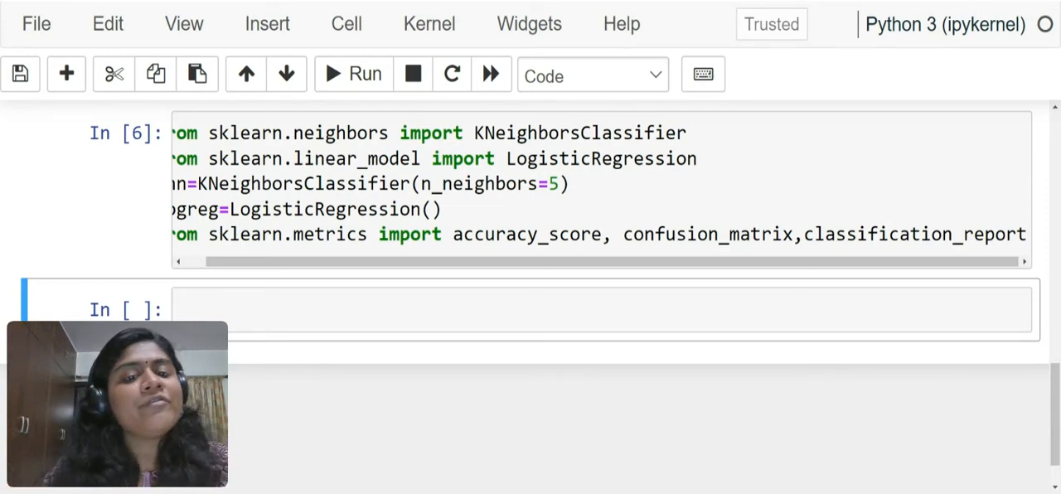
Define mymodel(model) that fits the model on xtrain and ytrain.
left_click(580, 322)
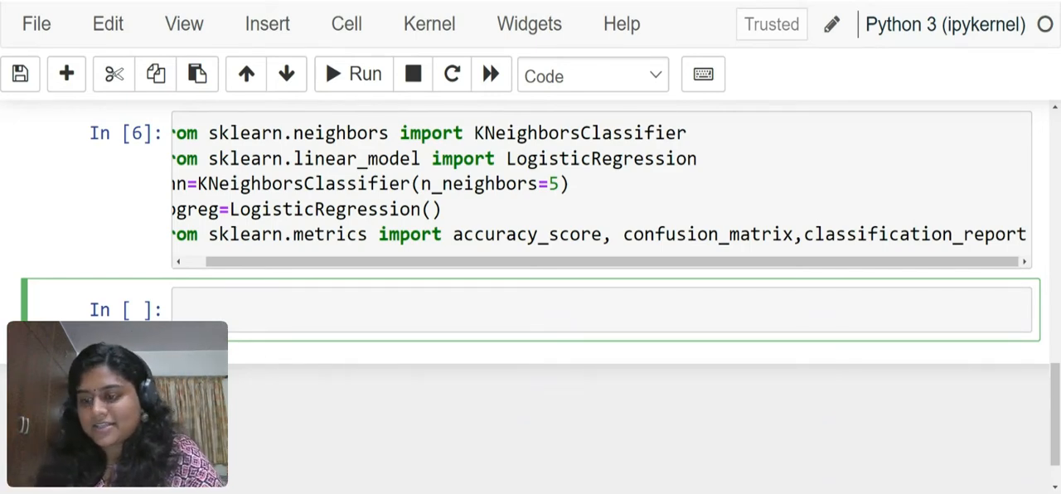
type("def")
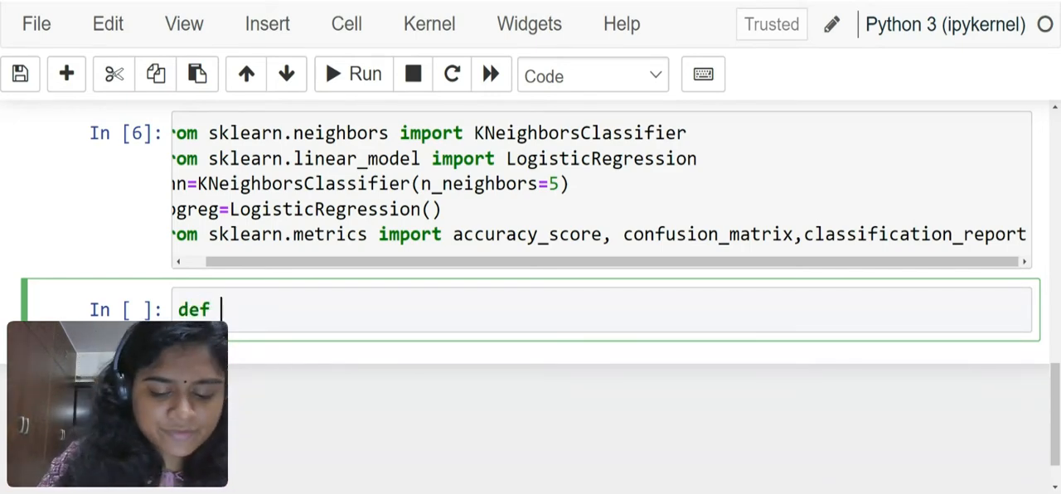
type("mymodel")
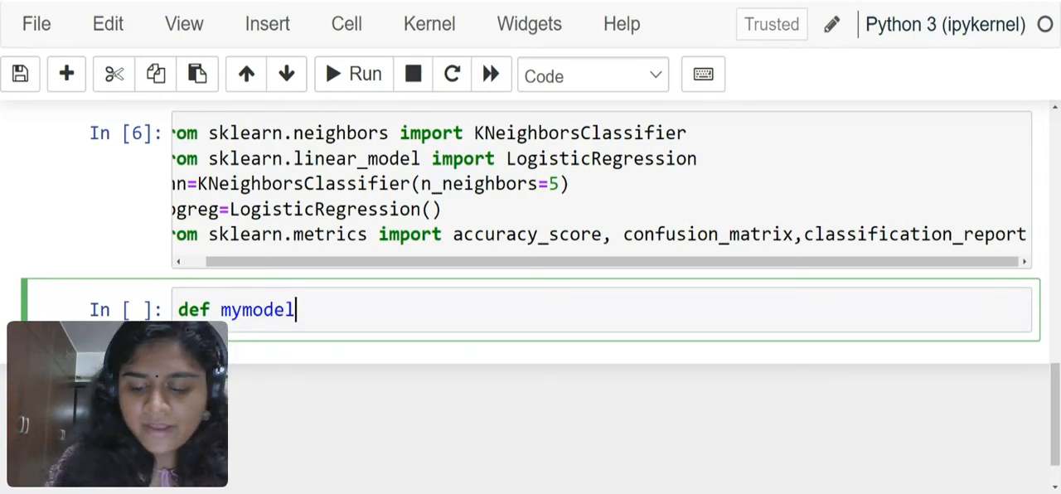
type("(model)")
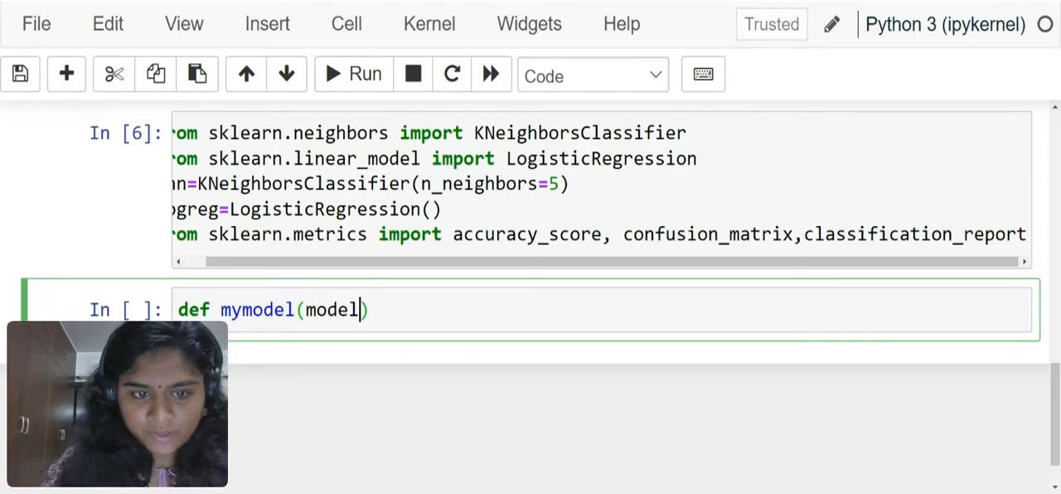
type(":")
type("model")
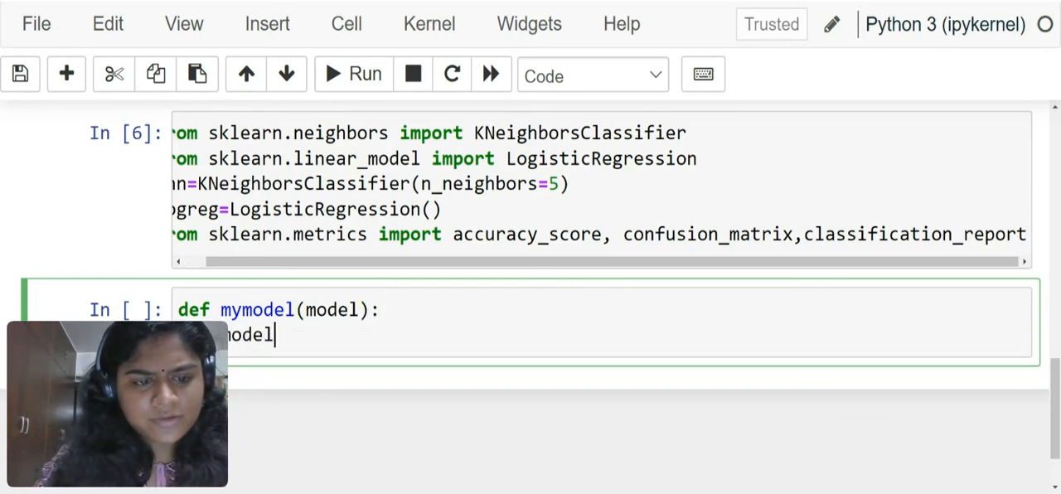
type(".fit")
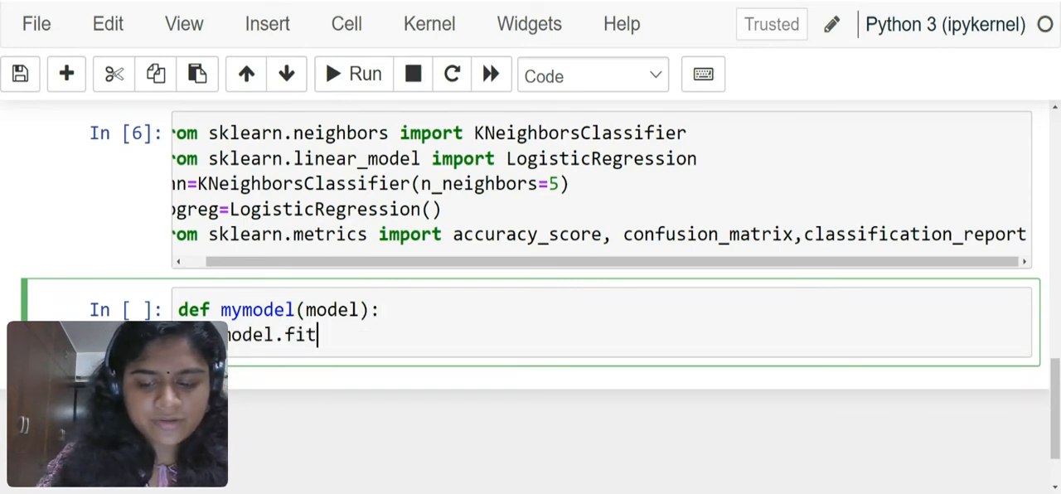
type("(xtrai")
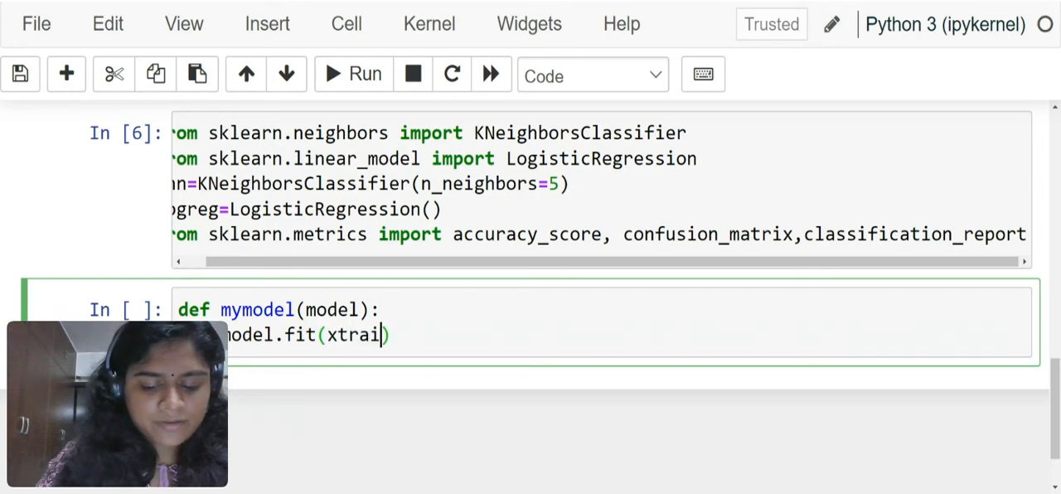
type(",ytrain")
type("mo")
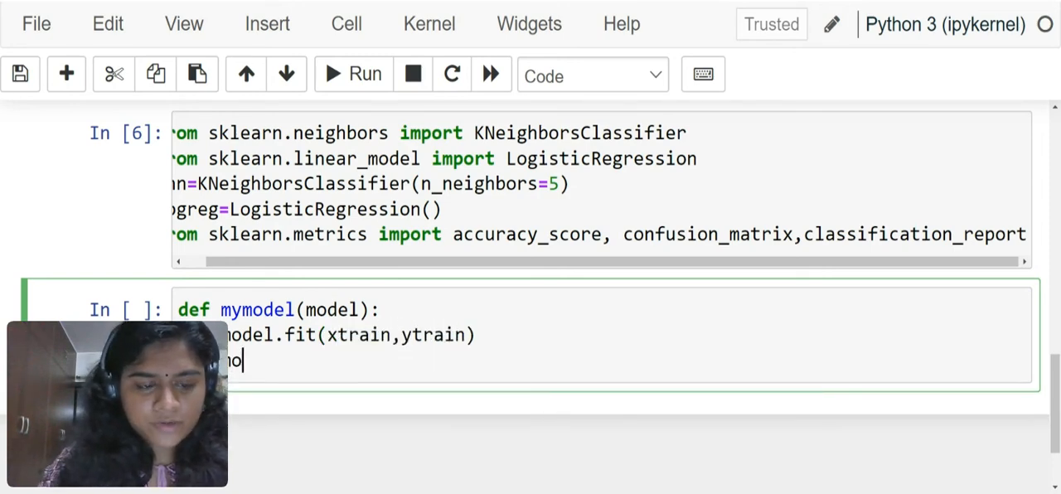
Store the model's predictions on xtest as ypred.
type("ypre")
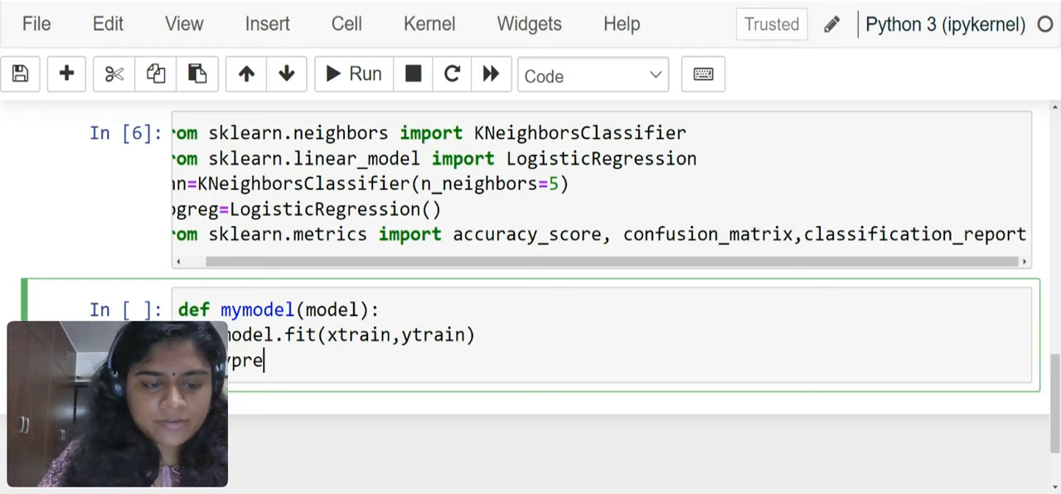
type("d=model")
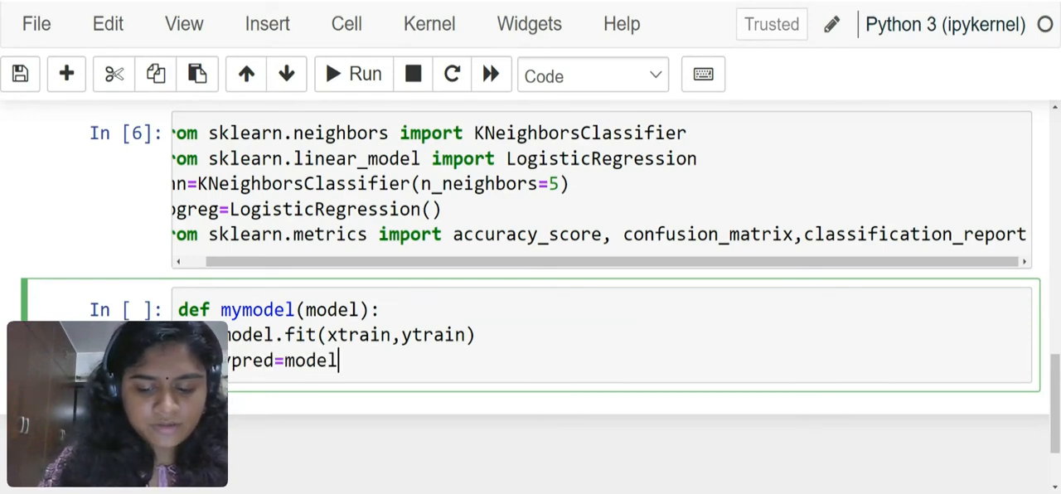
type(".predict")
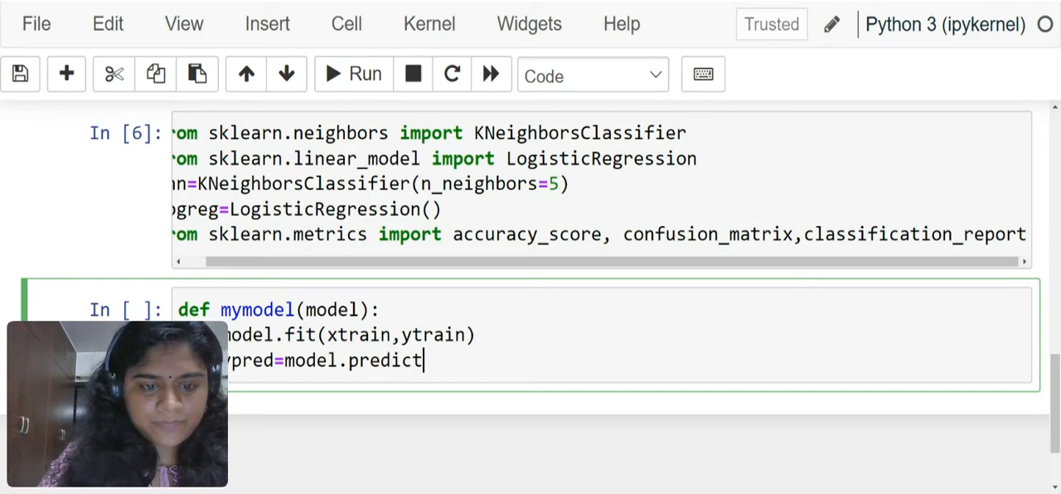
type("(xtes)")
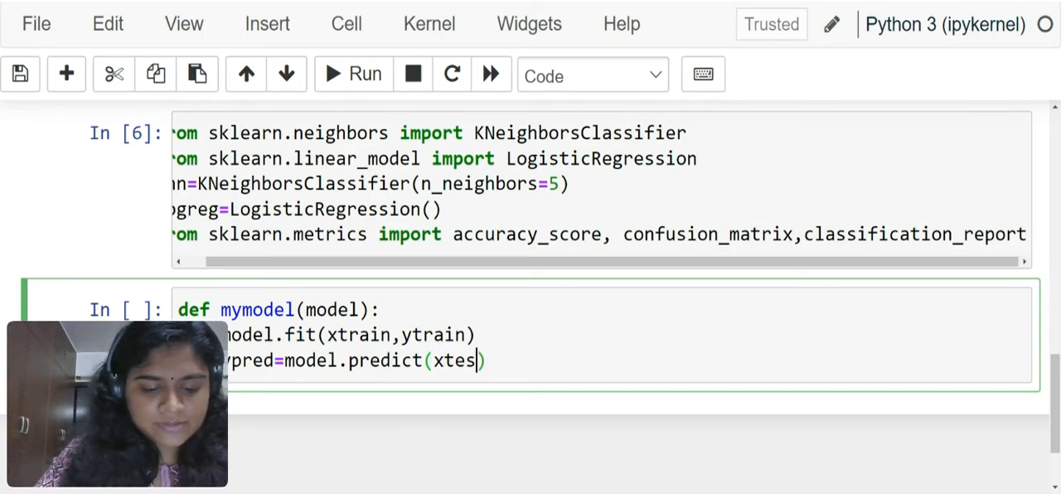
type("t")
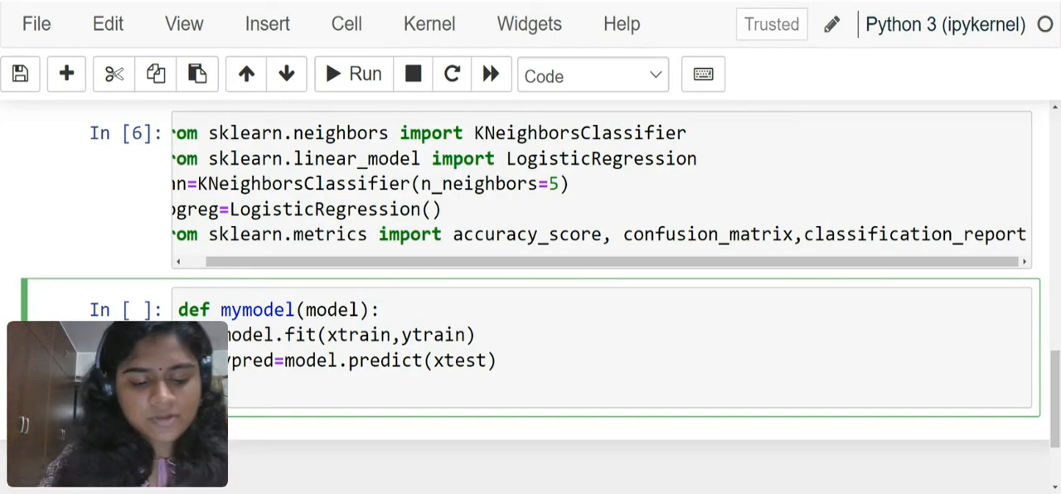
Begin a print f-string in mymodel with accuracy_score(ytest,ypred) followed by two newlines.
type("print")
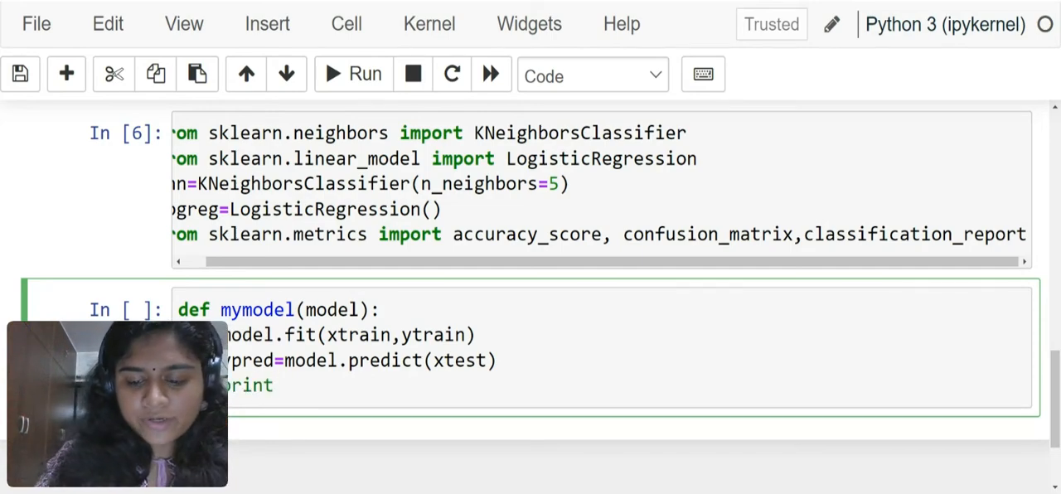
type("(f\"{a")
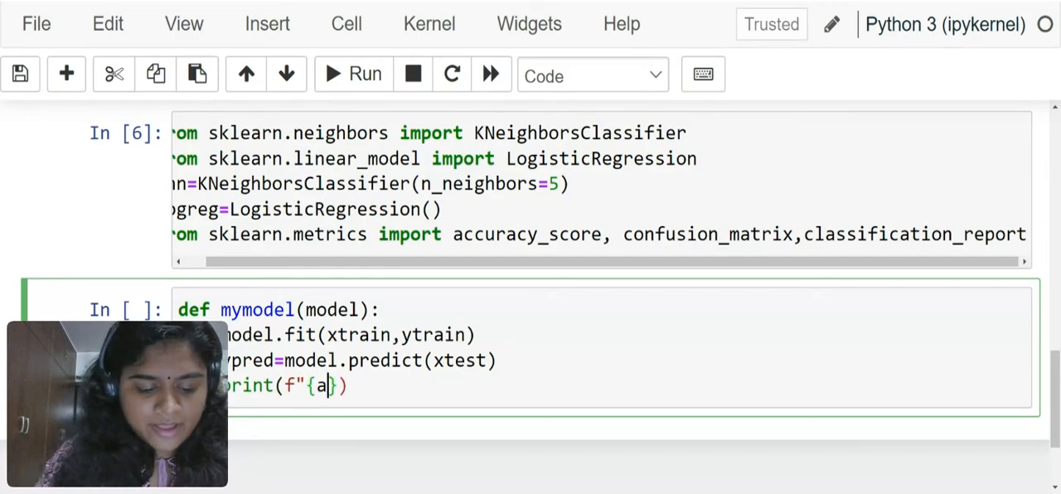
type("ccuracy")
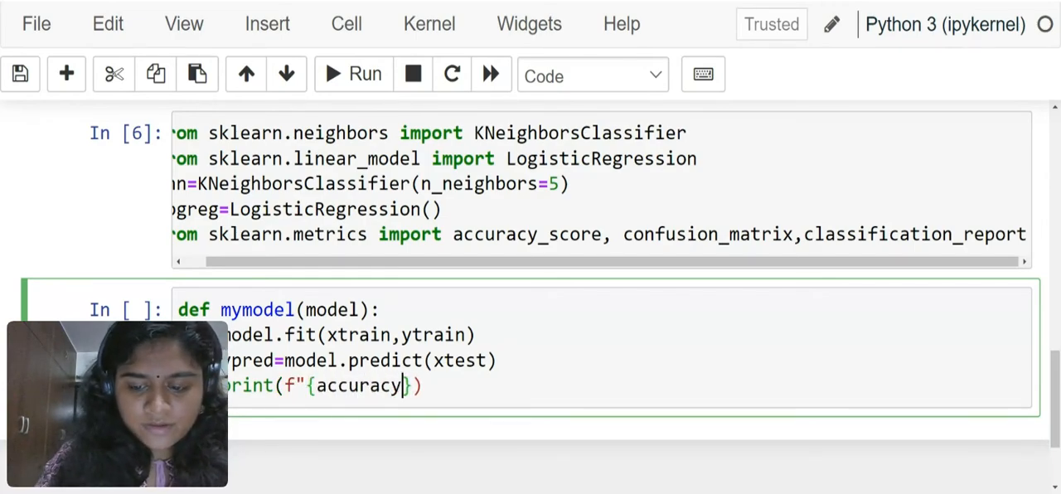
type("_score")
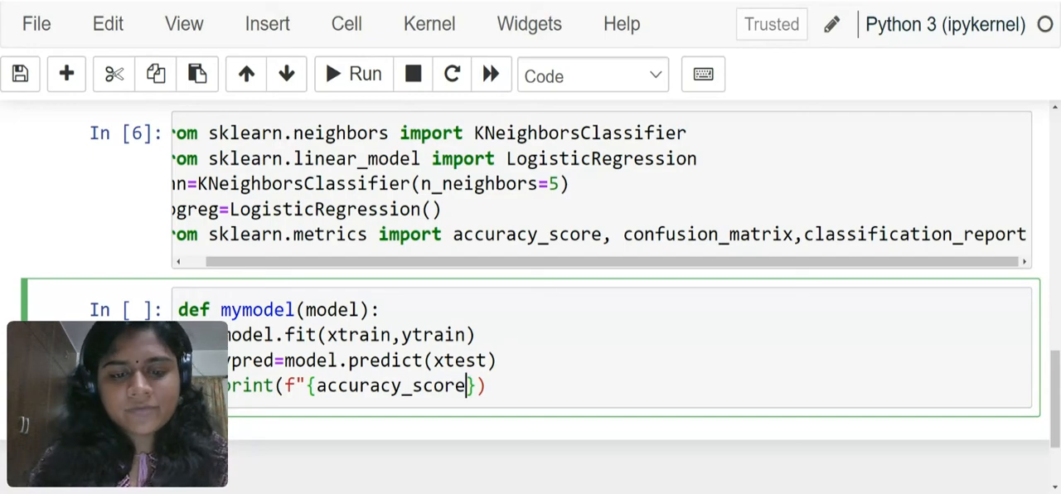
type("()")
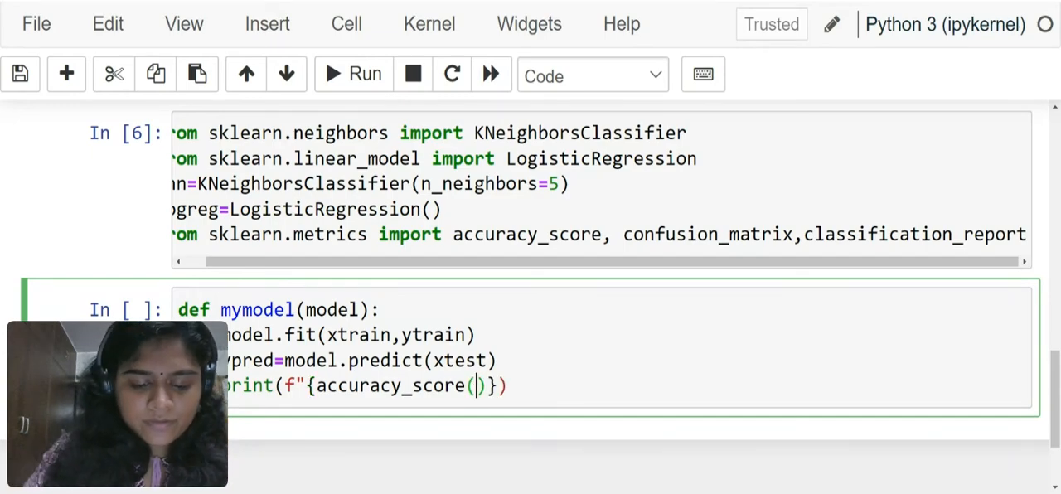
type("ytest,")
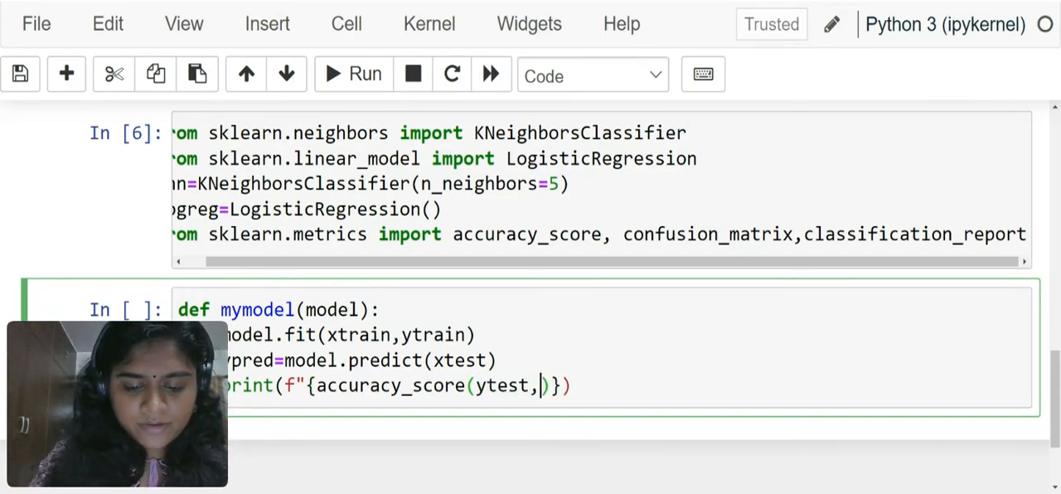
type("ypred")
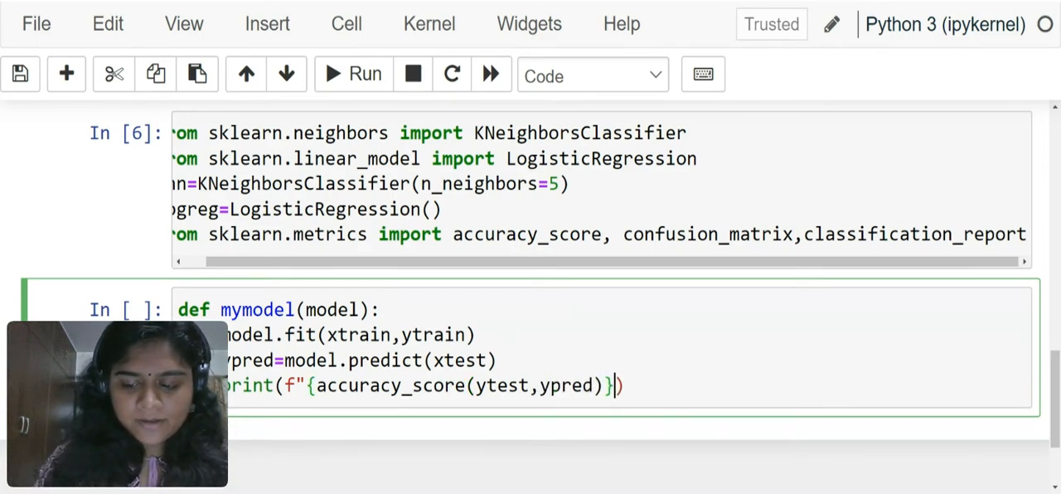
type("\\n\\m")
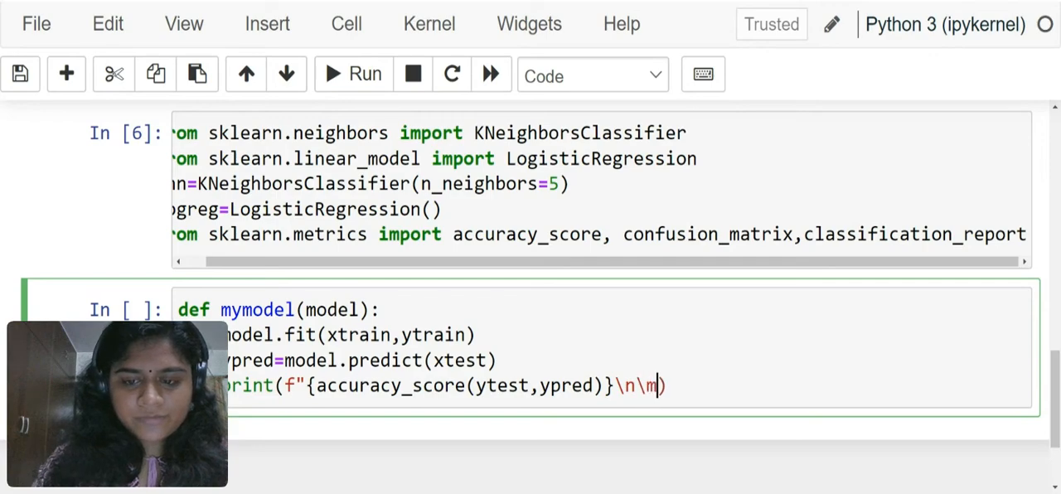
type("n")
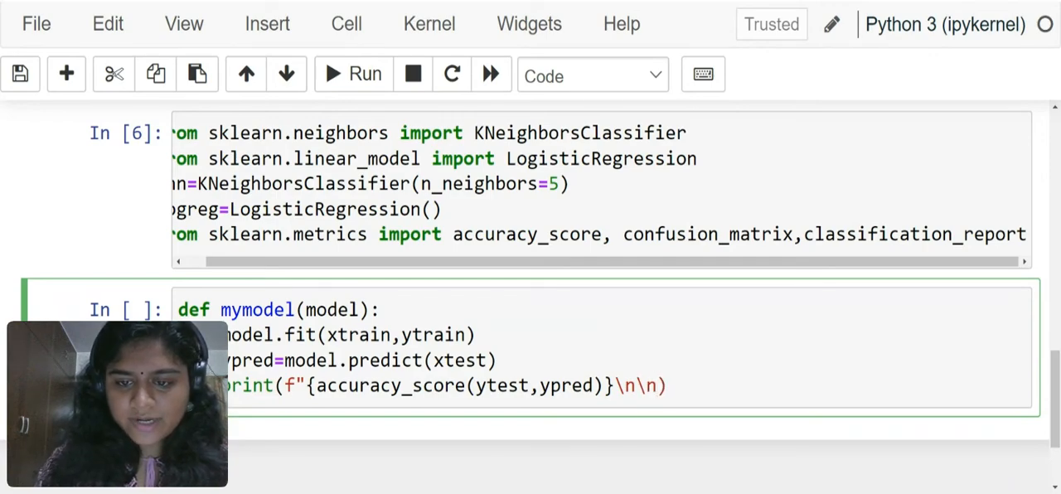
Add confusion_matrix(ytest,ypred) to the f-string, followed by another blank line.
type("{}")
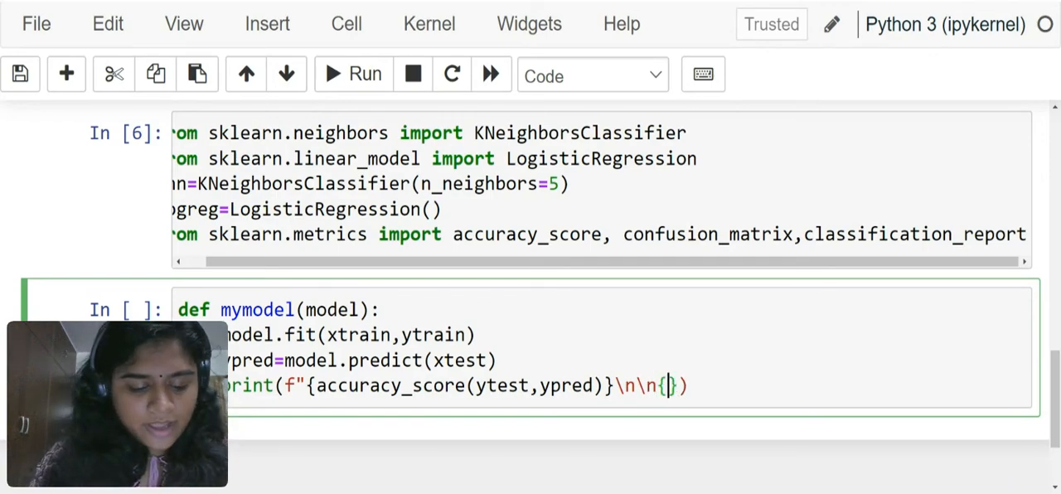
type("confus")
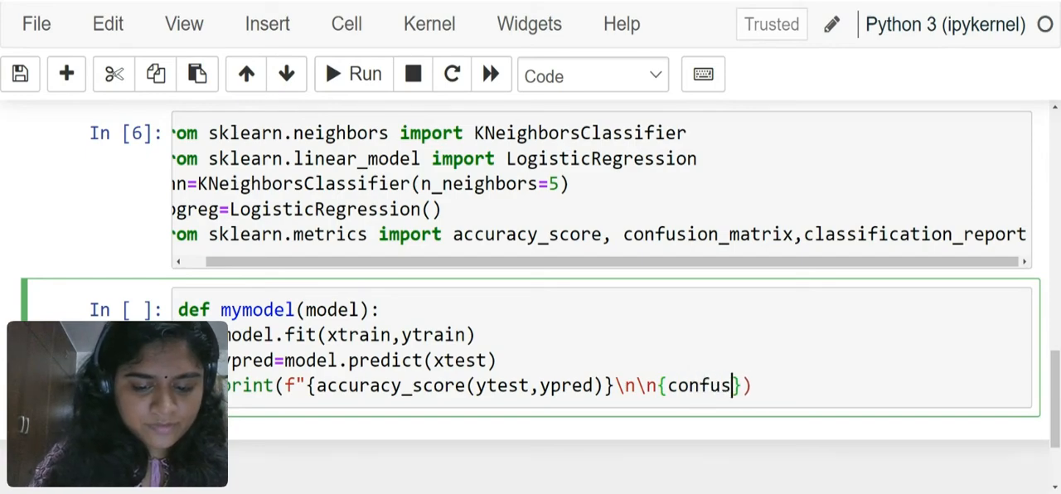
type("ion_matri")
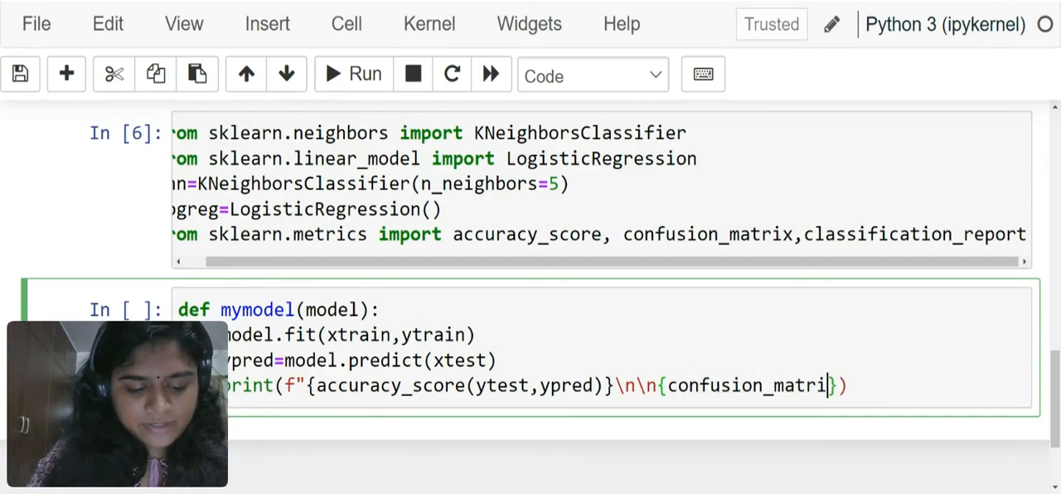
type("x(yte")
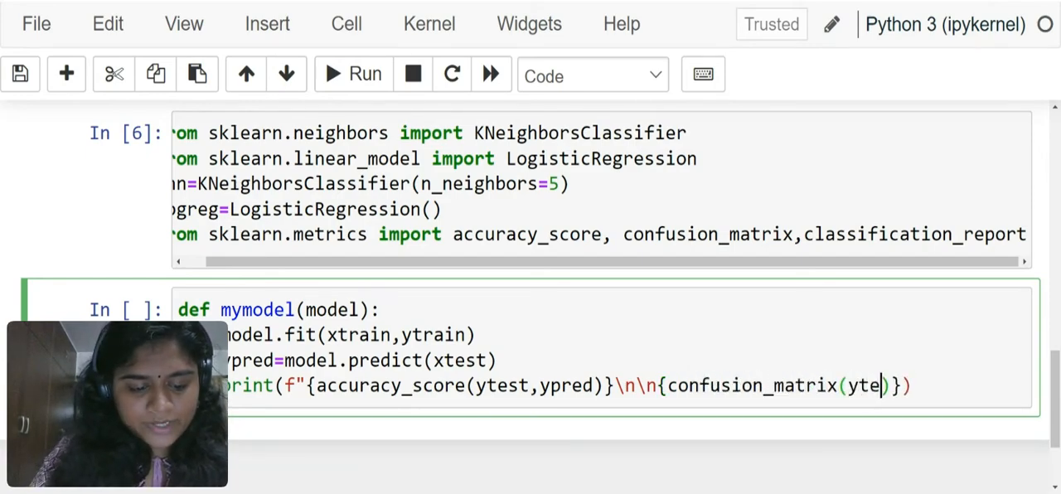
type(",t")
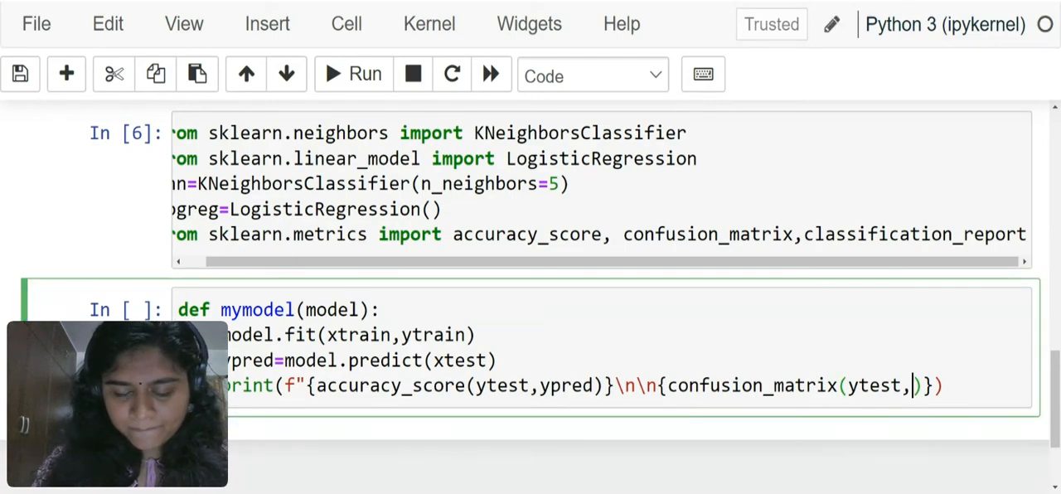
type("ypred")
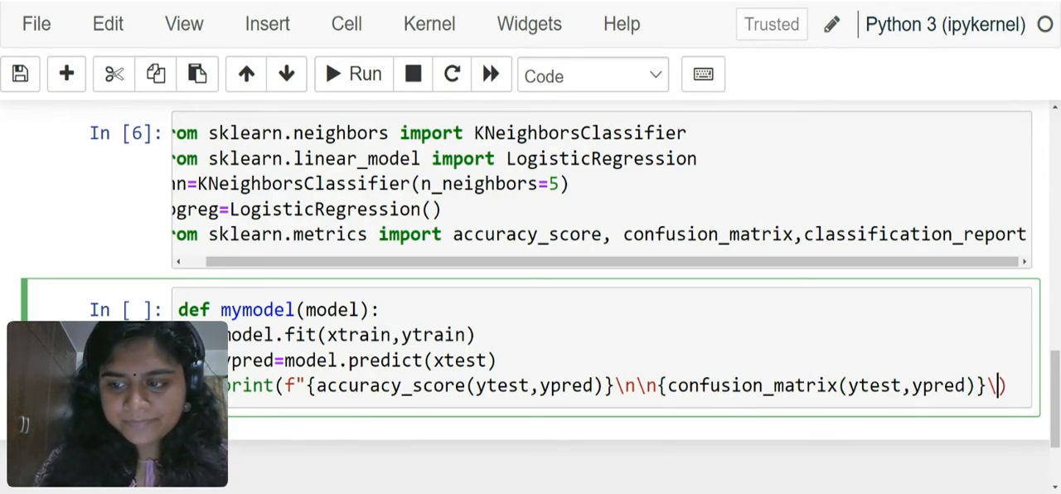
type("\\n")
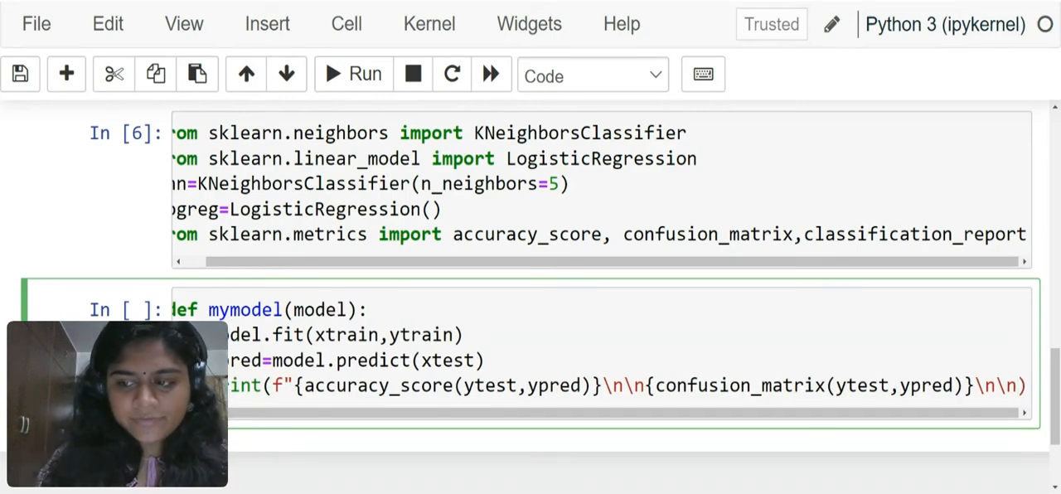
Append classification_report(ytest,ypred) to the printout and run the mymodel definition cell.
type("classification_report")
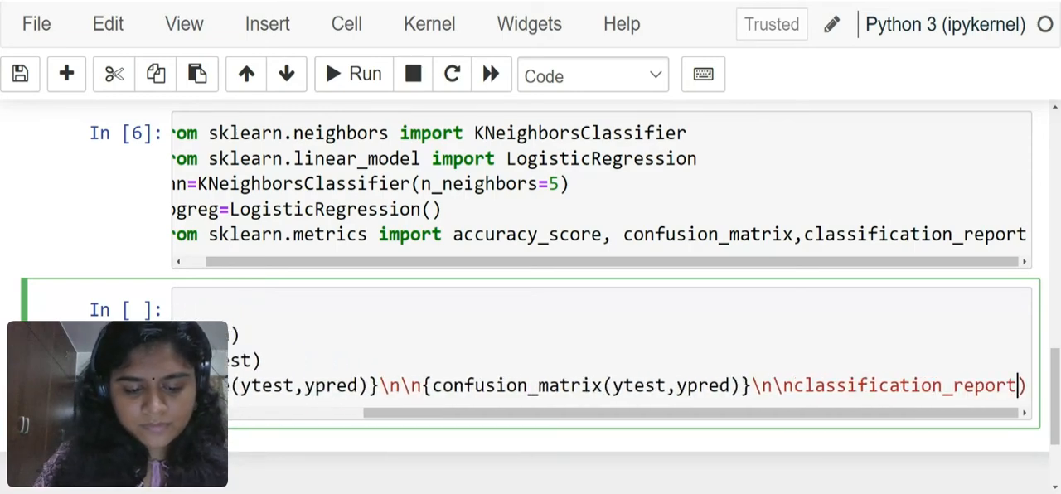
type("(ytest,ypred")
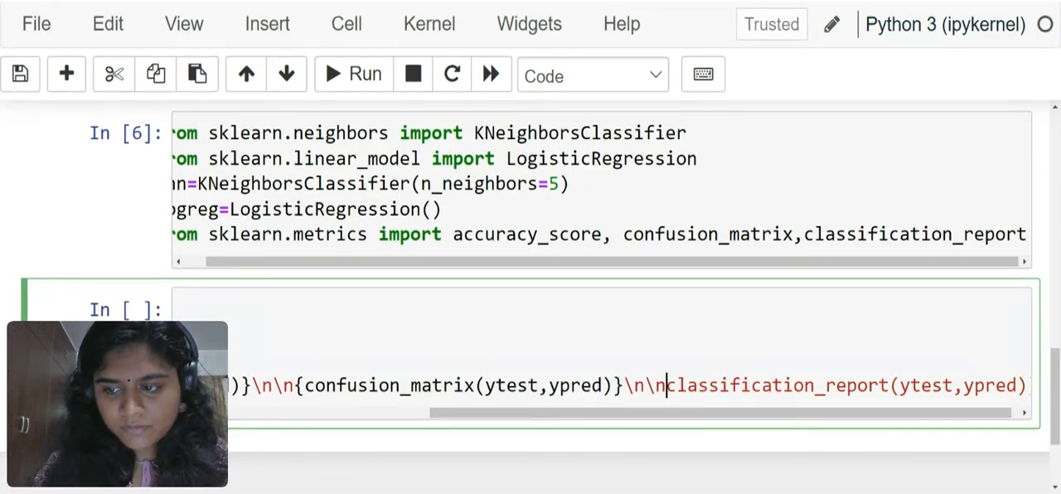
type("{")
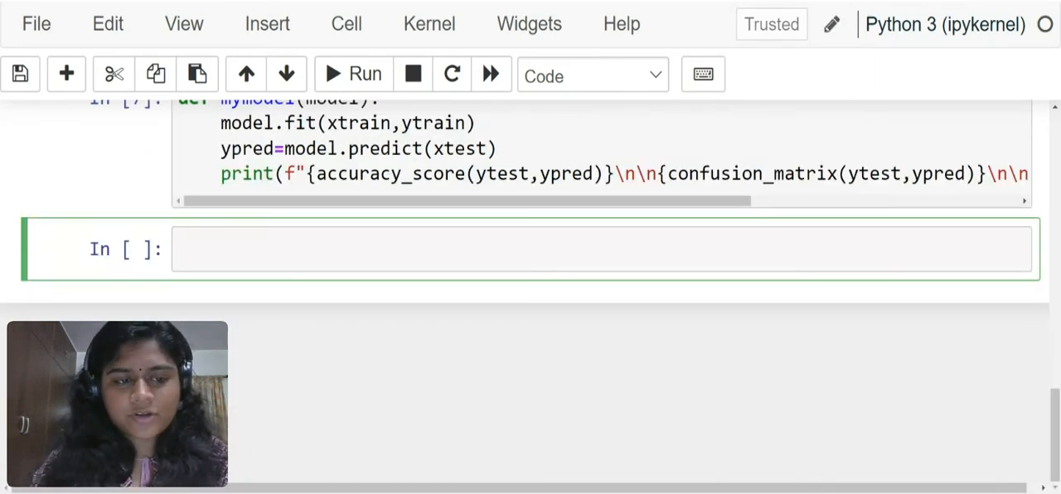
Run mymodel(knn) to show KNN's 0.9927 accuracy, confusion matrix and classification report.
type("mymodel(knn")
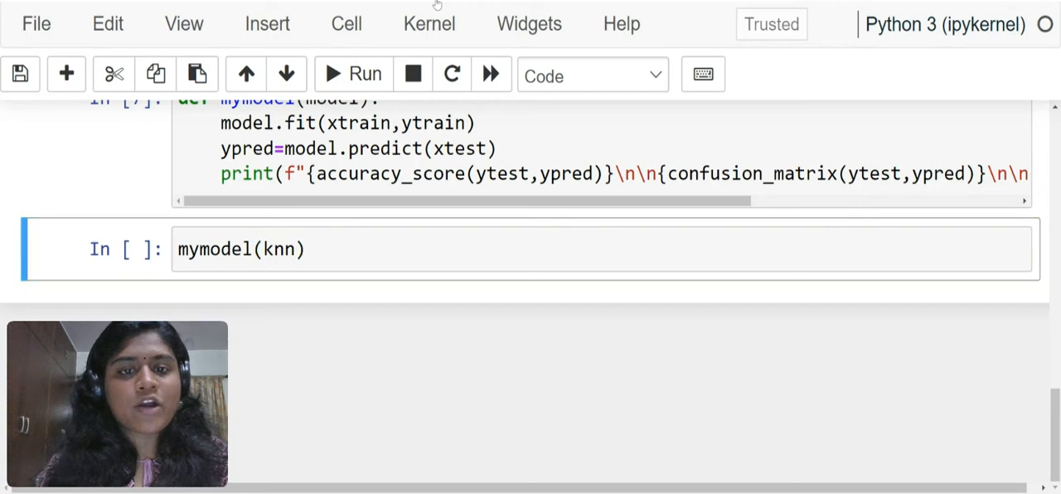
left_click(354, 75)
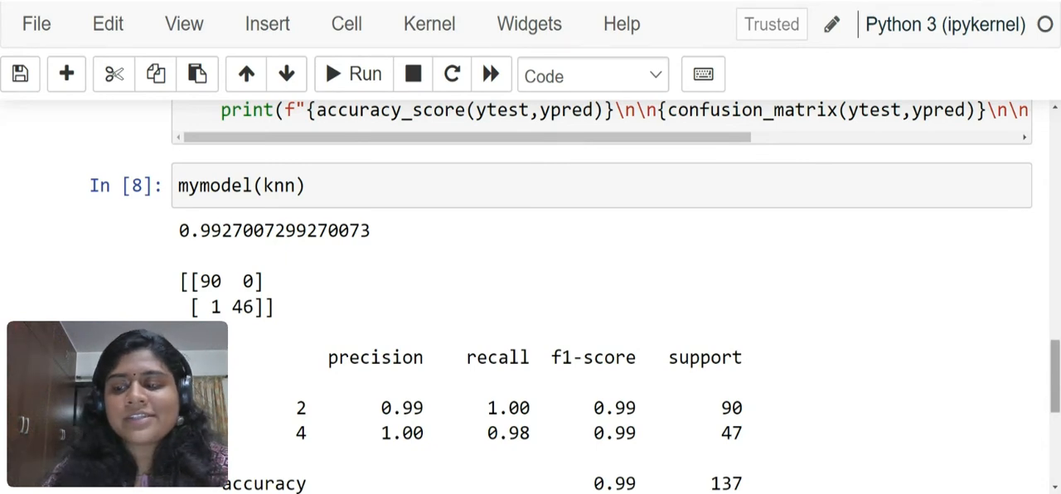
Start a new cell calling mymodel on the logistic regression model (mymodel(logre...).
scroll("down", 3)
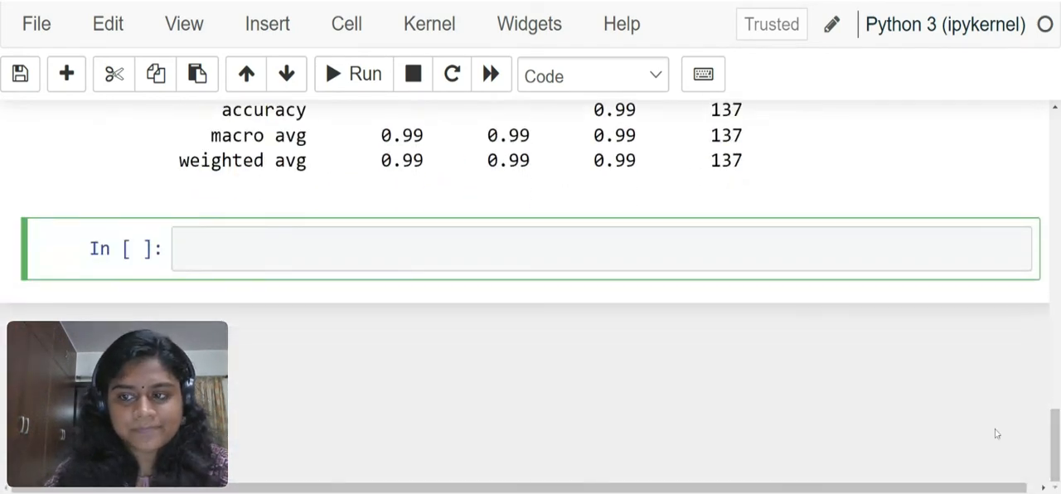
type("mym")
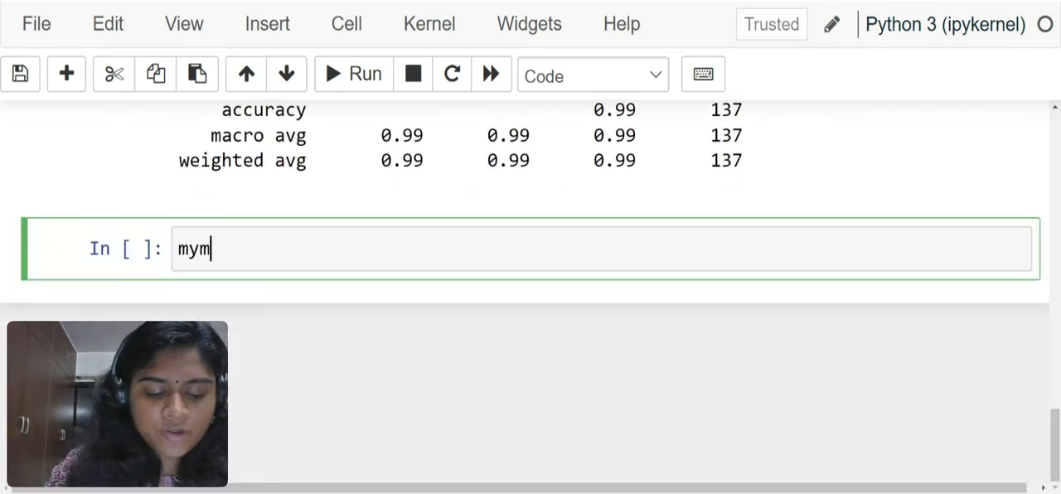
type("odel(lo")
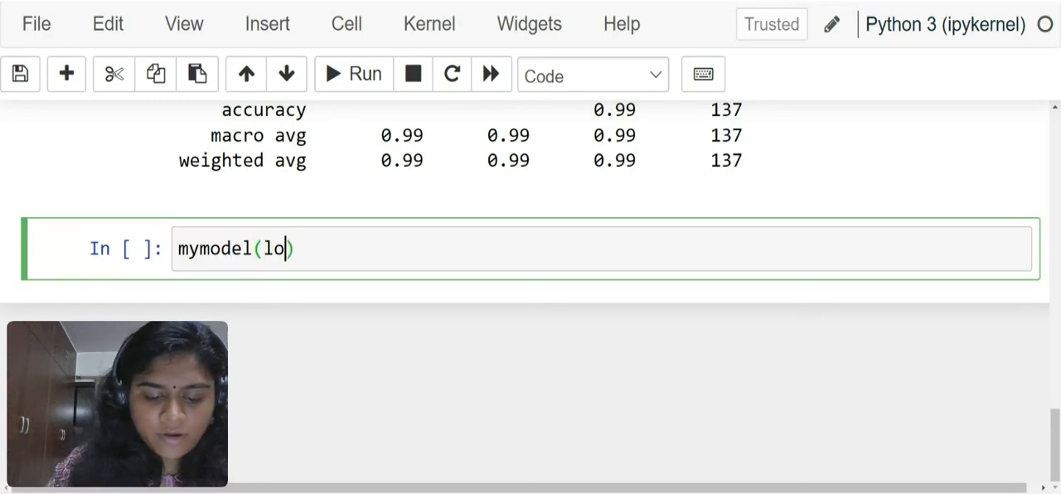
type("gre")
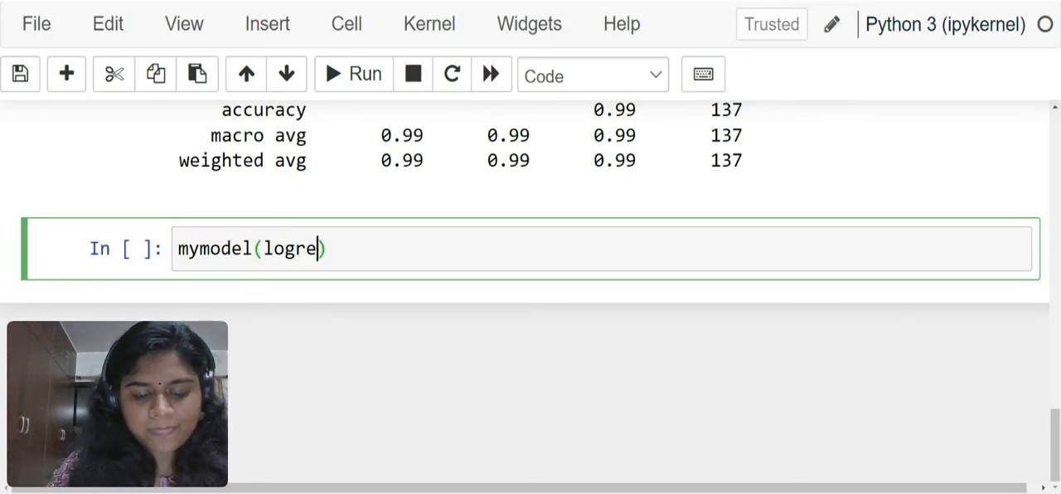